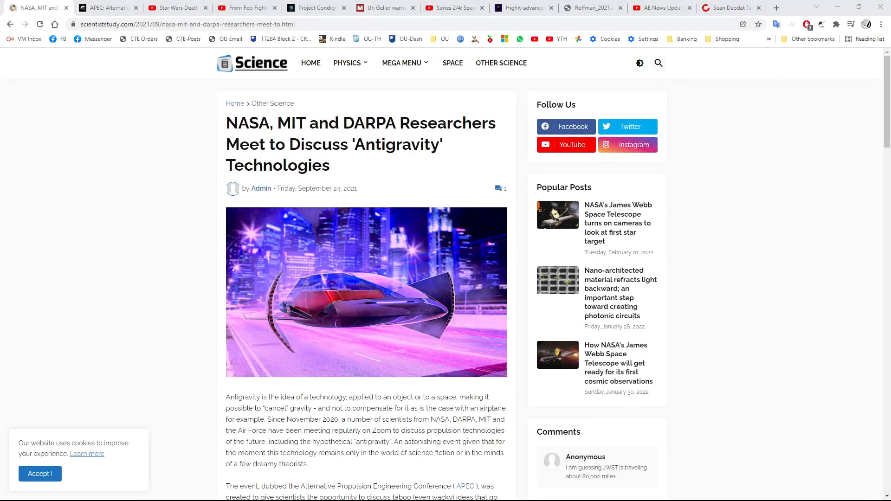
pyautogui.moveTo(73, 131)
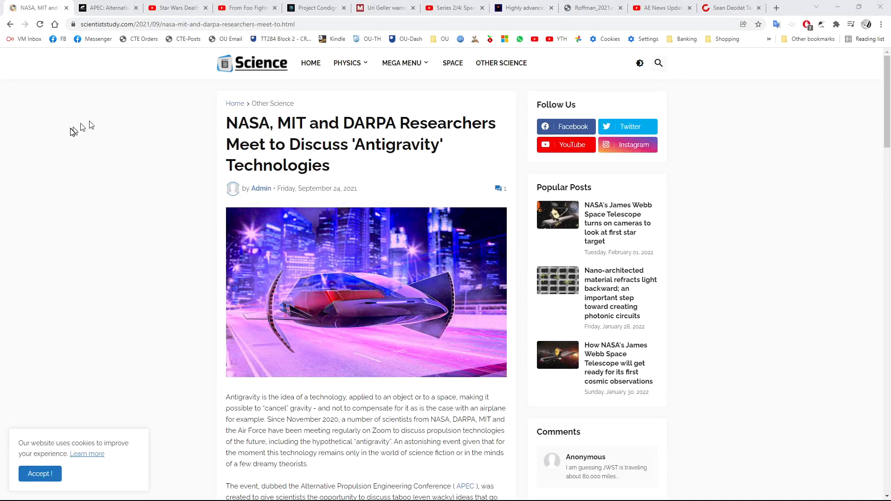
pyautogui.moveTo(81, 131)
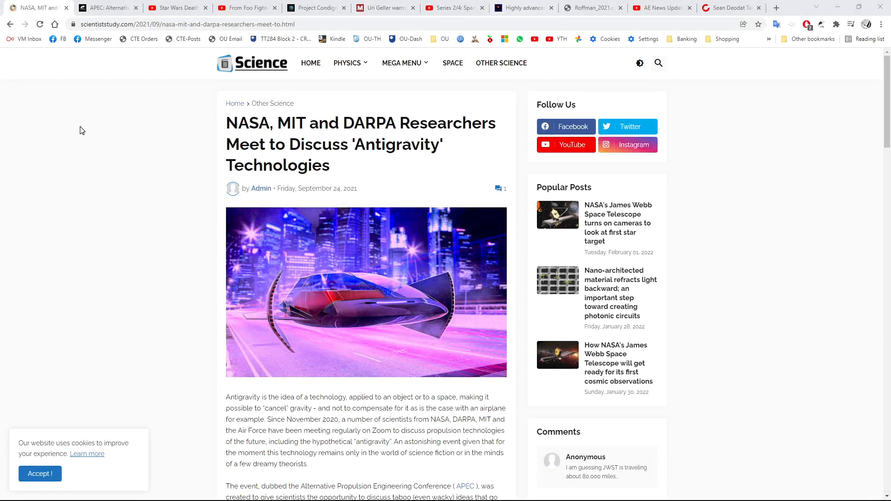
pyautogui.moveTo(146, 111)
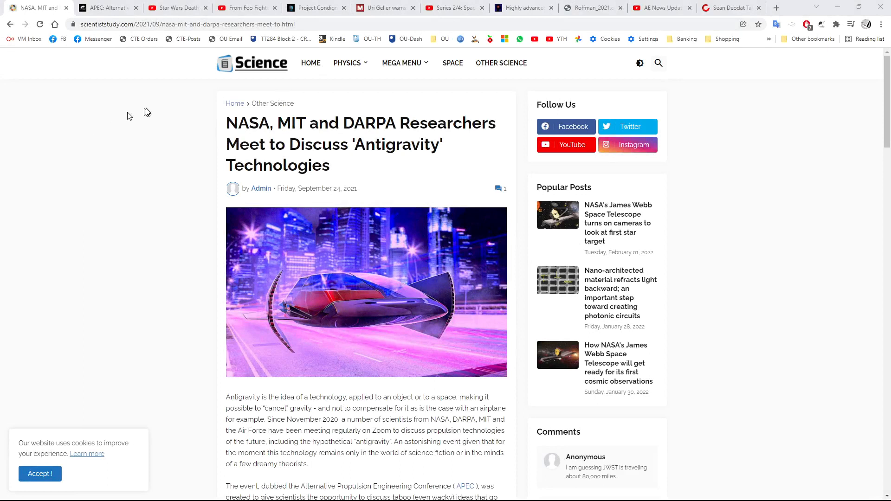
pyautogui.moveTo(343, 189)
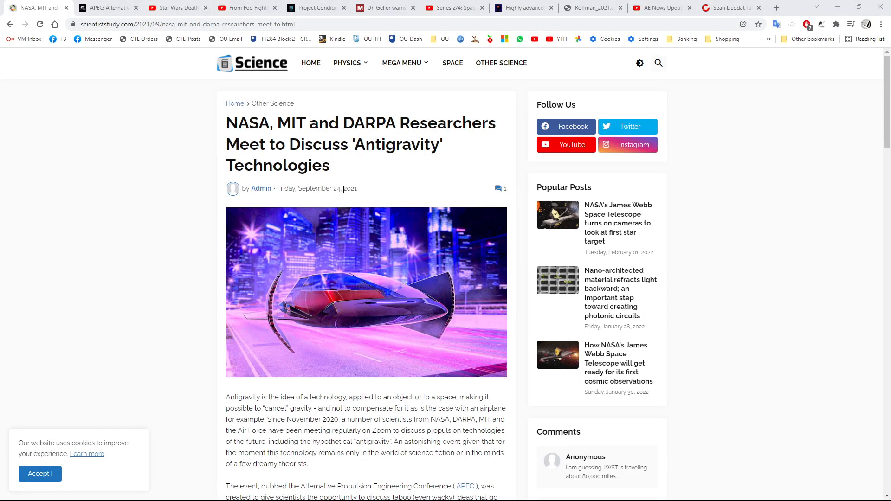
pyautogui.moveTo(326, 189)
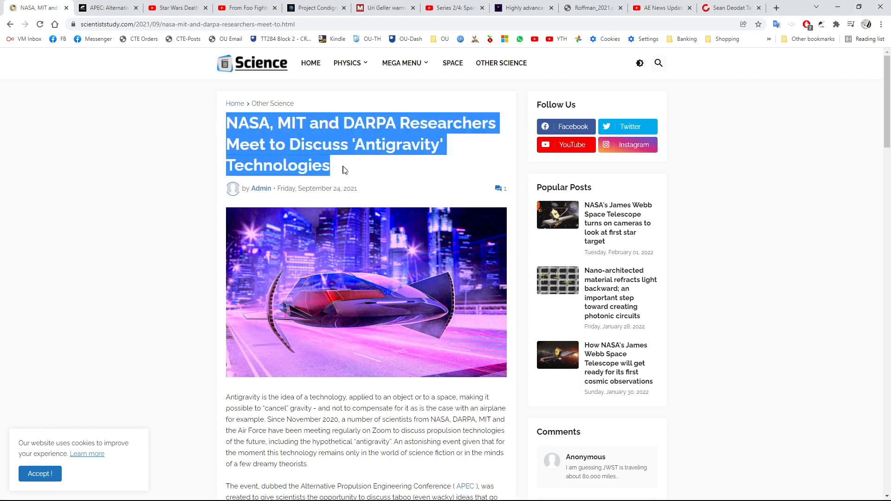
pyautogui.moveTo(358, 177)
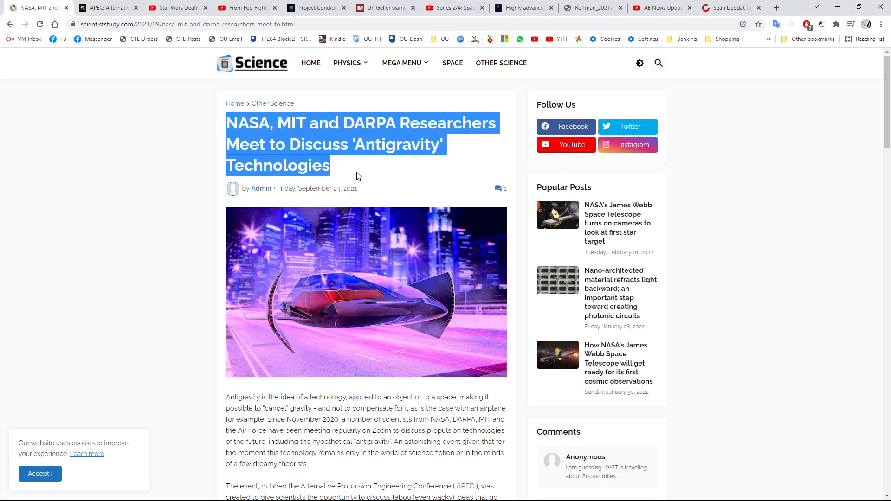
# Step: Read down to the 'Recreation course' paragraph noting 16 of 71 participants as NASA-affiliated
pyautogui.click(252, 78)
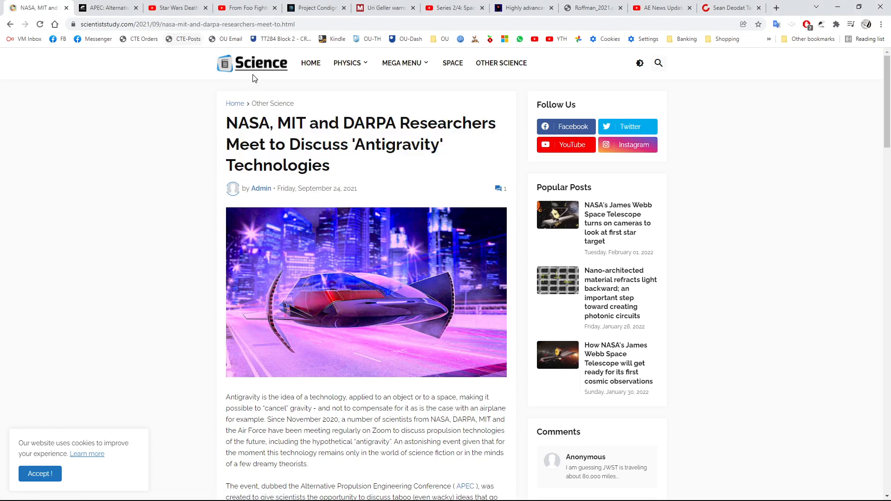
pyautogui.moveTo(272, 78)
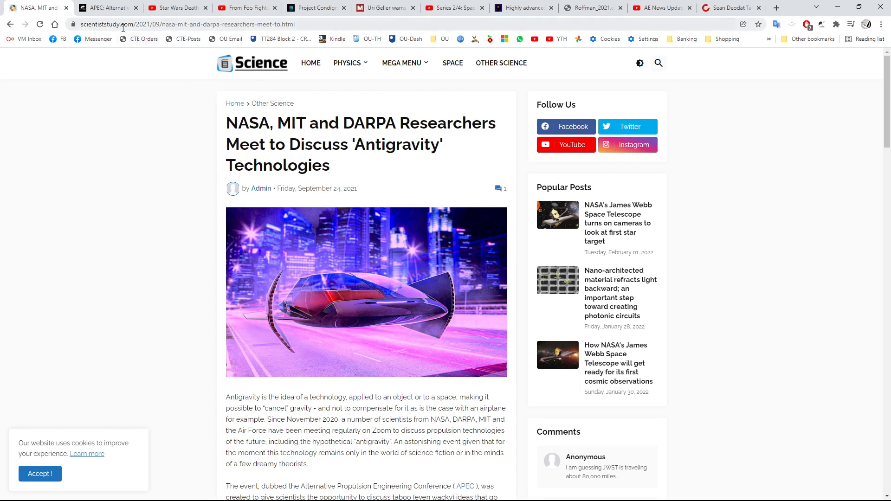
pyautogui.moveTo(310, 217)
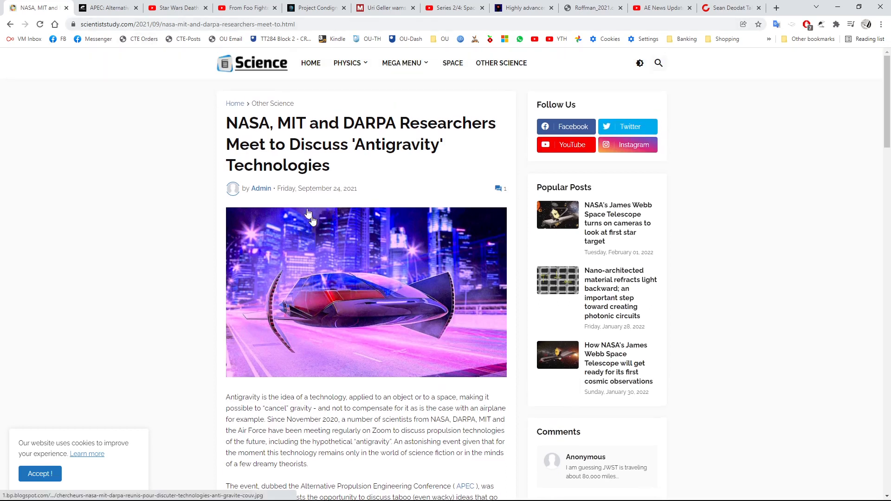
pyautogui.scroll(-3)
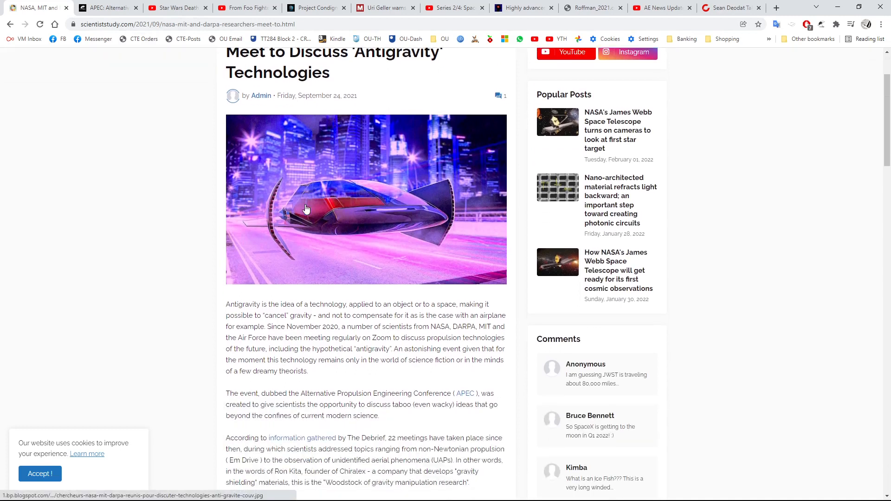
pyautogui.scroll(-3)
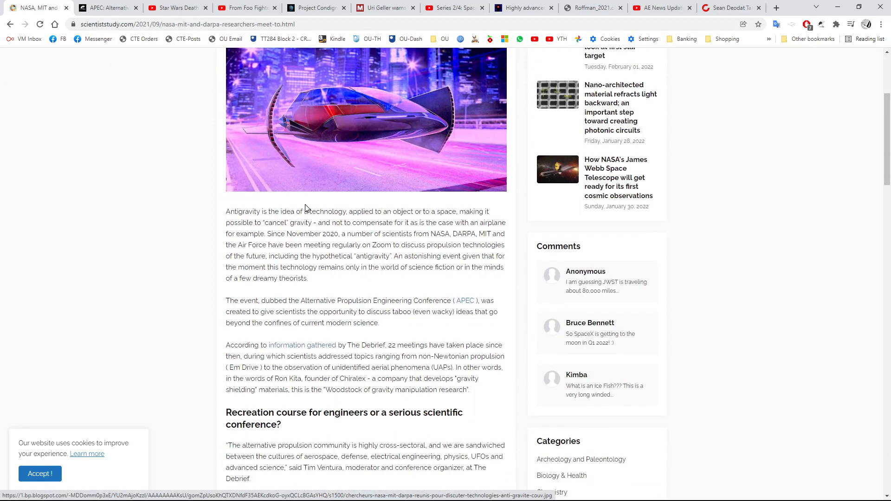
pyautogui.scroll(-3)
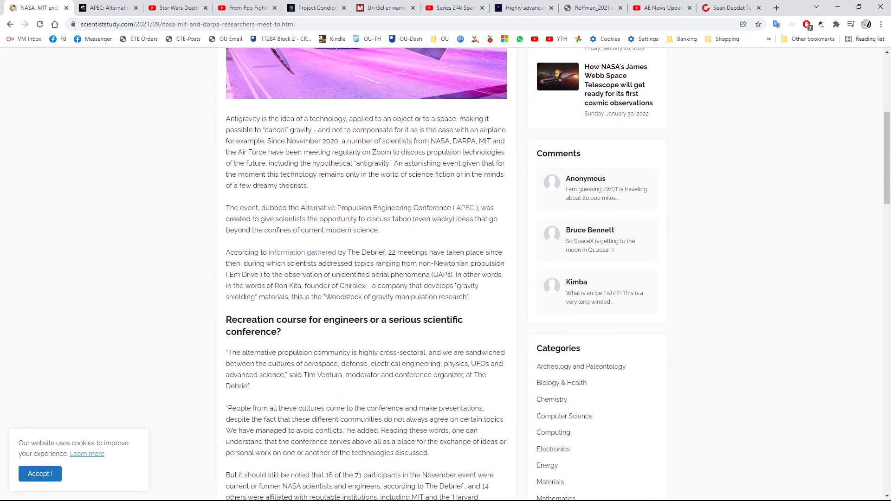
pyautogui.scroll(3)
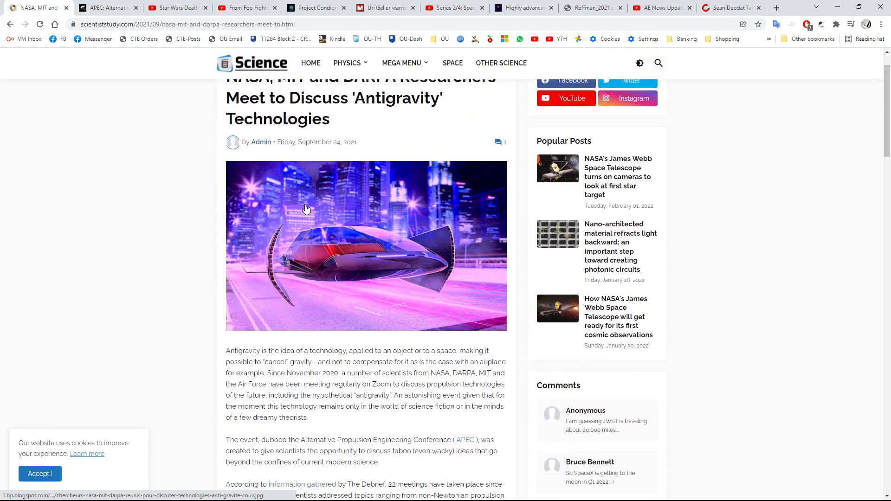
pyautogui.scroll(-3)
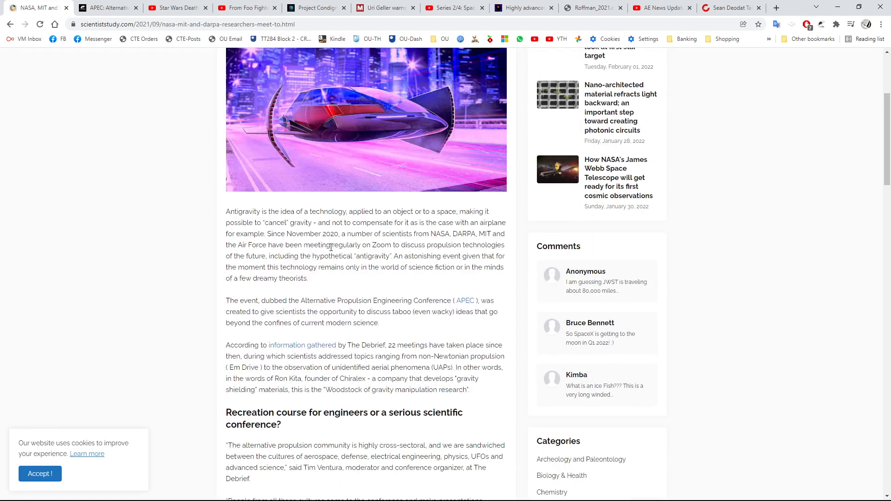
pyautogui.scroll(3)
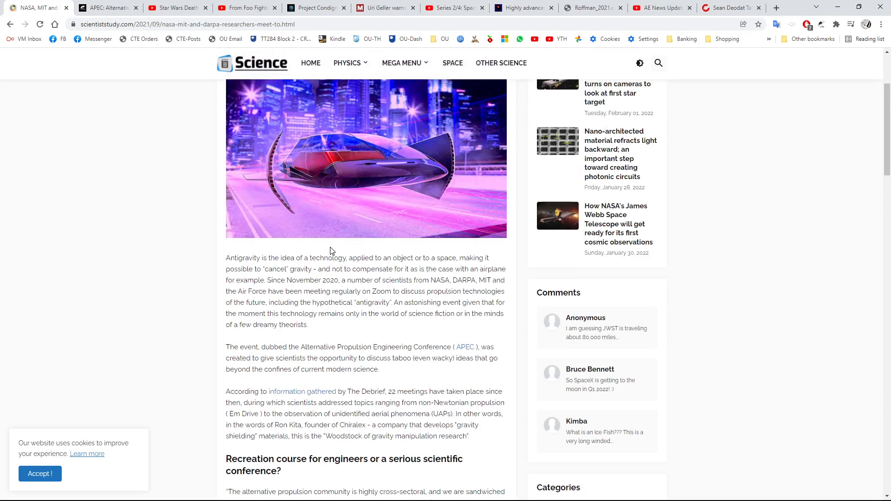
pyautogui.scroll(-3)
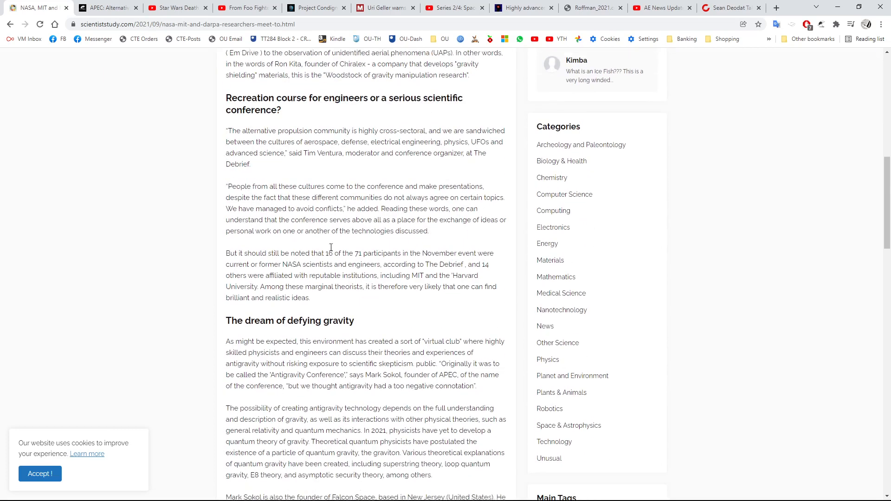
pyautogui.scroll(-3)
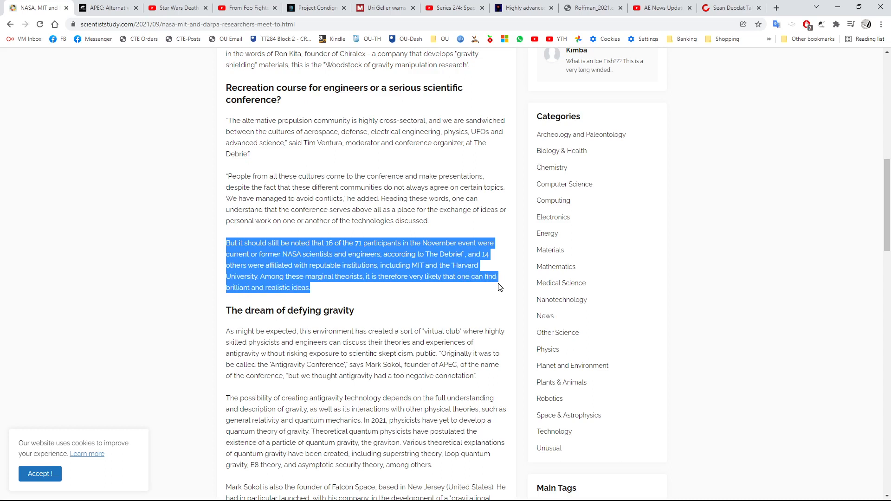
pyautogui.moveTo(260, 285)
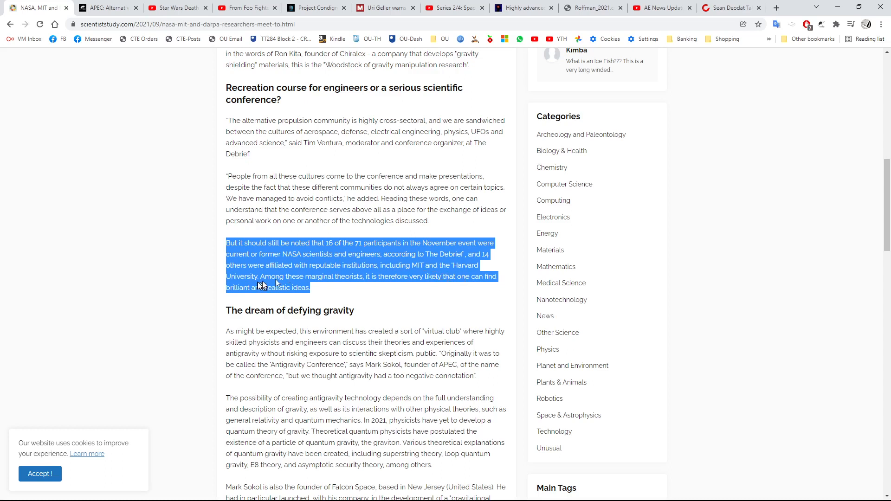
pyautogui.click(332, 252)
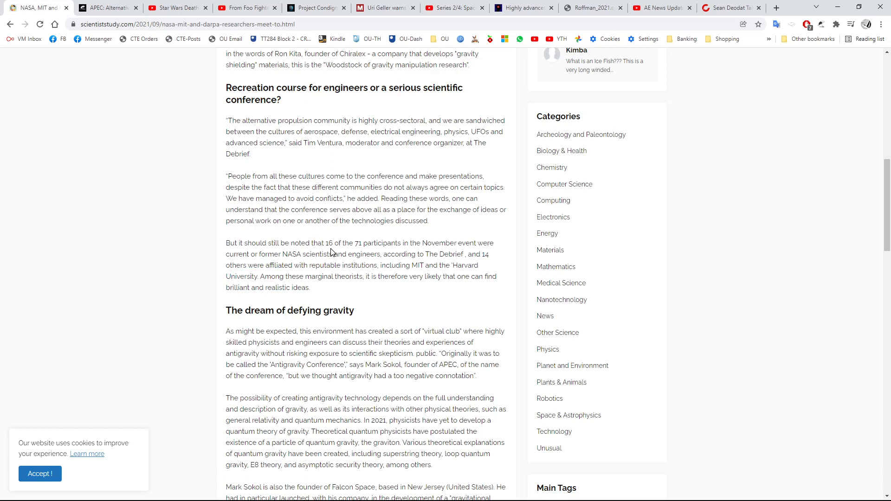
# Step: Move further down the article and highlight the phrase 'Warp Drive Detector'
pyautogui.scroll(-3)
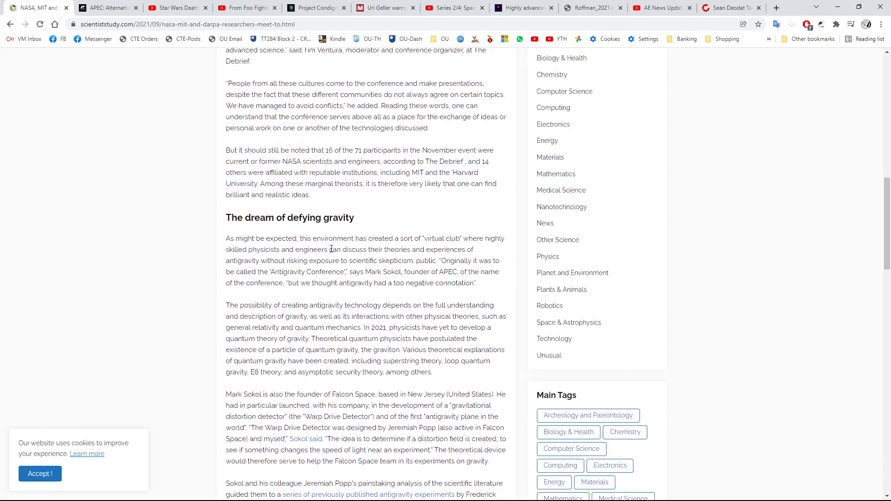
pyautogui.scroll(-3)
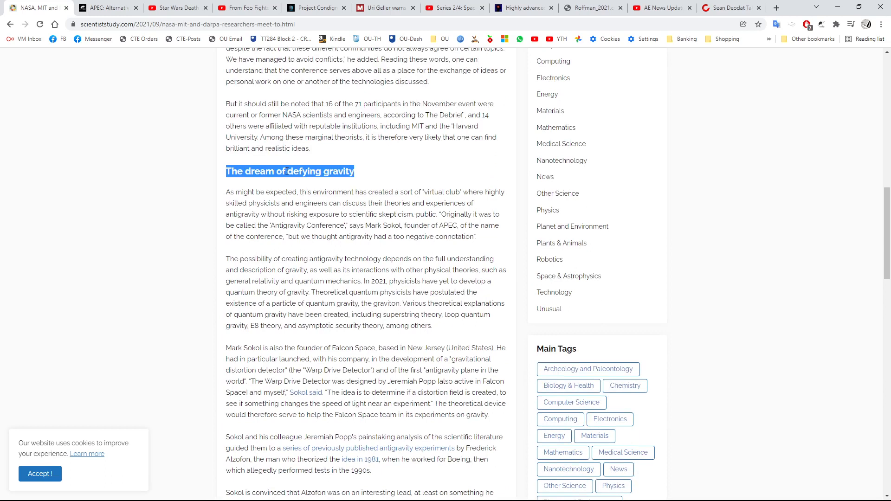
pyautogui.scroll(-3)
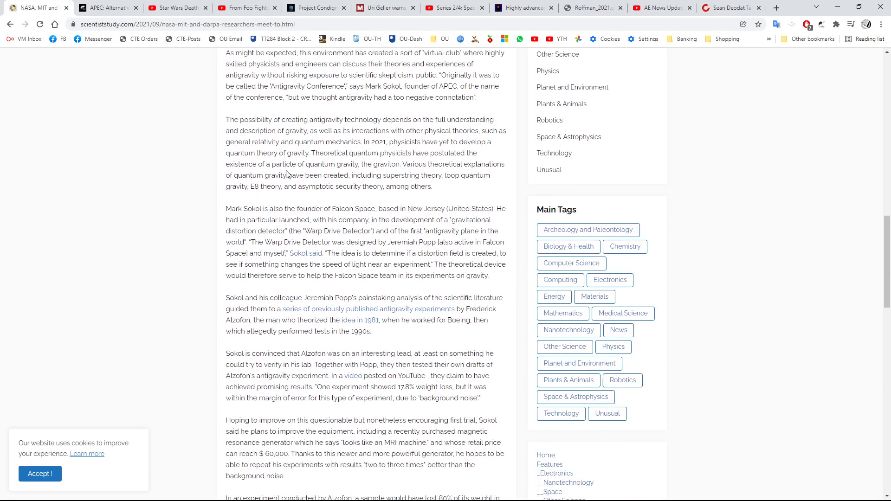
pyautogui.scroll(-3)
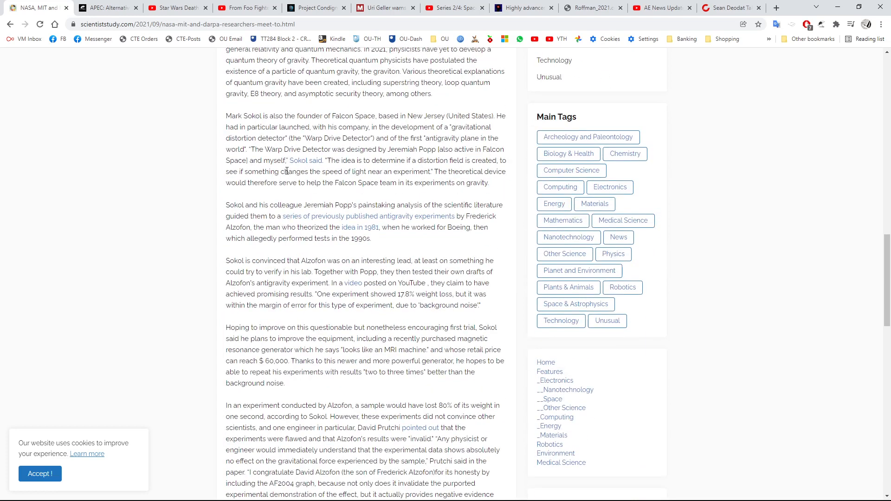
pyautogui.doubleClick(341, 137)
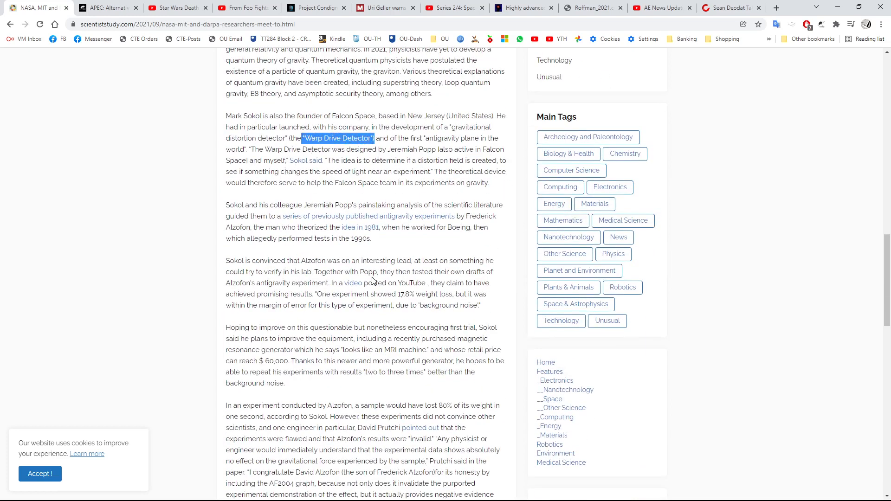
# Step: Continue to the closing 'UFOs: a recurring subject' section at the article's end
pyautogui.scroll(-3)
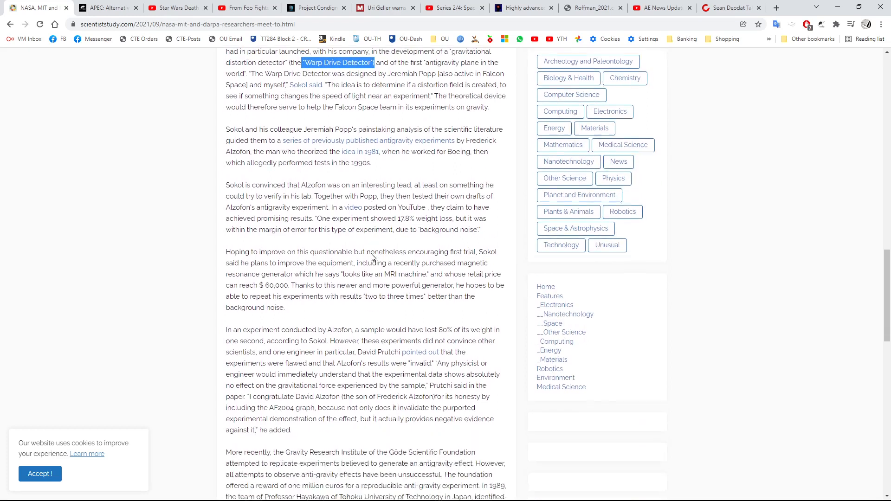
pyautogui.scroll(-3)
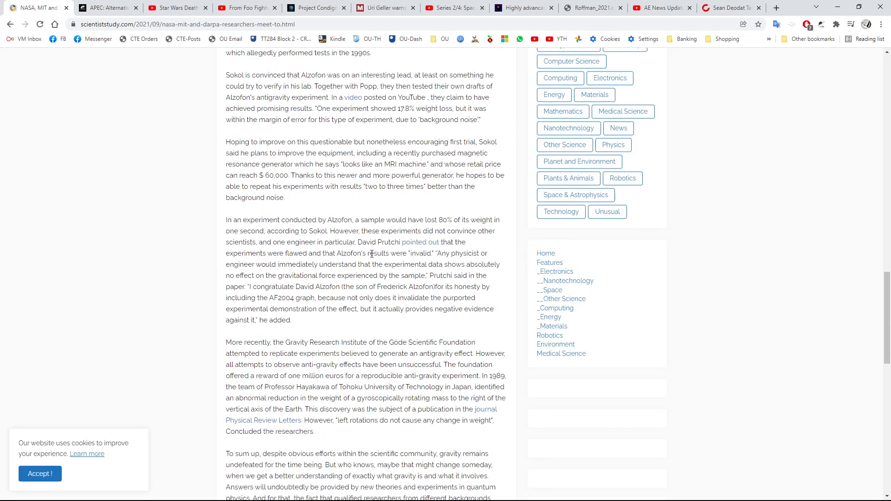
pyautogui.scroll(-3)
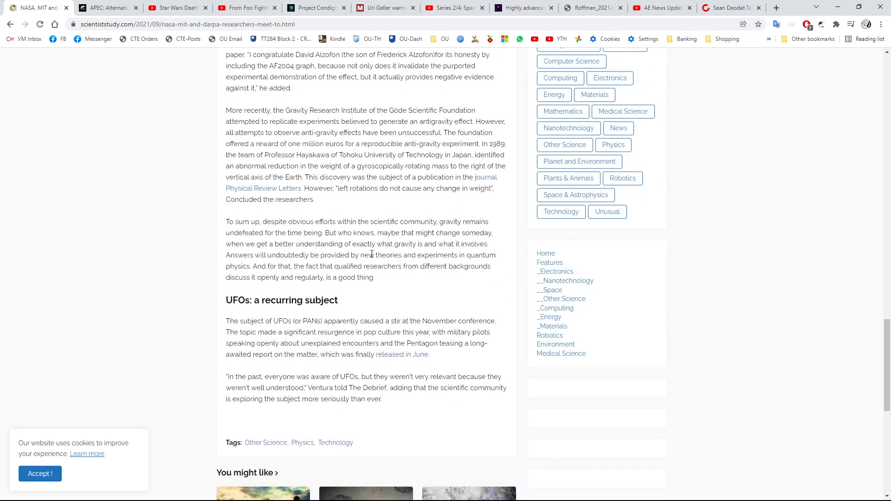
pyautogui.scroll(-3)
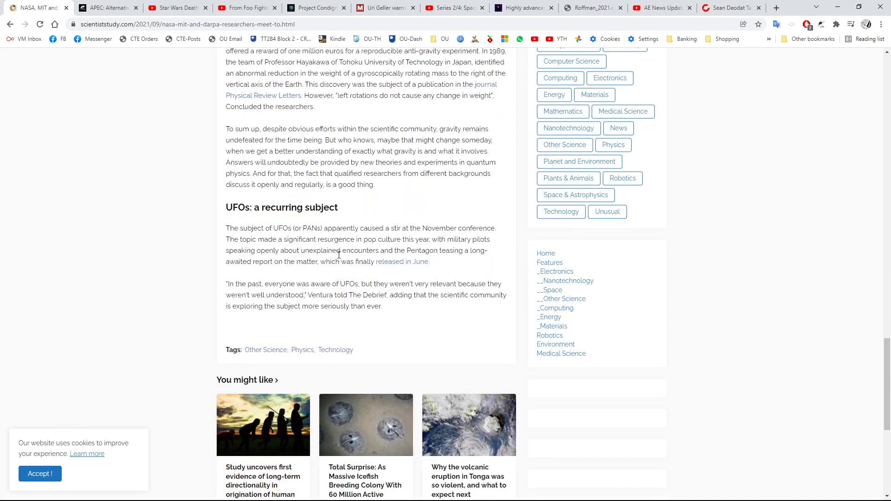
pyautogui.moveTo(226, 286)
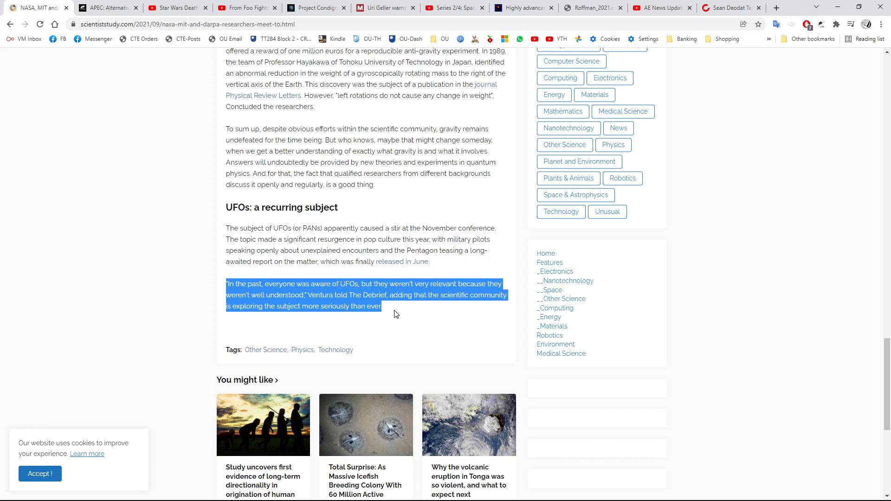
pyautogui.moveTo(395, 303)
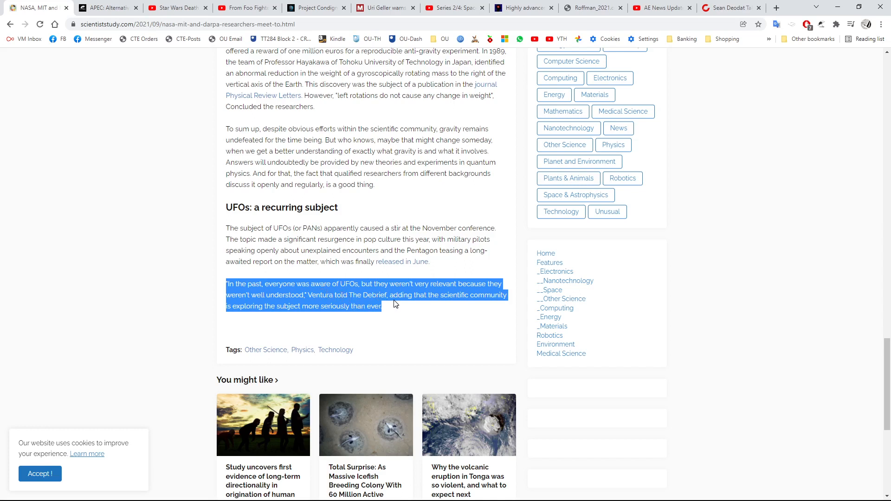
pyautogui.moveTo(402, 300)
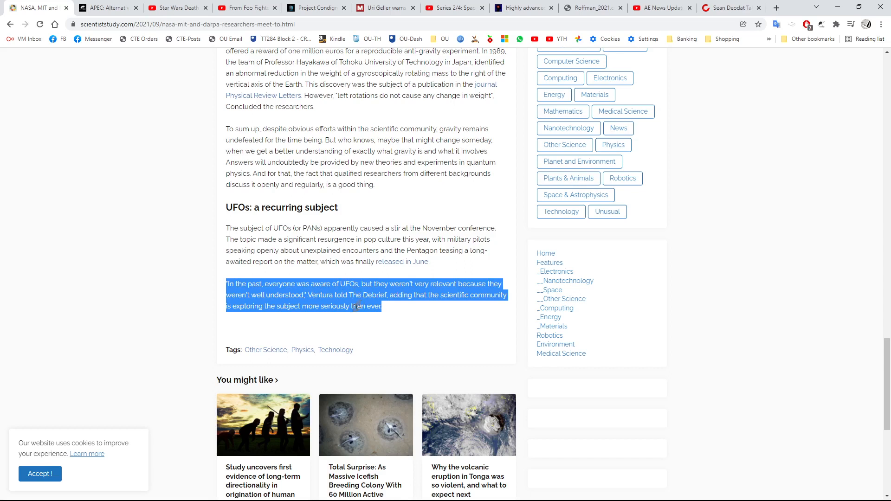
# Step: Clear the highlight from Ventura's closing quote about scientists taking UFOs seriously
pyautogui.click(341, 295)
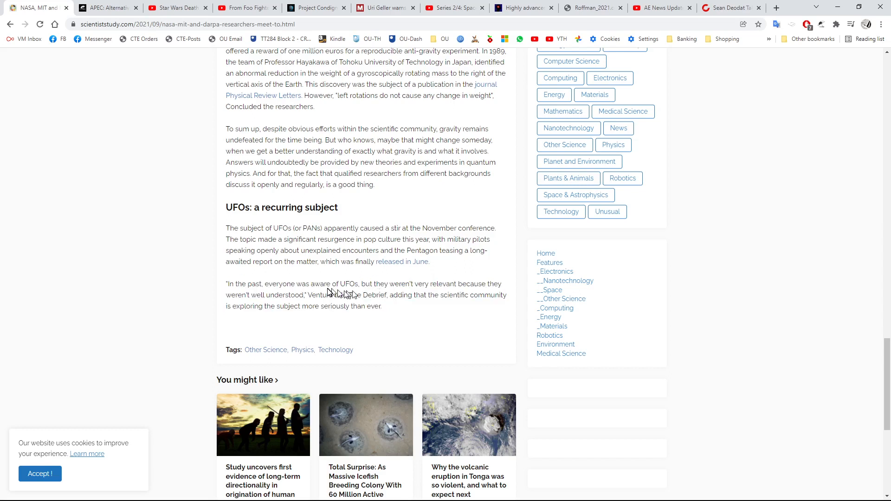
pyautogui.moveTo(328, 292)
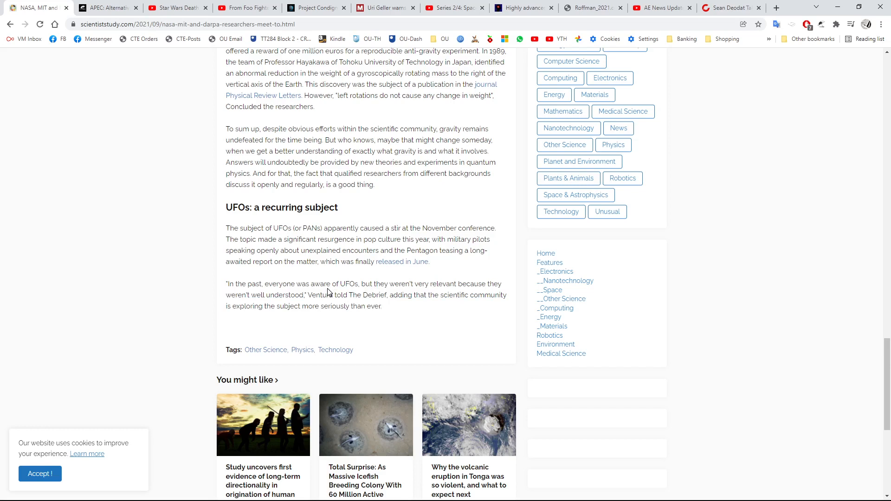
pyautogui.moveTo(330, 288)
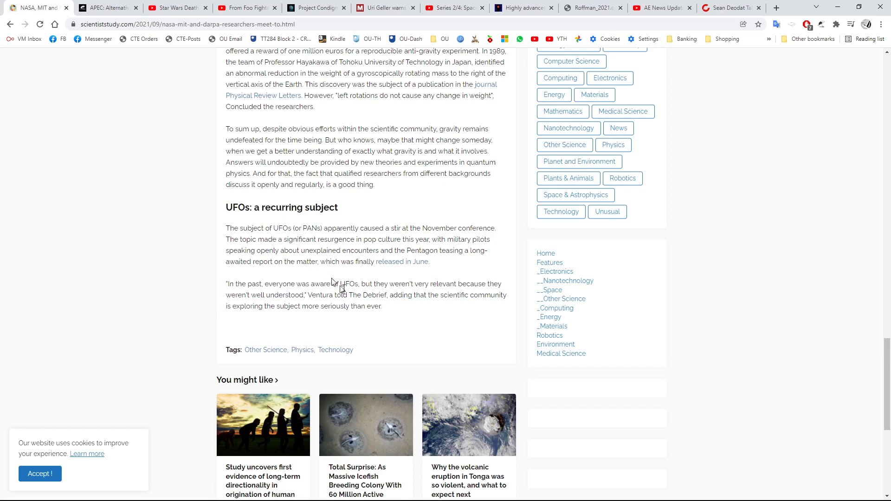
pyautogui.moveTo(346, 292)
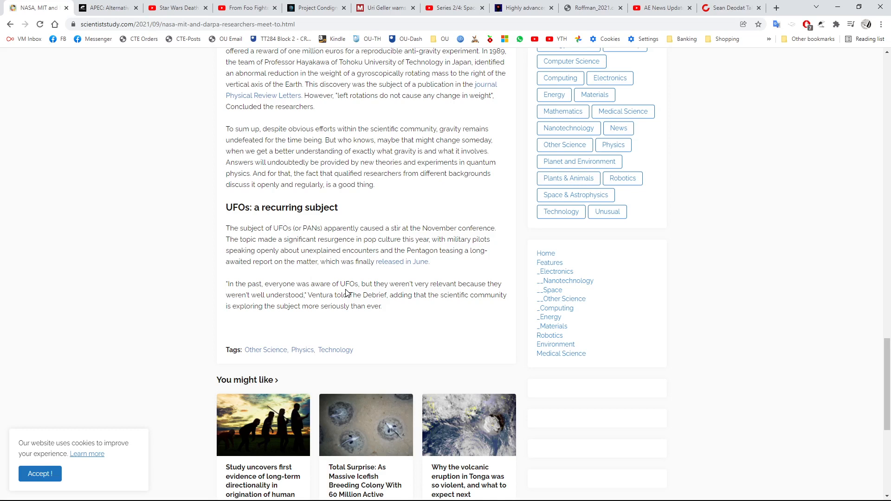
pyautogui.moveTo(347, 290)
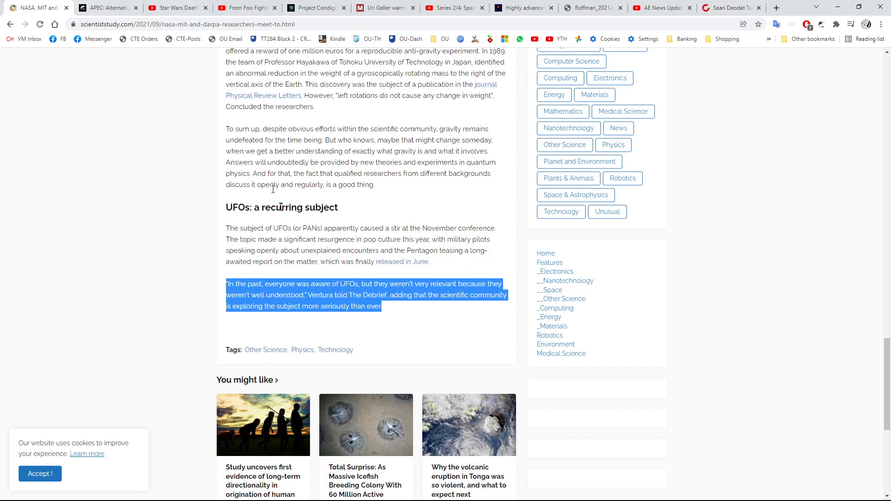
# Step: Return toward the article top, then switch to the altpropulsion.com APEC tab
pyautogui.scroll(3)
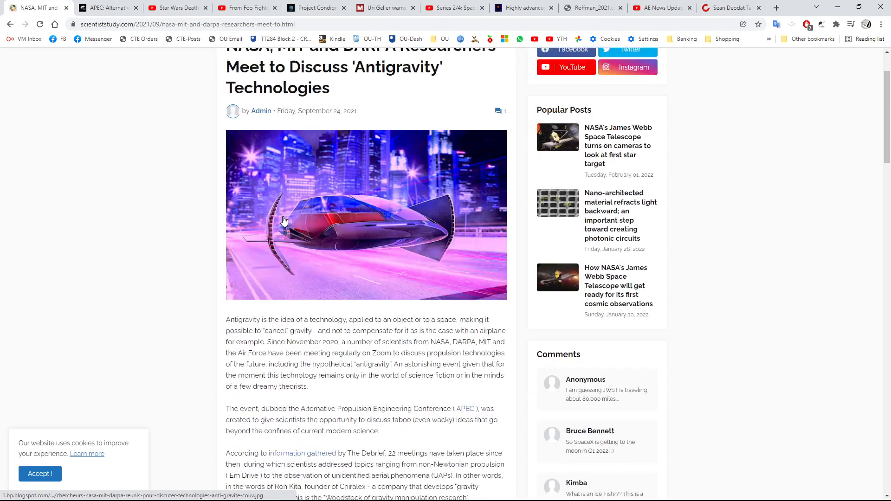
pyautogui.click(105, 7)
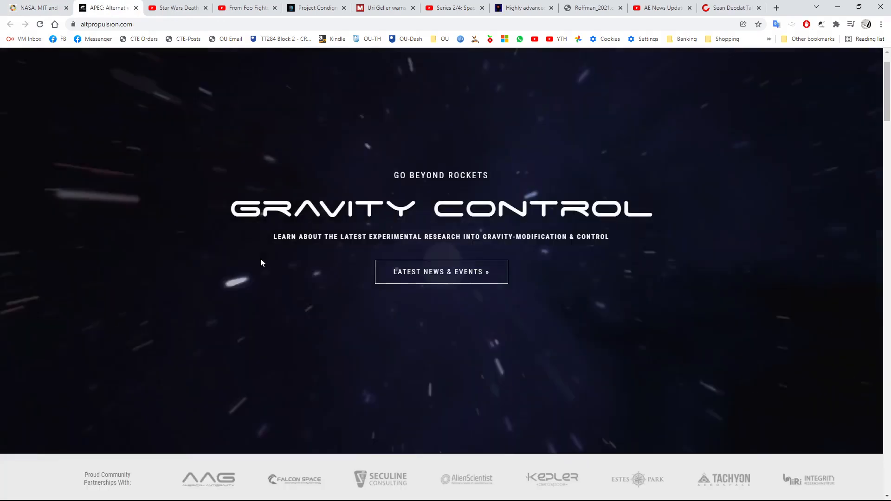
# Step: Browse the Latest Conference Events grid with sessions from November 2021 to February 2022
pyautogui.scroll(-3)
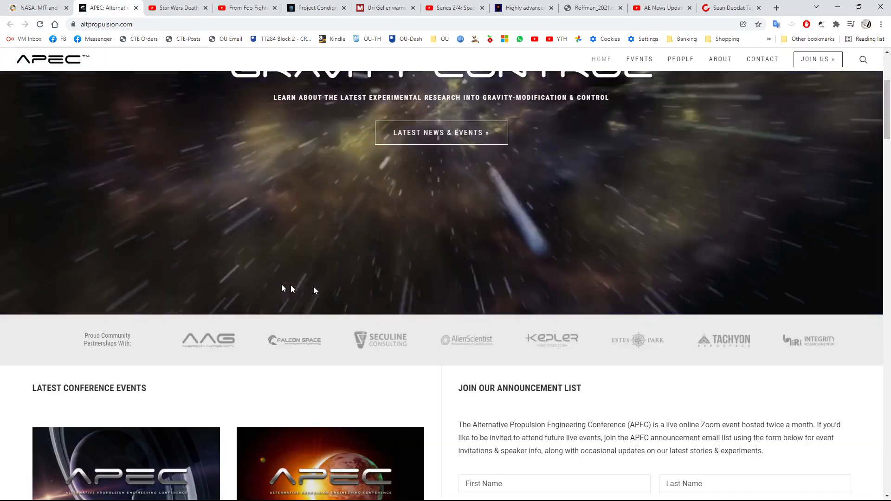
pyautogui.scroll(-3)
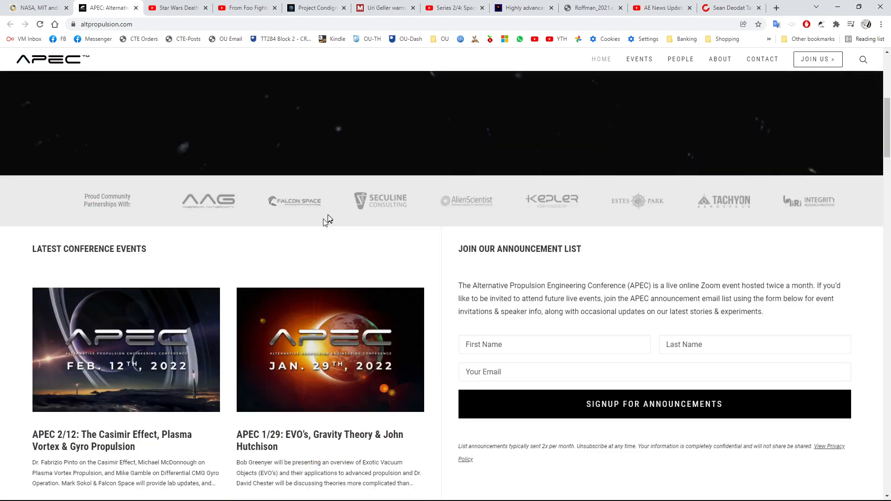
pyautogui.scroll(-3)
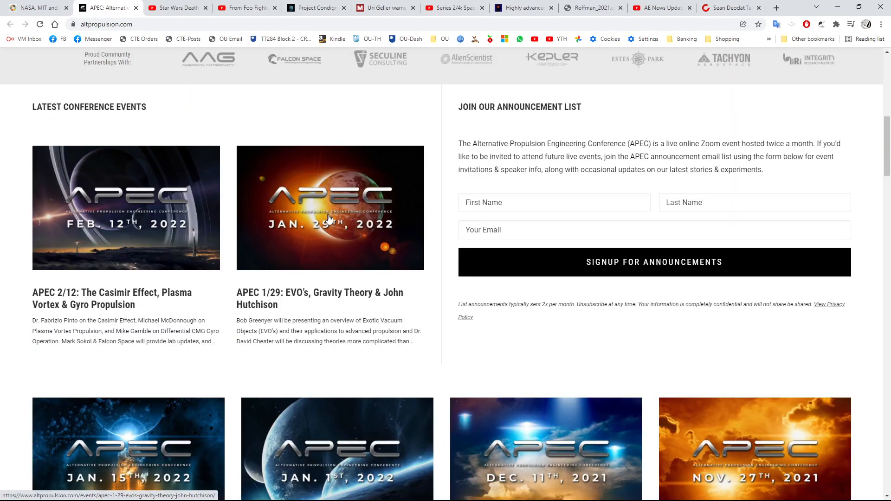
pyautogui.scroll(-3)
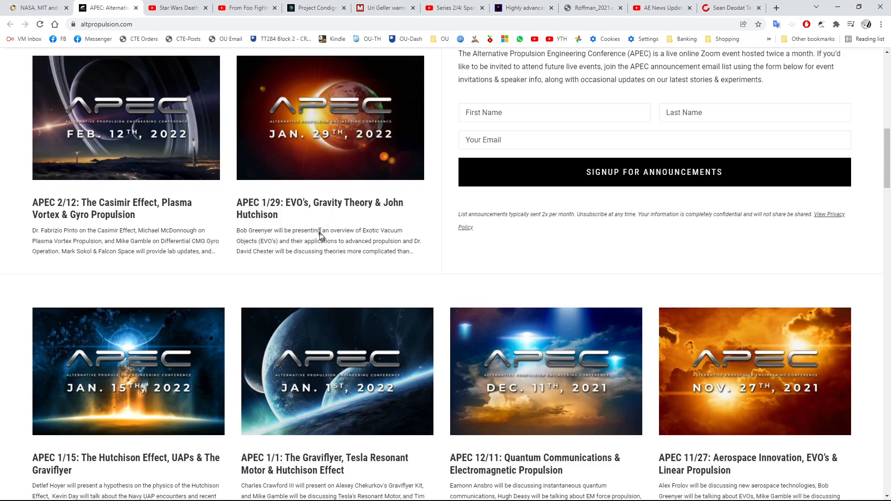
pyautogui.moveTo(381, 213)
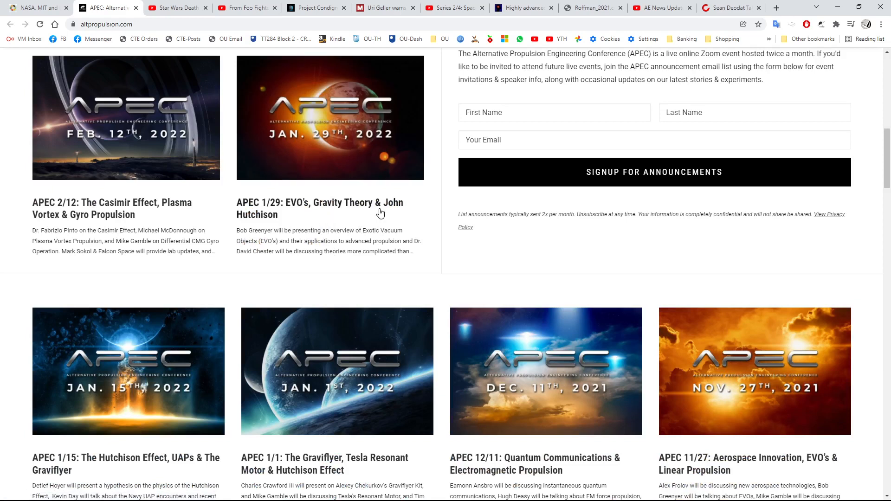
pyautogui.moveTo(273, 209)
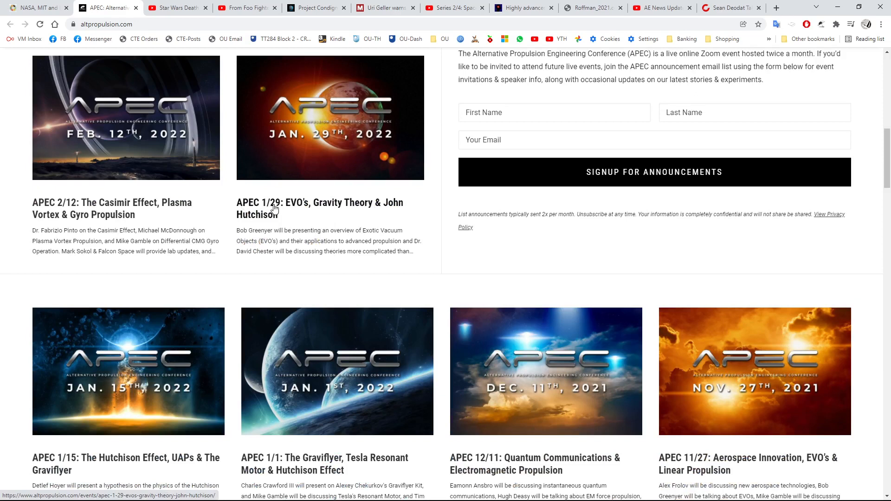
pyautogui.moveTo(302, 143)
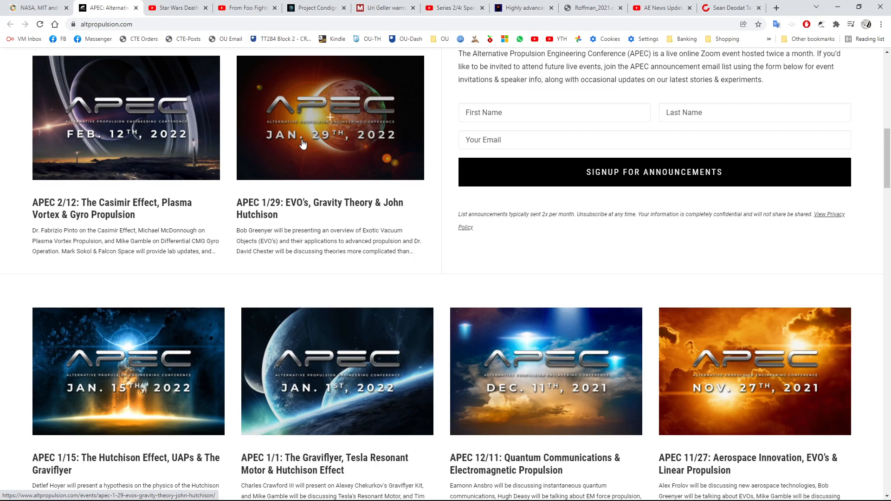
pyautogui.scroll(-3)
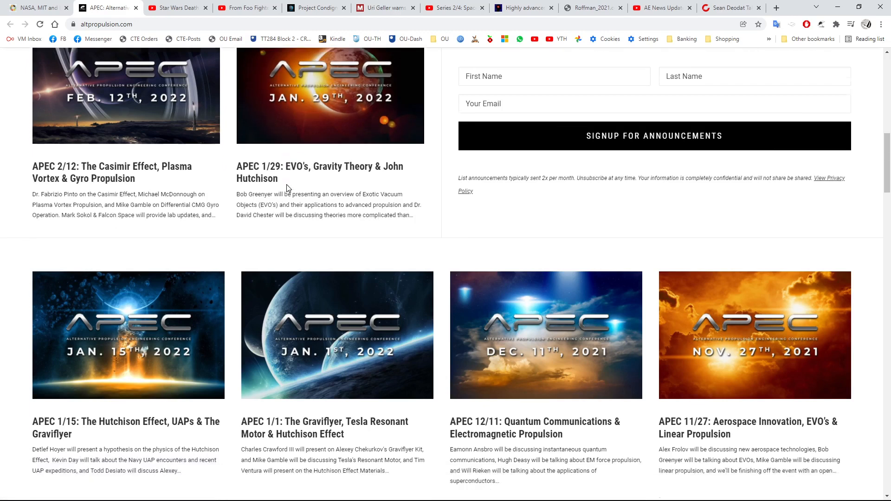
pyautogui.scroll(3)
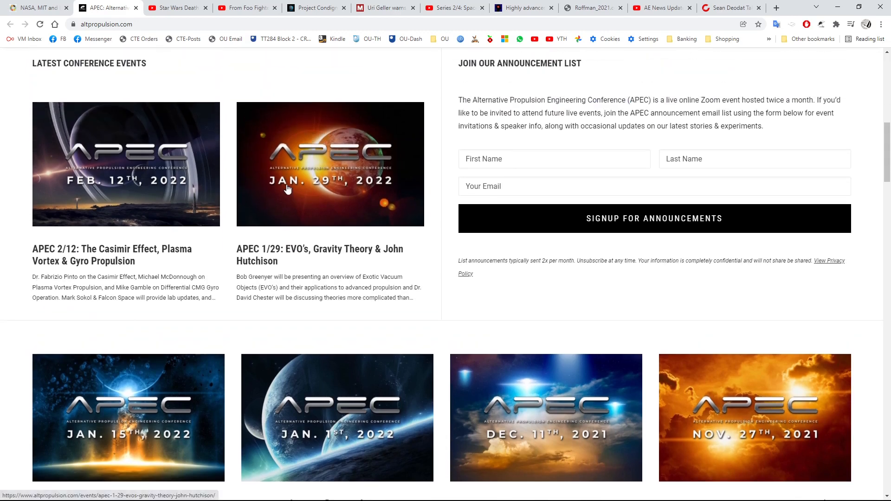
pyautogui.scroll(-3)
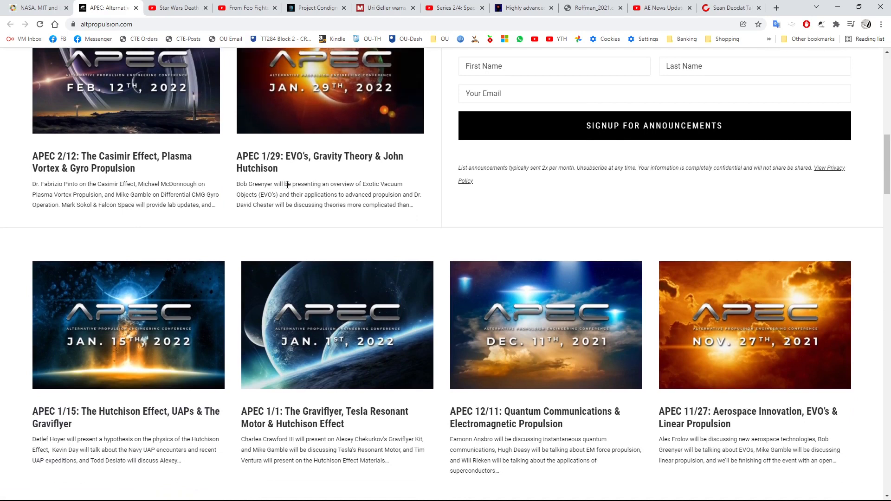
pyautogui.scroll(3)
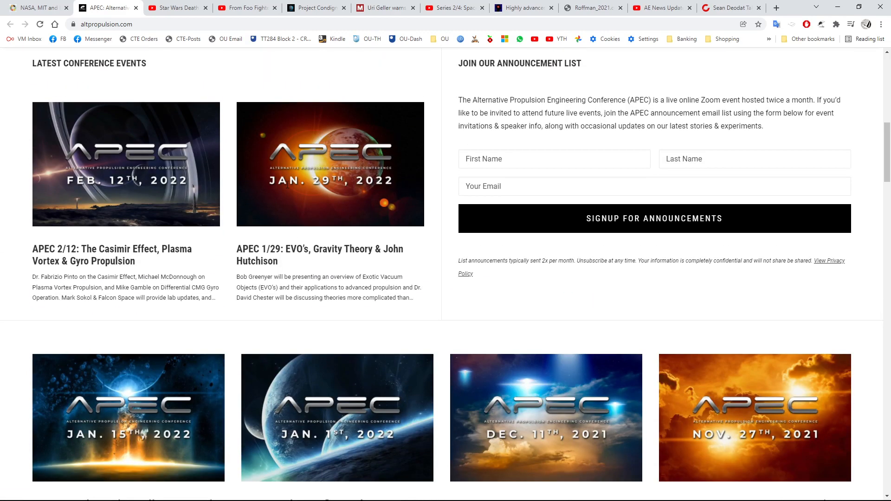
pyautogui.scroll(-3)
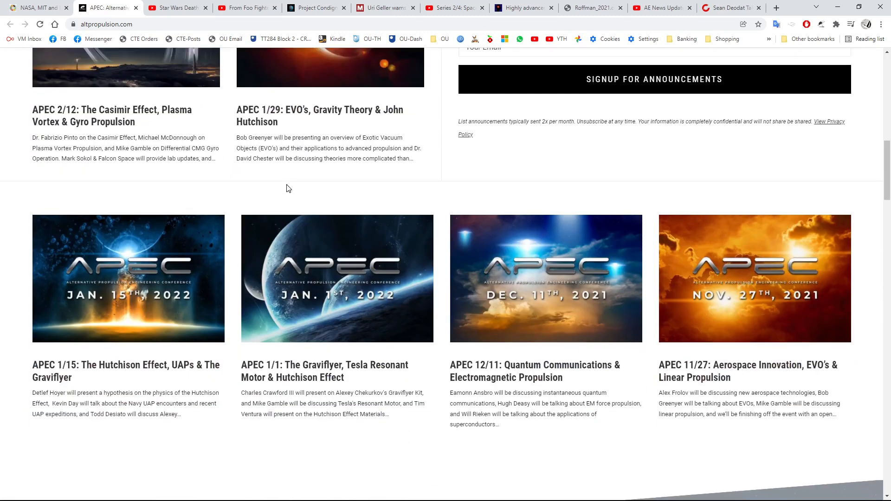
pyautogui.scroll(3)
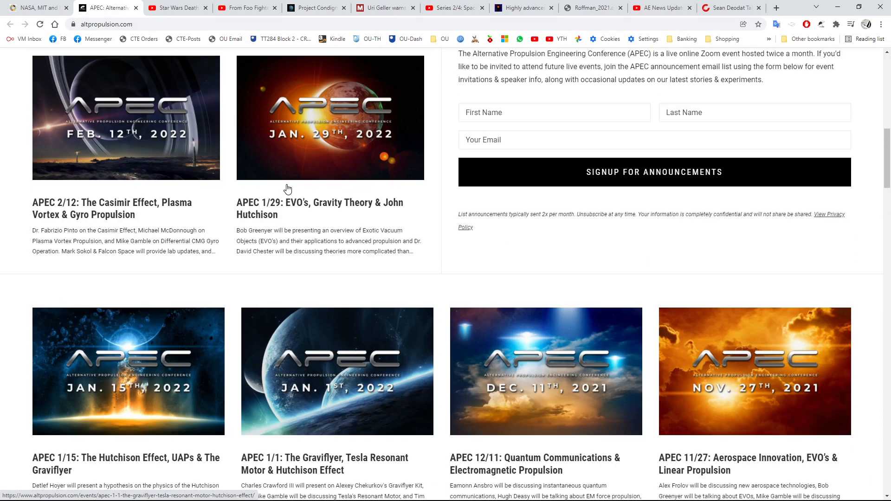
pyautogui.scroll(3)
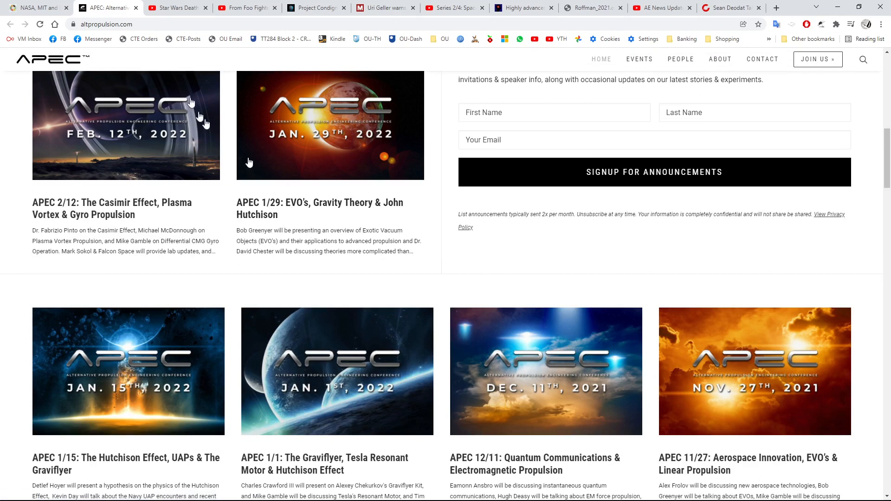
pyautogui.scroll(3)
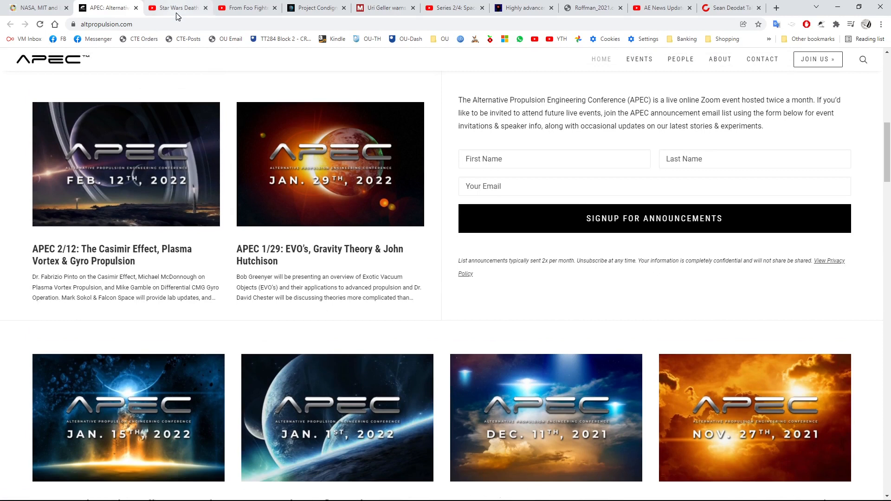
pyautogui.moveTo(175, 7)
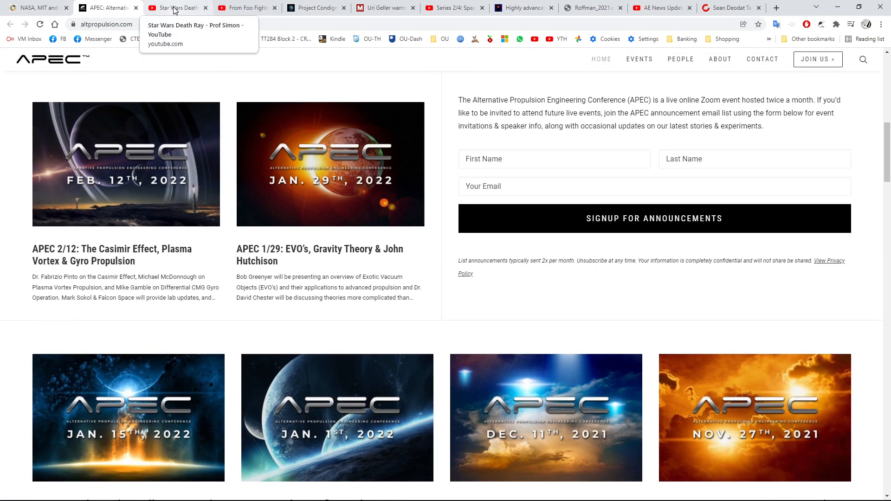
# Step: Switch to Prof Simon's 'Star Wars Death Ray' video and look over its description
pyautogui.click(173, 8)
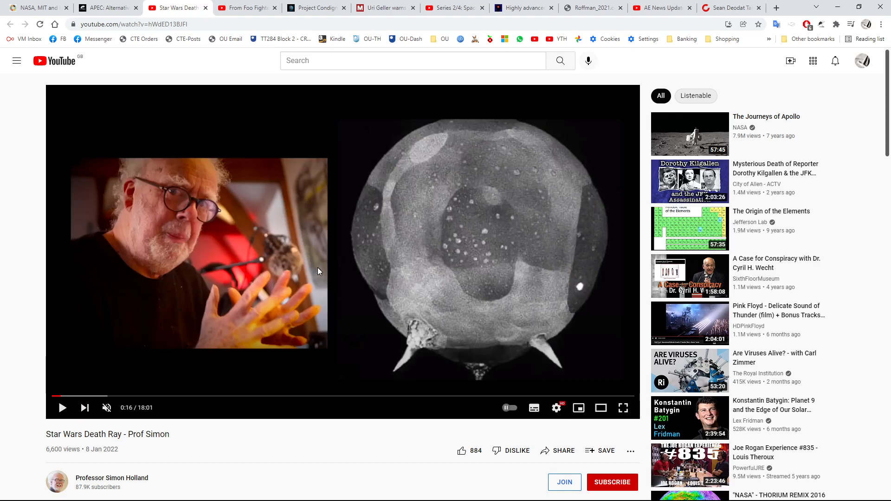
pyautogui.scroll(-3)
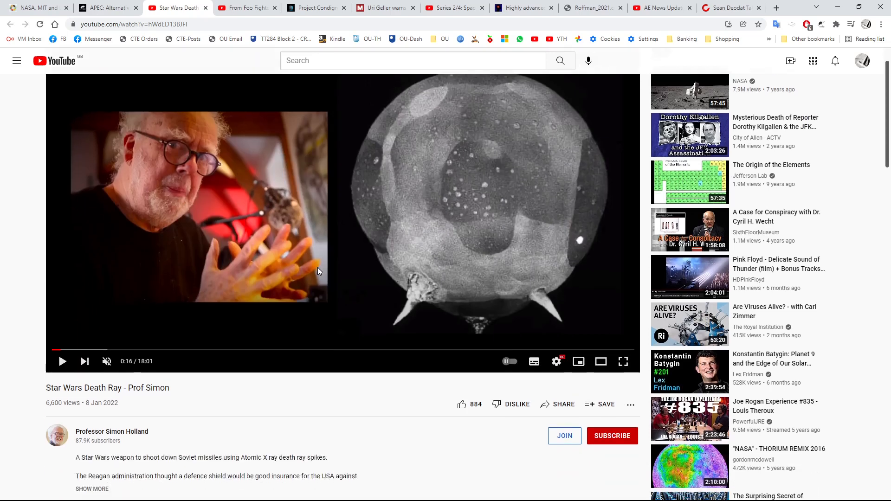
pyautogui.moveTo(247, 378)
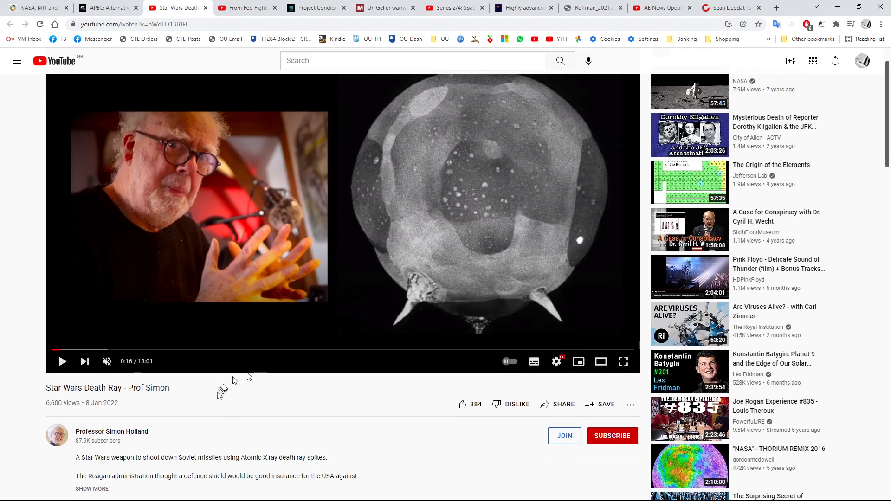
pyautogui.moveTo(204, 405)
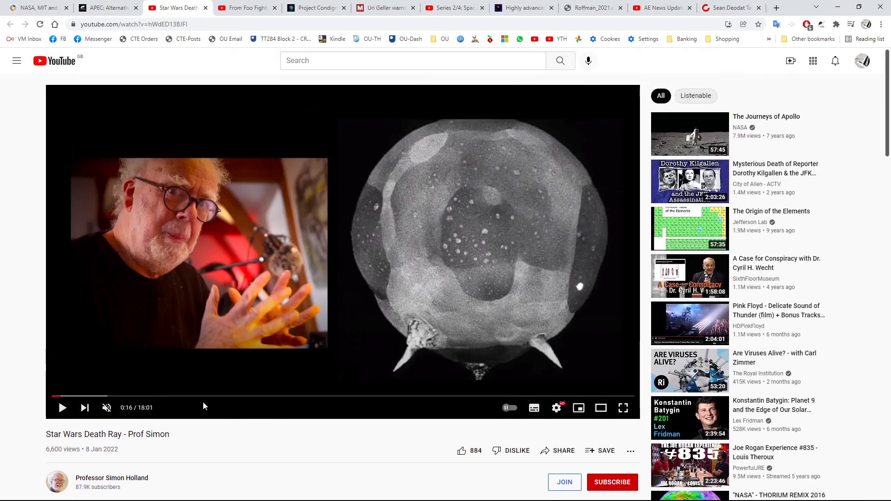
pyautogui.scroll(-3)
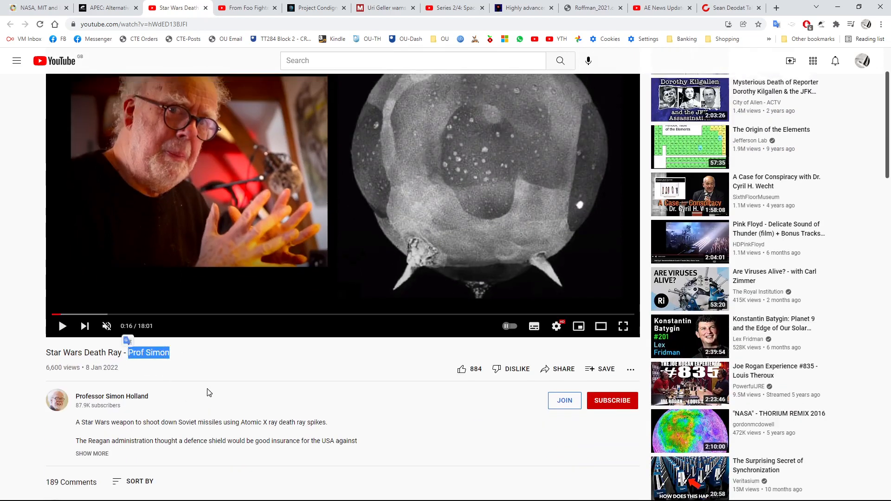
pyautogui.scroll(-3)
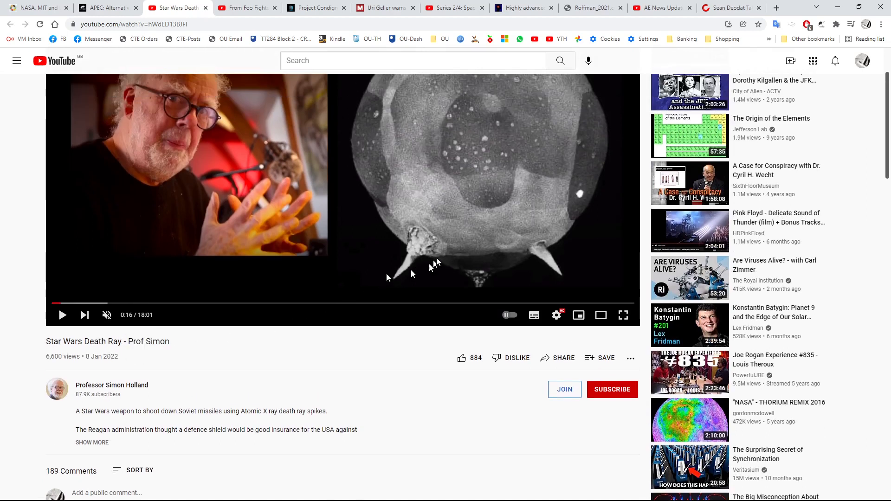
pyautogui.scroll(3)
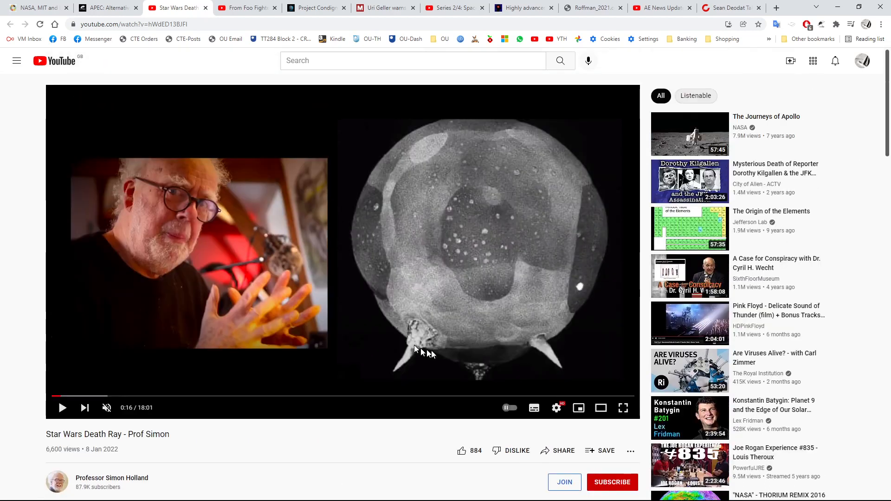
pyautogui.moveTo(432, 324)
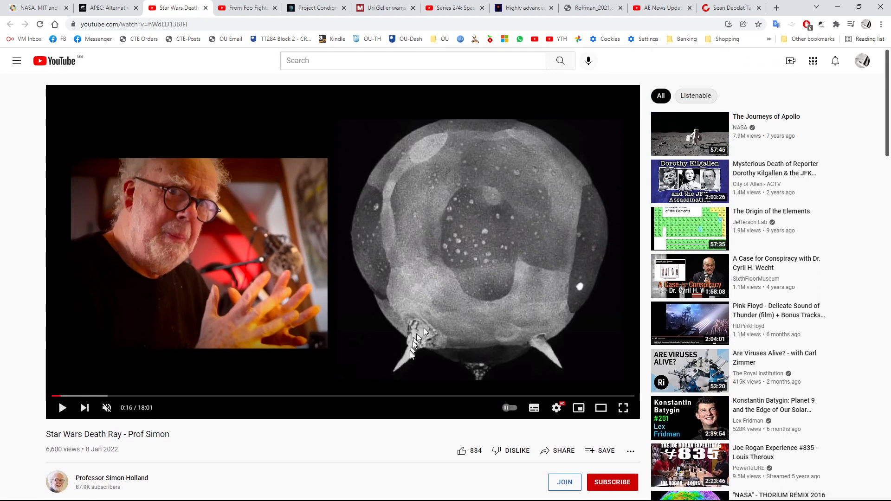
pyautogui.moveTo(418, 340)
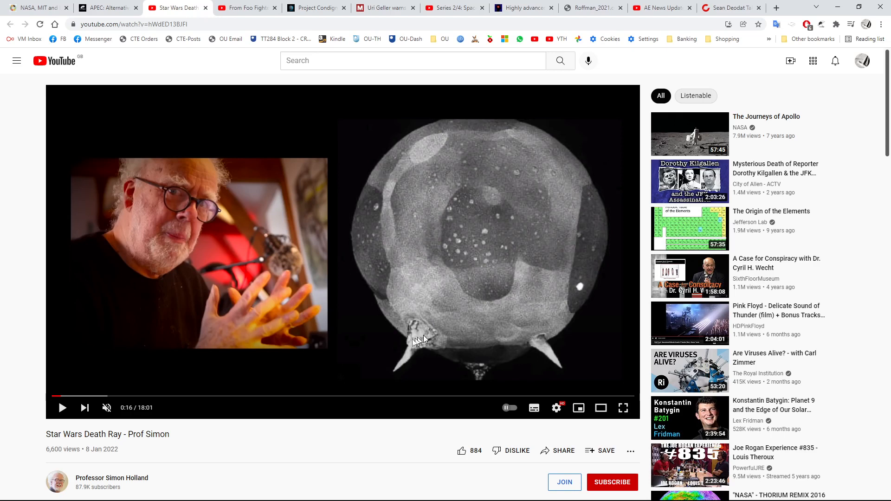
pyautogui.moveTo(414, 345)
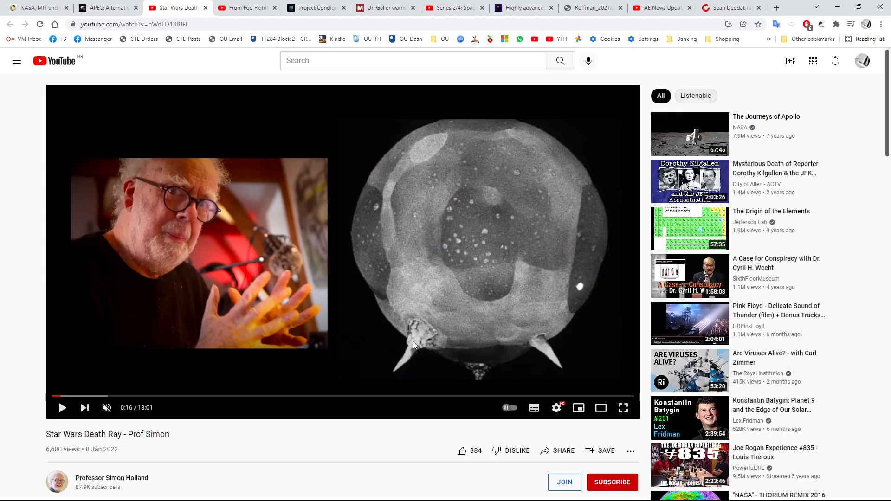
pyautogui.moveTo(303, 279)
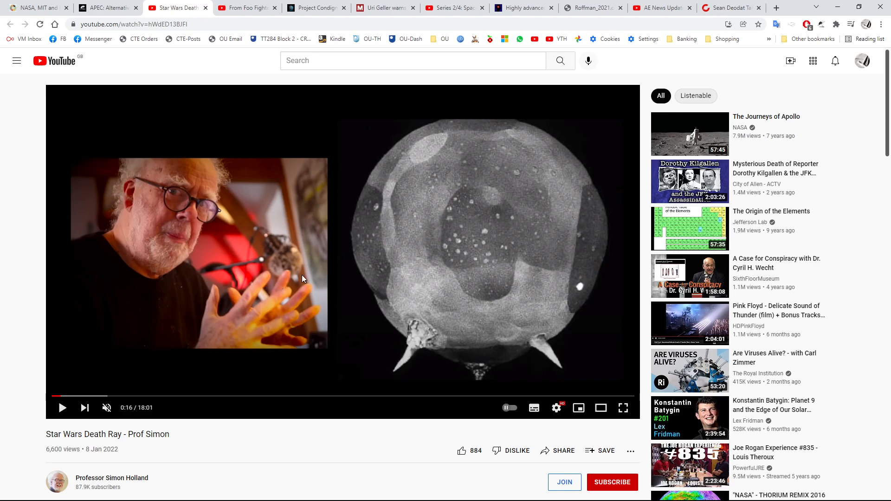
pyautogui.moveTo(337, 266)
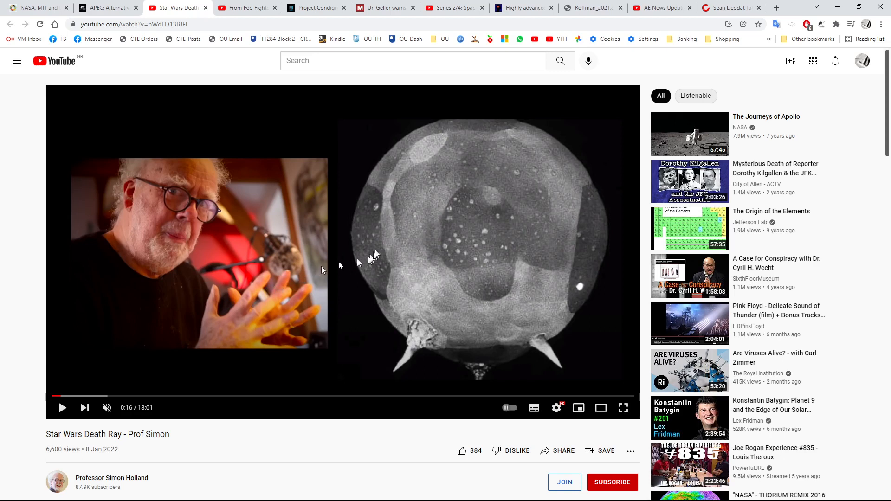
pyautogui.moveTo(363, 226)
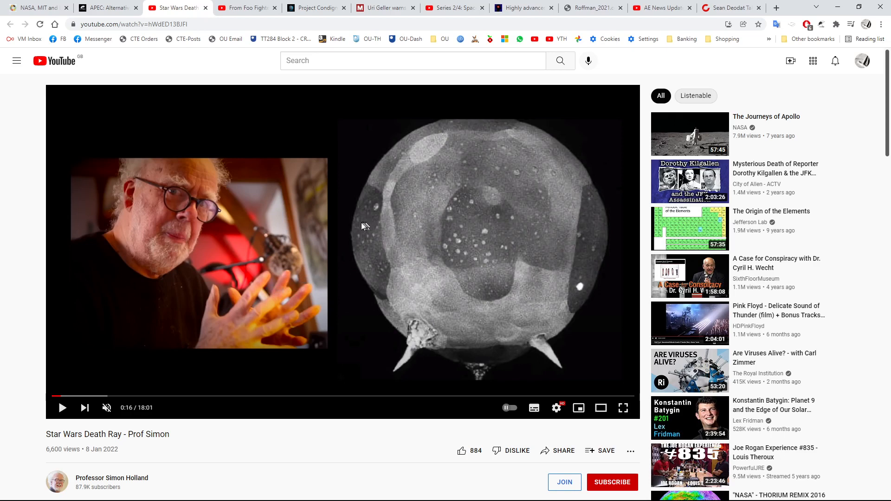
pyautogui.moveTo(350, 224)
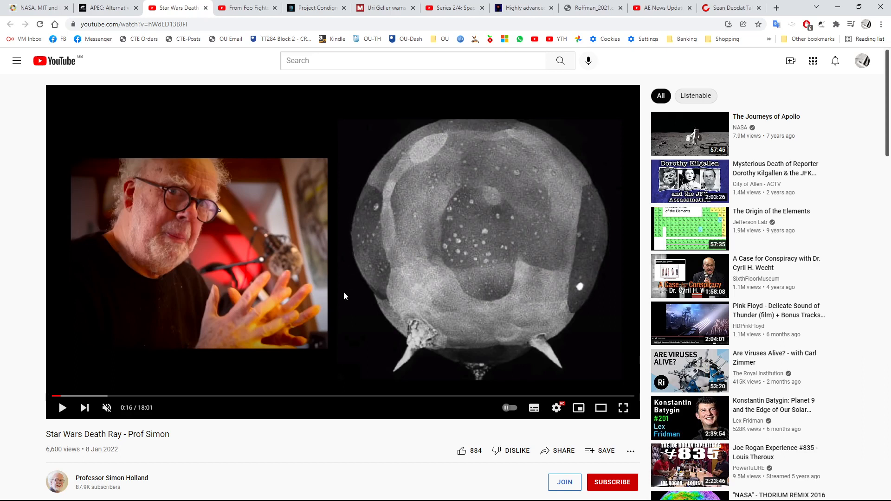
# Step: Switch to the 'From Foo Fighters to military plasma technology' video and highlight its full title
pyautogui.click(245, 7)
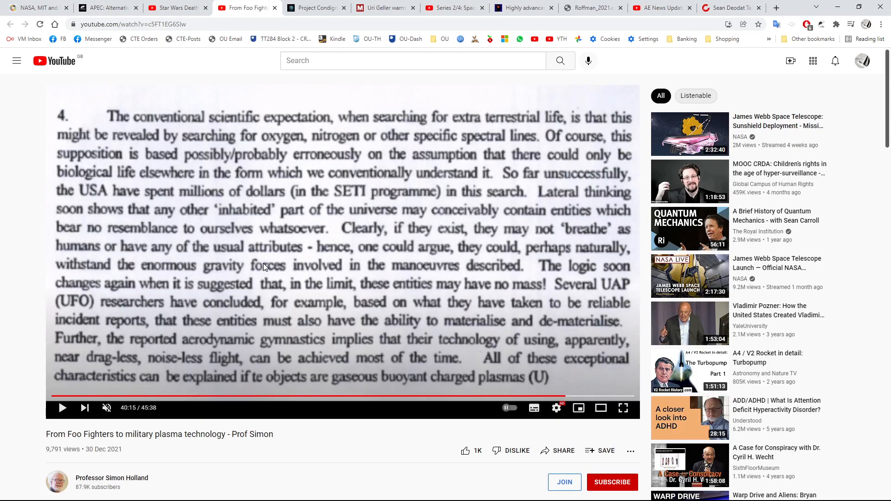
pyautogui.moveTo(287, 321)
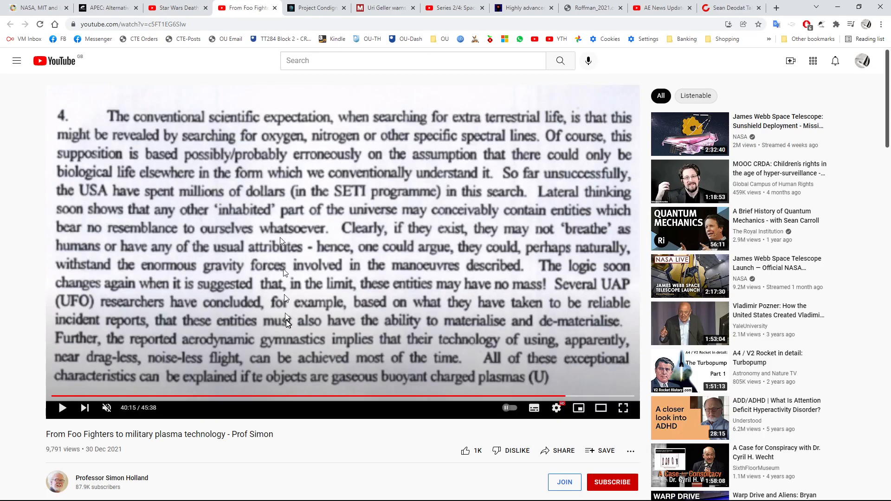
pyautogui.moveTo(140, 455)
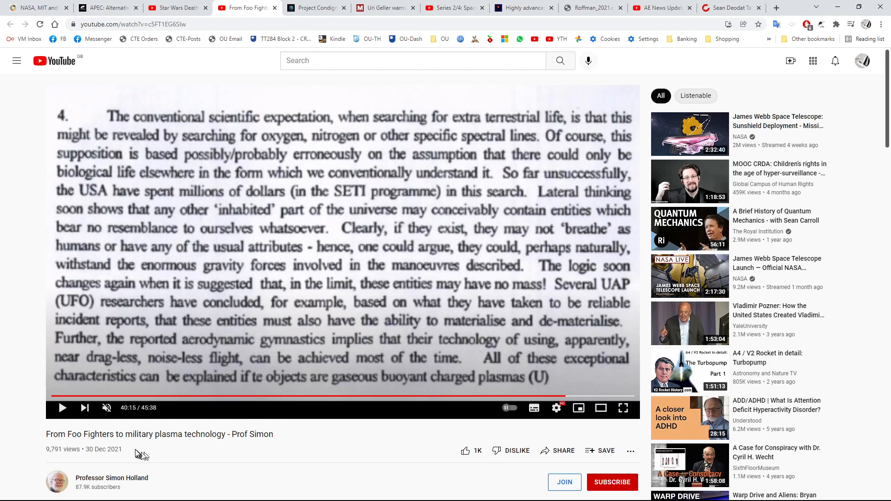
pyautogui.doubleClick(169, 434)
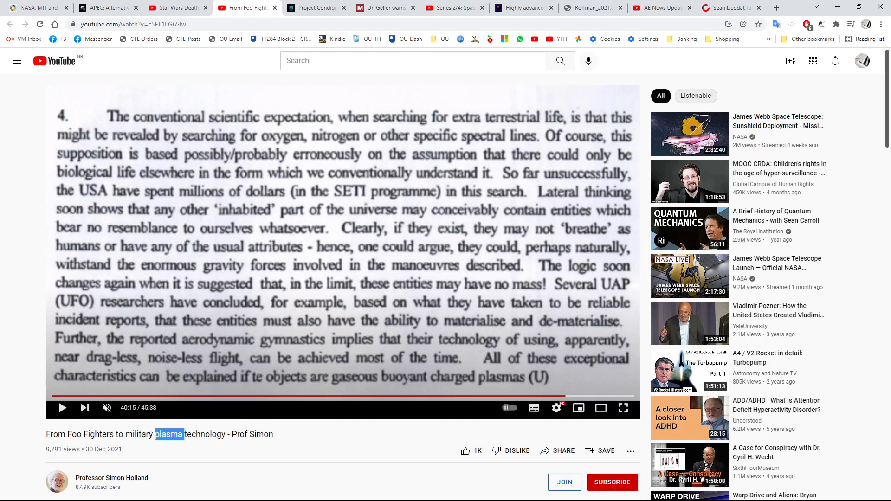
pyautogui.tripleClick(158, 435)
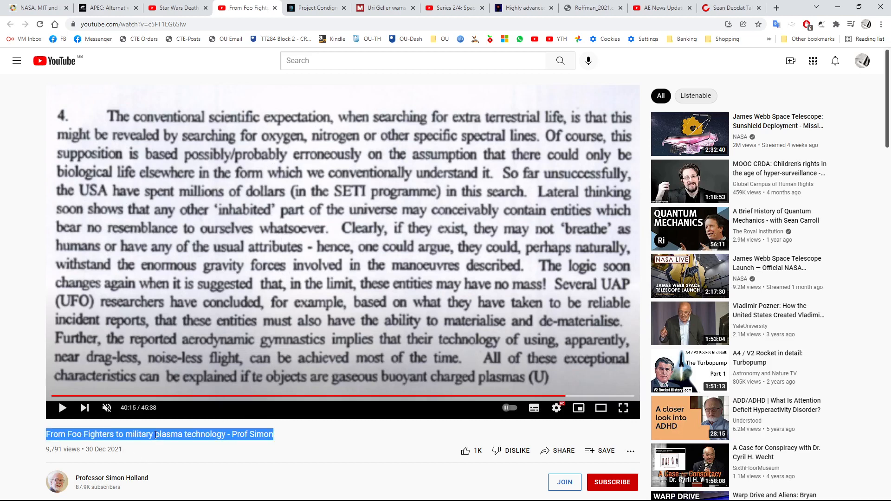
pyautogui.moveTo(187, 434)
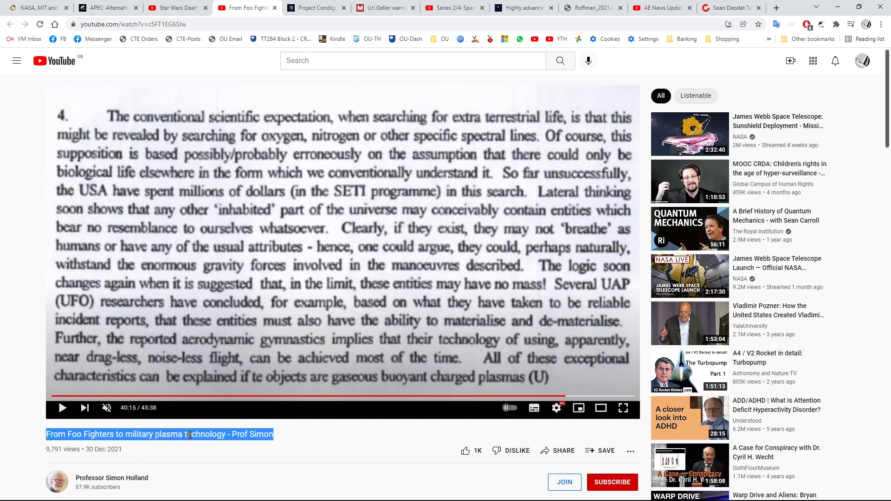
pyautogui.moveTo(292, 319)
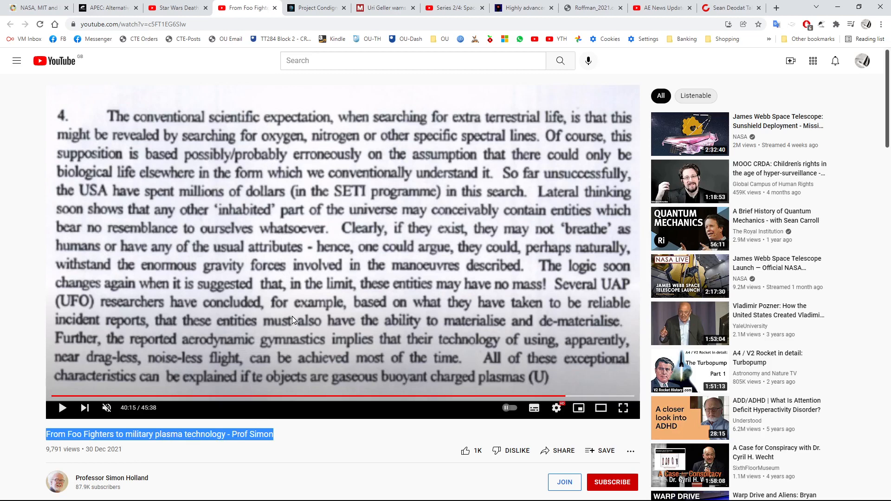
pyautogui.moveTo(164, 410)
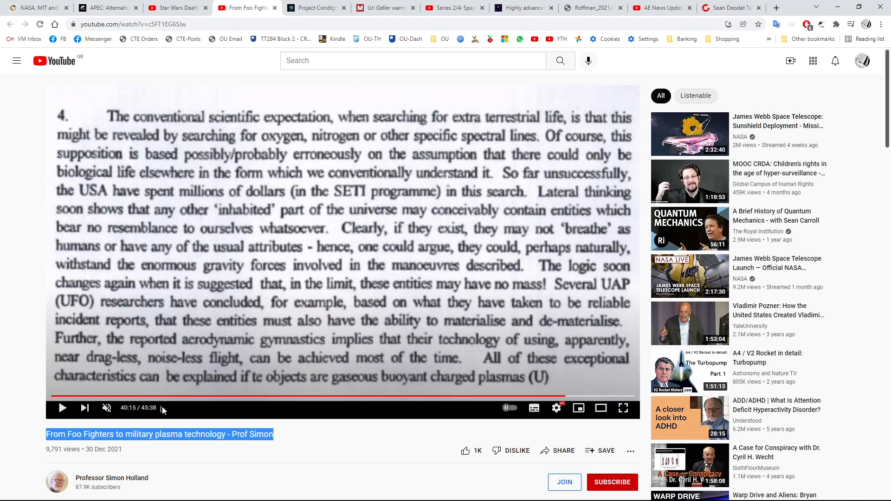
pyautogui.moveTo(364, 300)
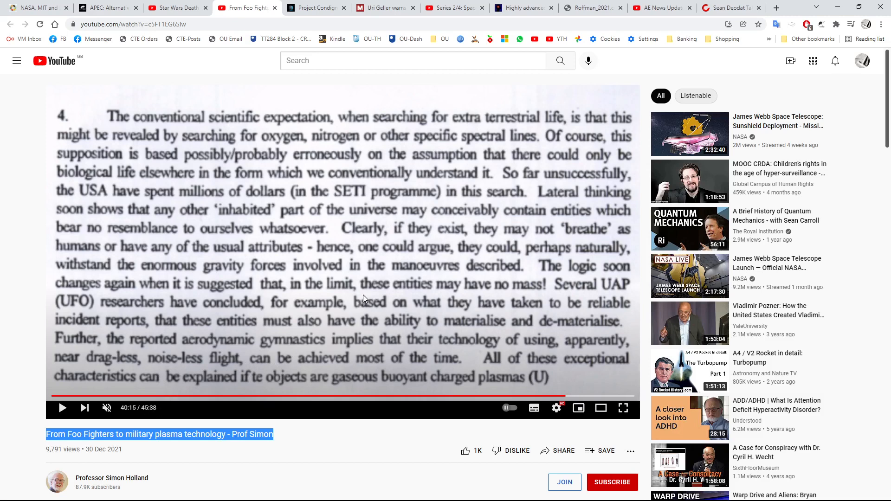
pyautogui.moveTo(402, 290)
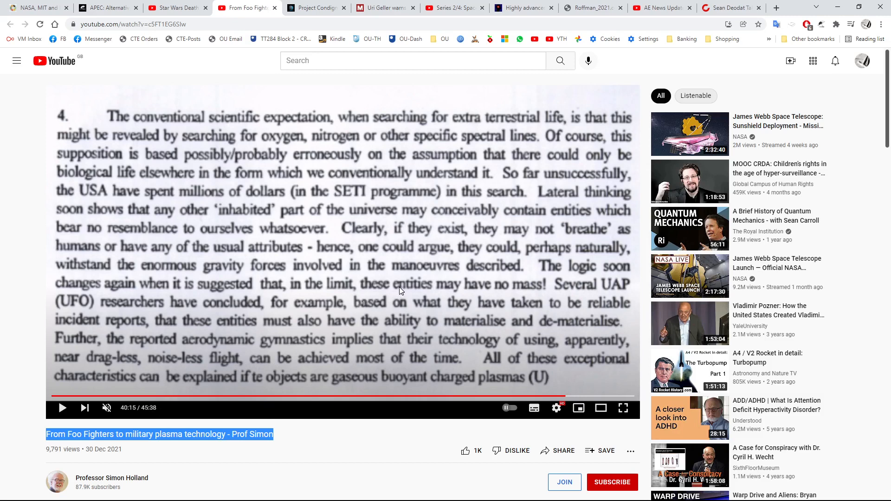
pyautogui.moveTo(321, 251)
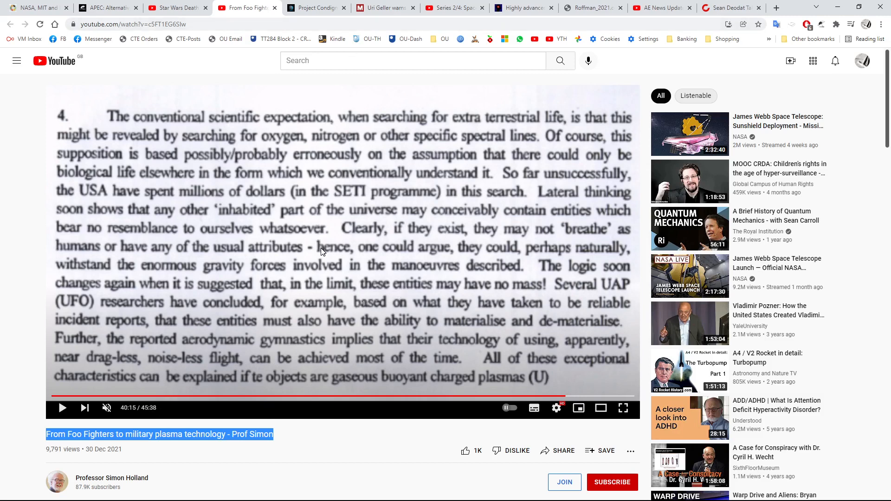
# Step: On The Black Vault's Project Condign page, read the Background and mark the report's publication date
pyautogui.click(315, 7)
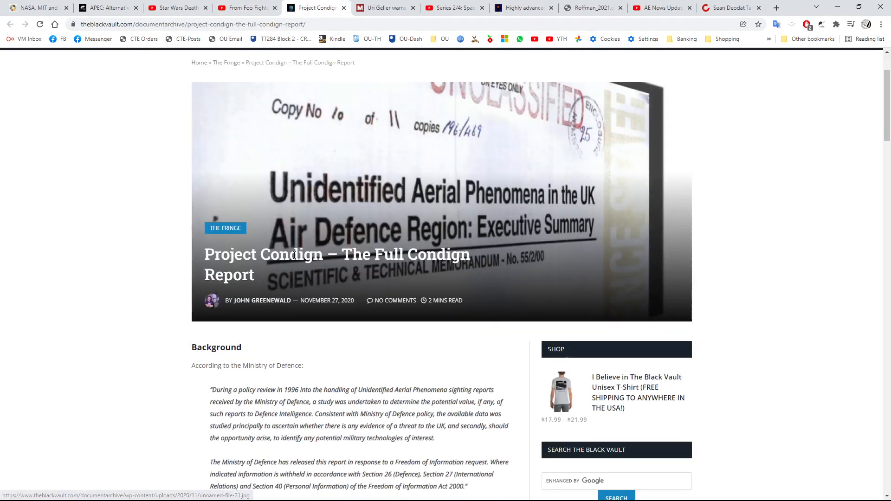
pyautogui.scroll(-3)
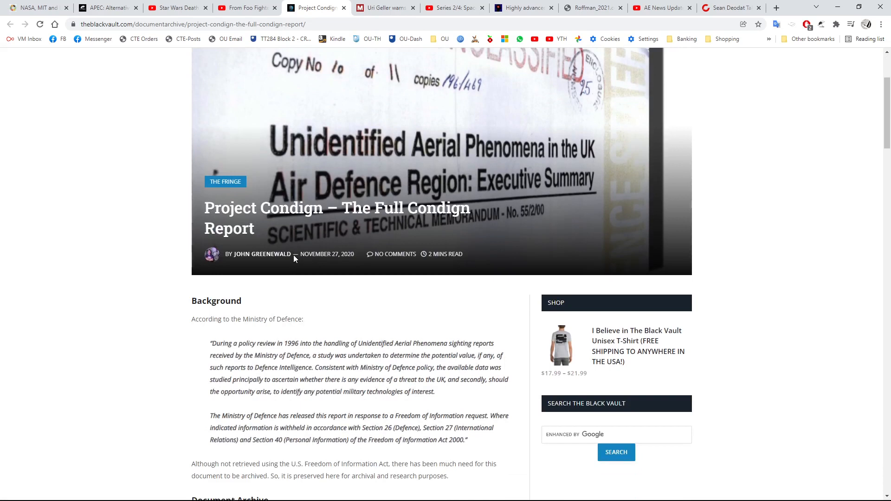
pyautogui.scroll(3)
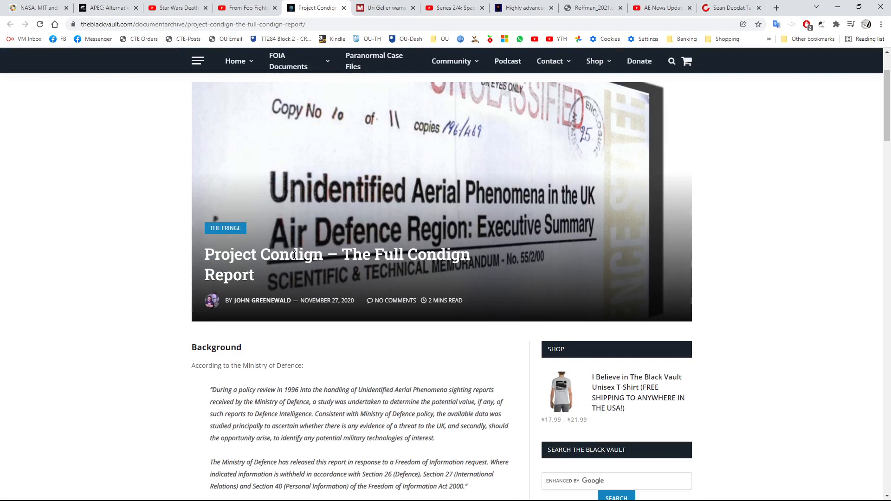
pyautogui.doubleClick(347, 299)
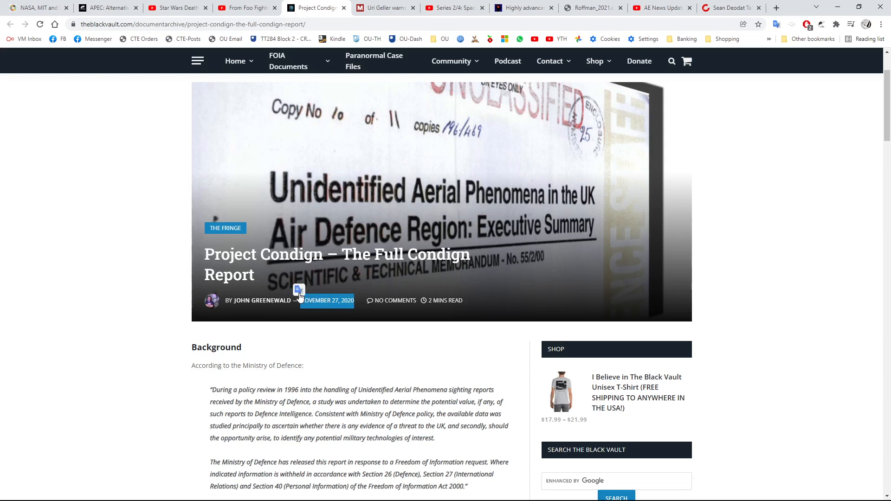
pyautogui.moveTo(337, 354)
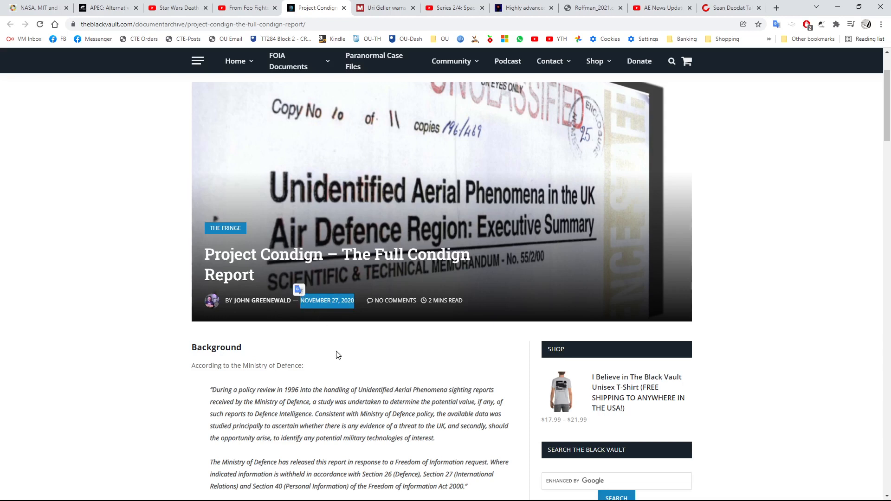
pyautogui.scroll(-3)
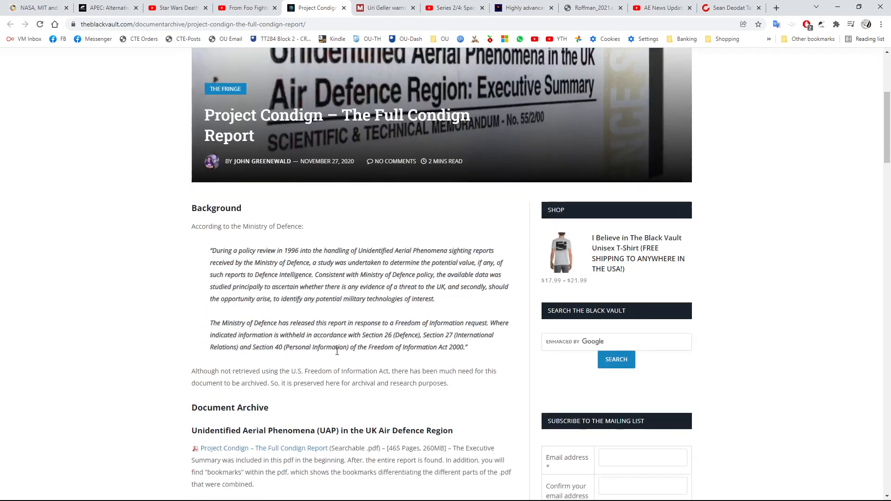
pyautogui.scroll(3)
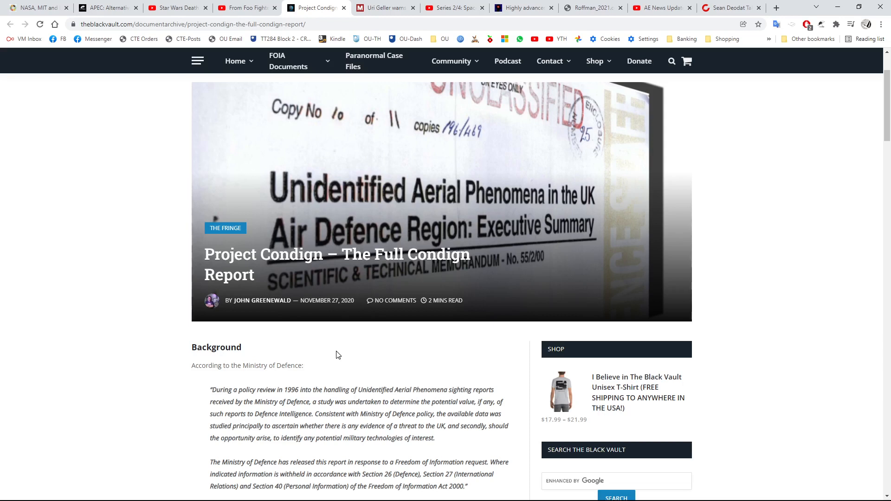
# Step: Highlight 'Unidentified Aerial Phenomena (UAP)' and go through the Document Archive section
pyautogui.scroll(-3)
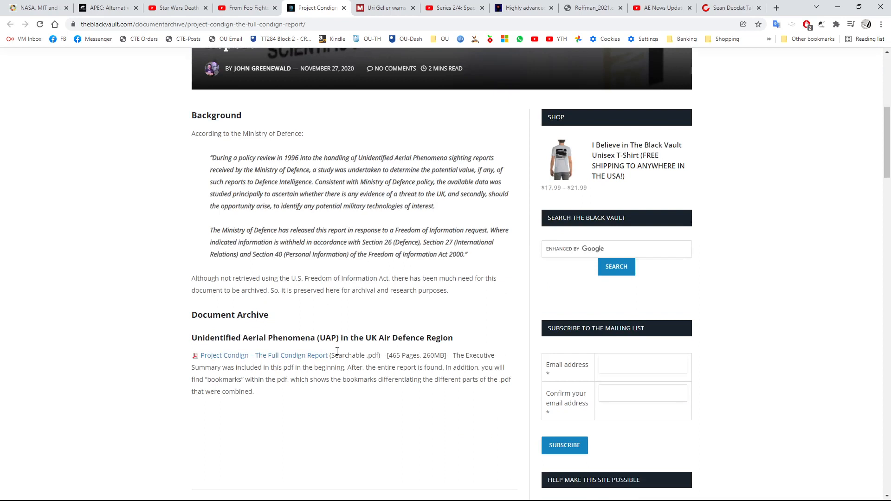
pyautogui.moveTo(343, 336)
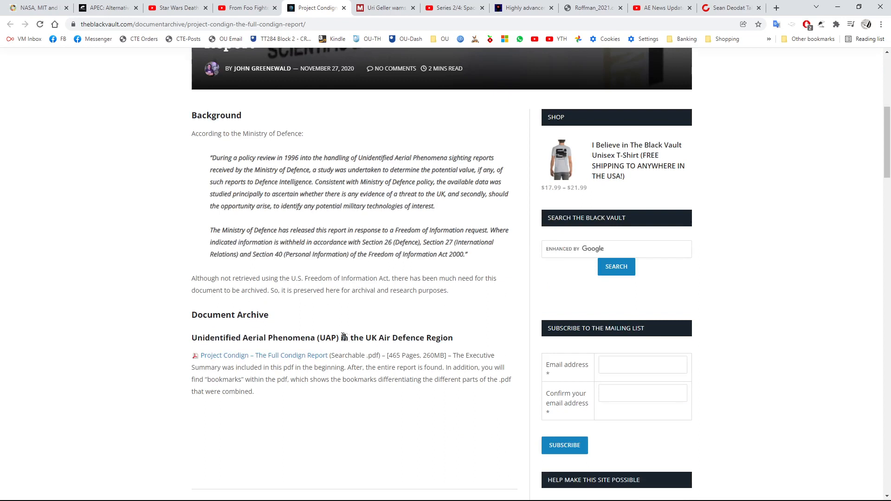
pyautogui.doubleClick(264, 338)
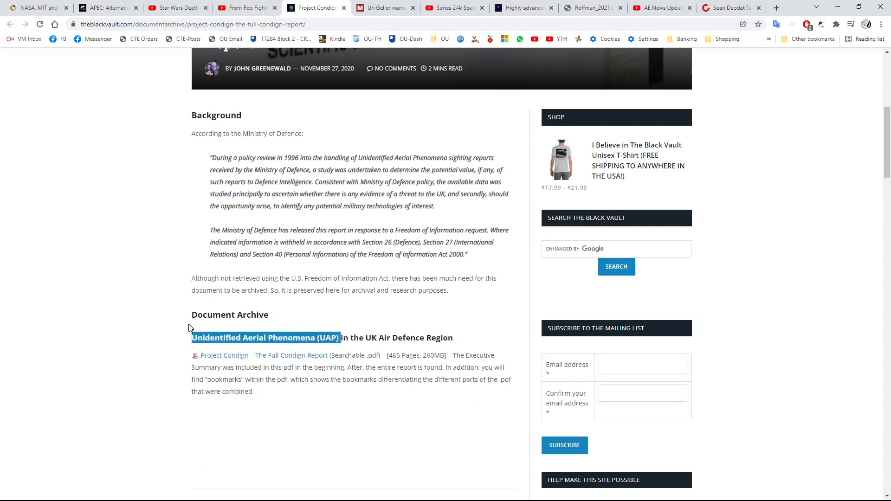
pyautogui.scroll(3)
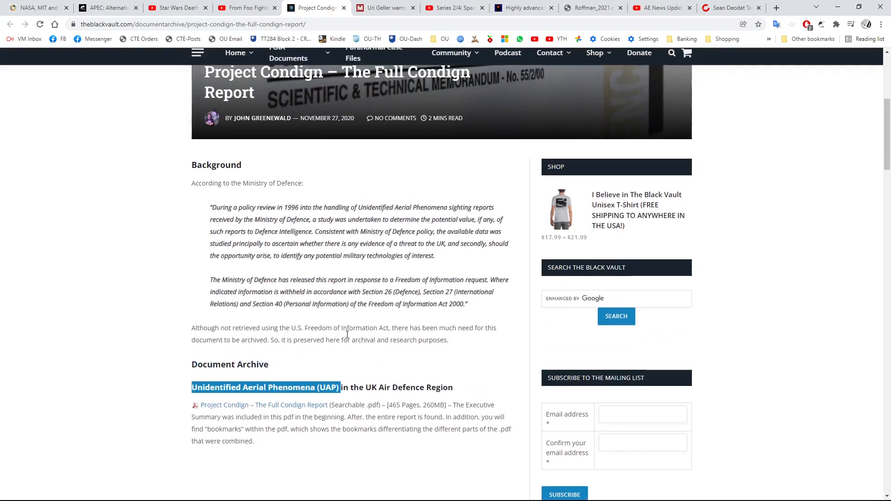
pyautogui.scroll(-3)
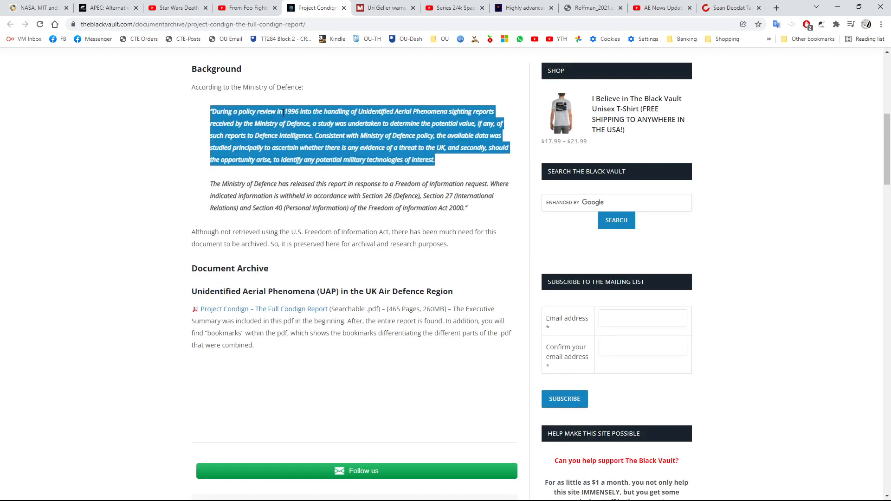
pyautogui.moveTo(334, 235)
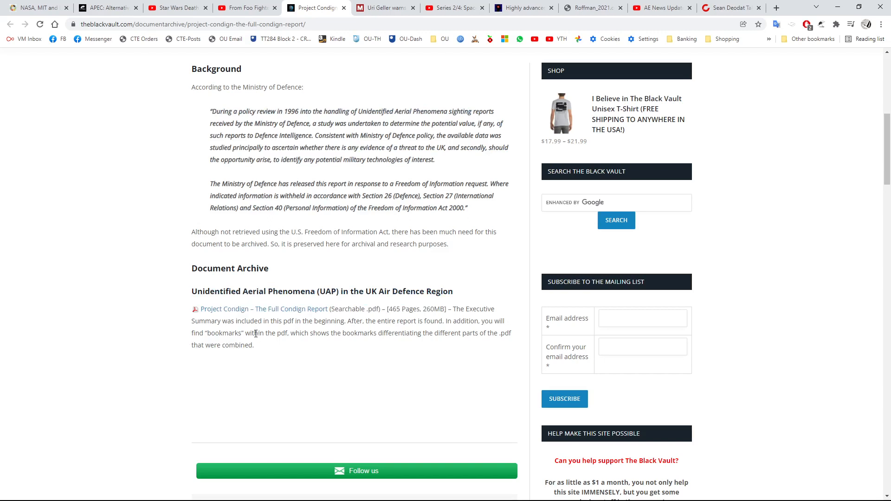
pyautogui.scroll(3)
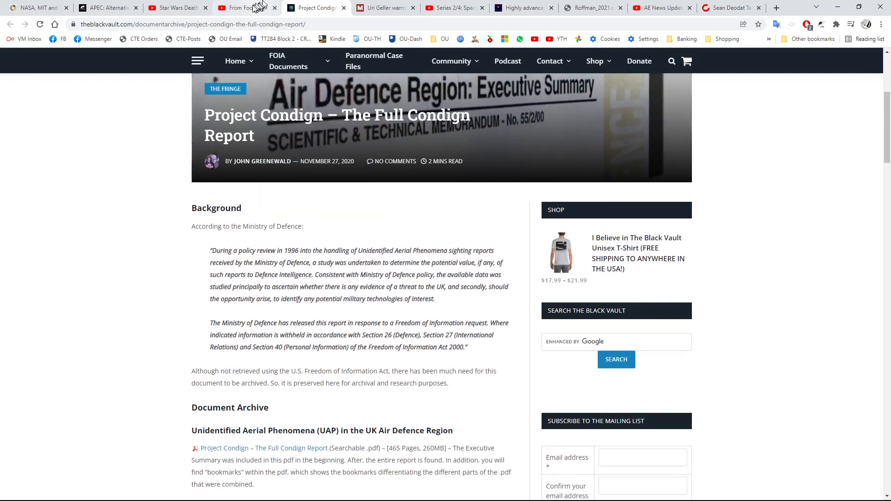
pyautogui.moveTo(245, 8)
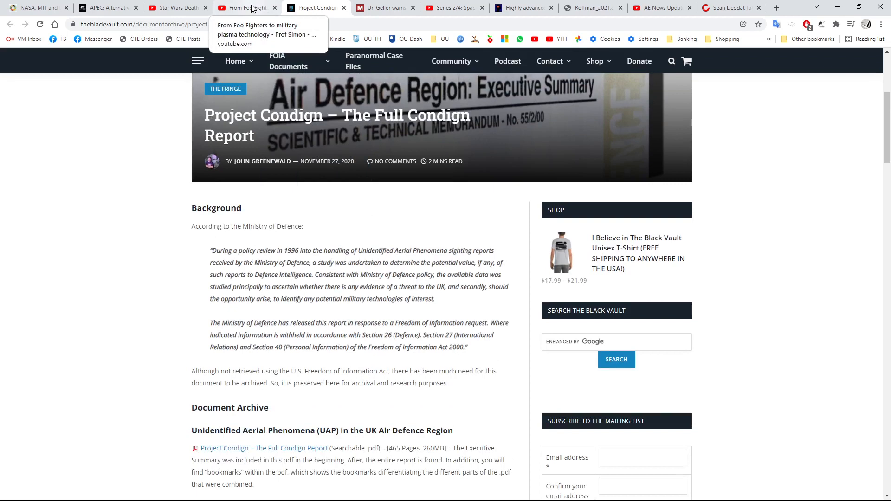
# Step: Return to Prof Simon's plasma technology video and let it play on toward 41:33
pyautogui.click(245, 7)
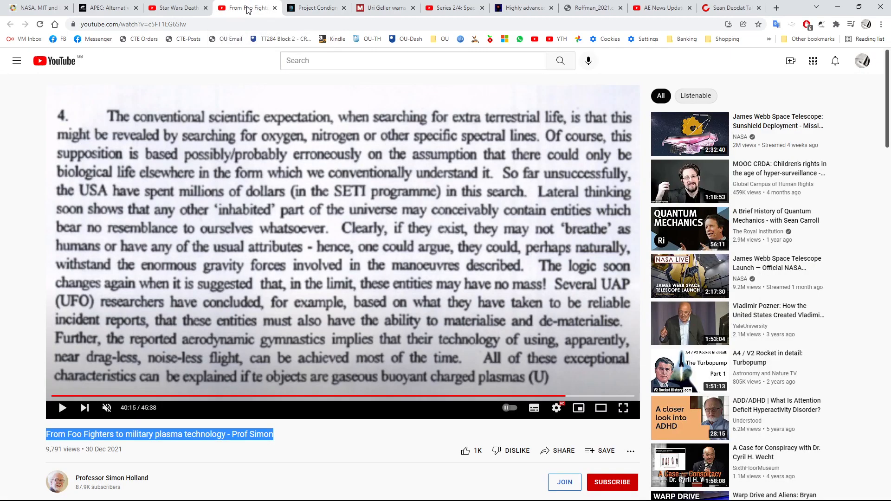
pyautogui.moveTo(494, 350)
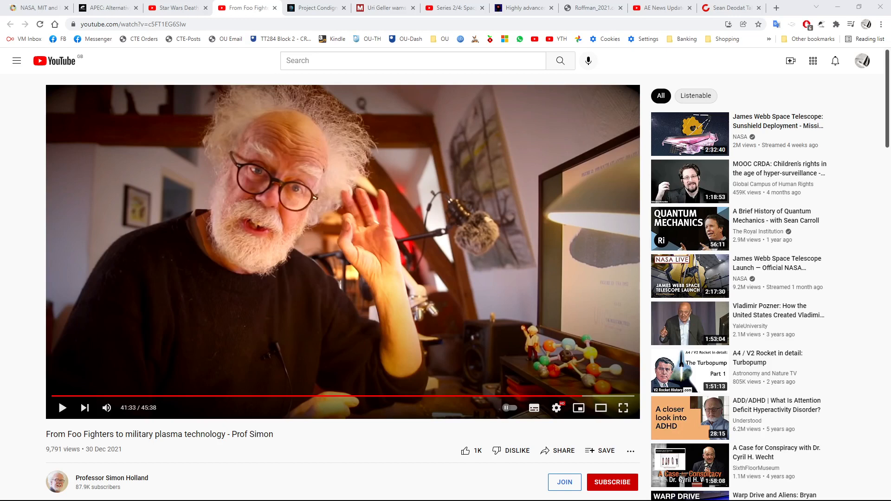
pyautogui.moveTo(232, 286)
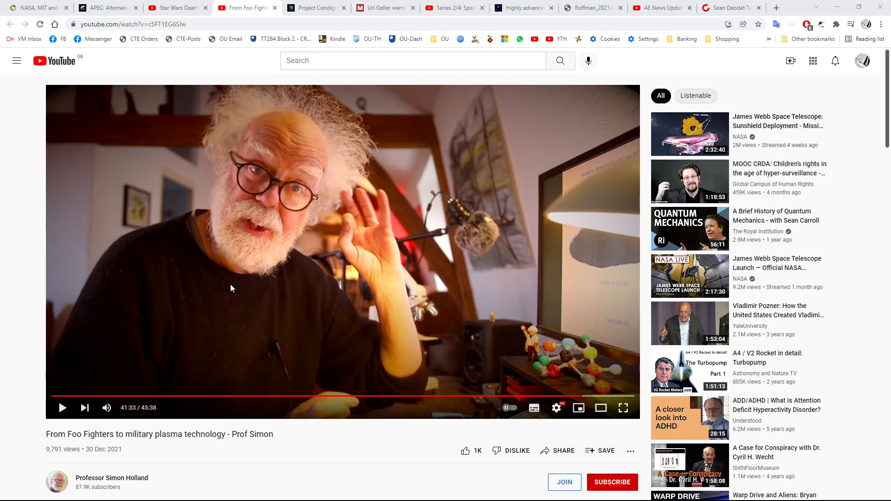
pyautogui.moveTo(286, 284)
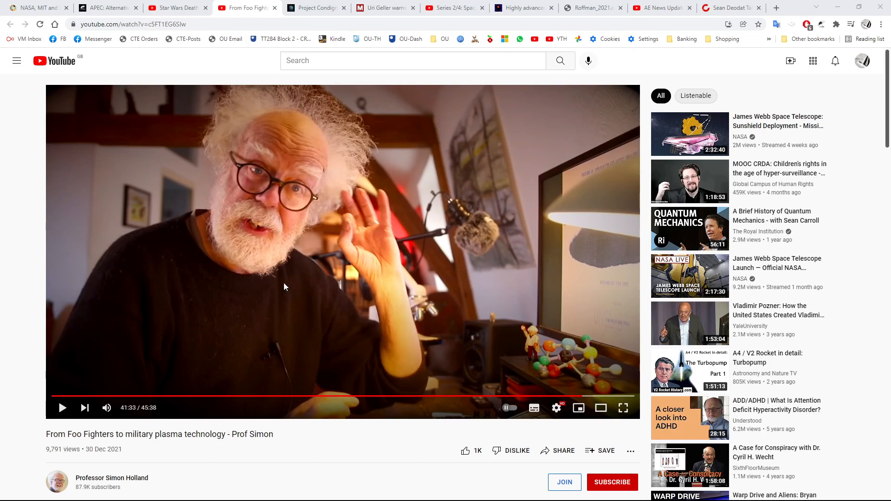
pyautogui.moveTo(285, 262)
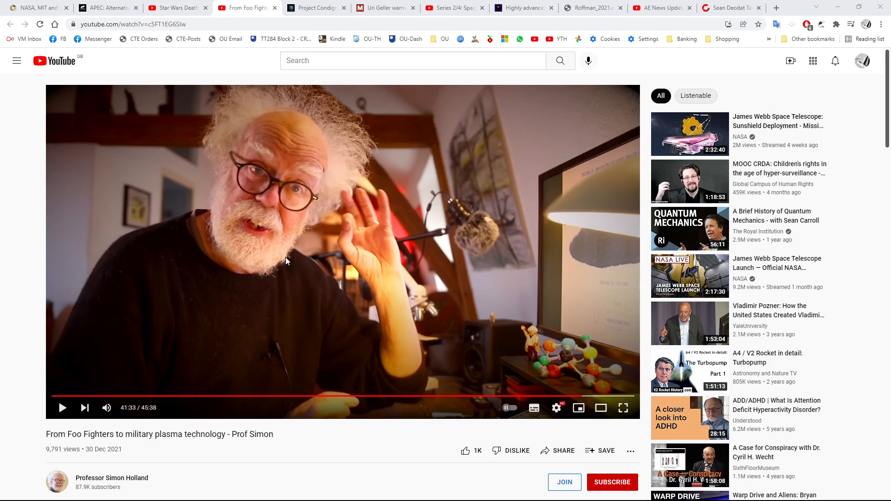
pyautogui.moveTo(271, 253)
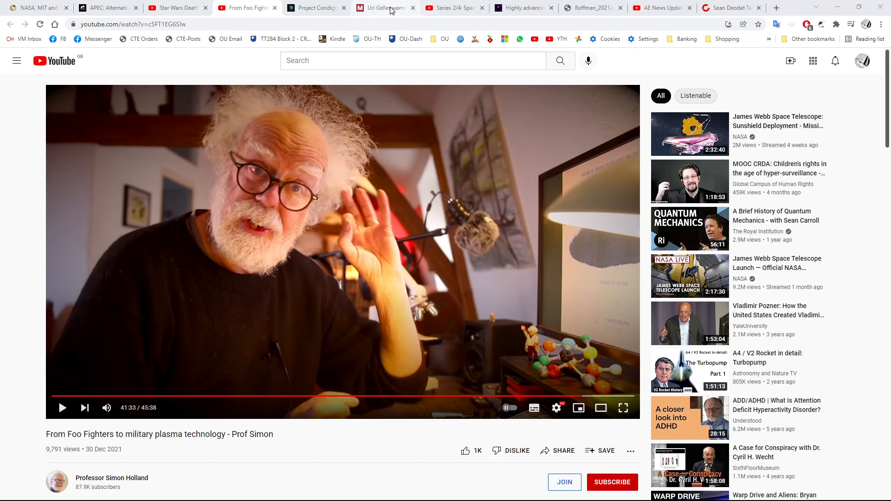
# Step: Switch to the Mirror's Uri Geller alien-invasion article and read its opening paragraphs
pyautogui.click(385, 8)
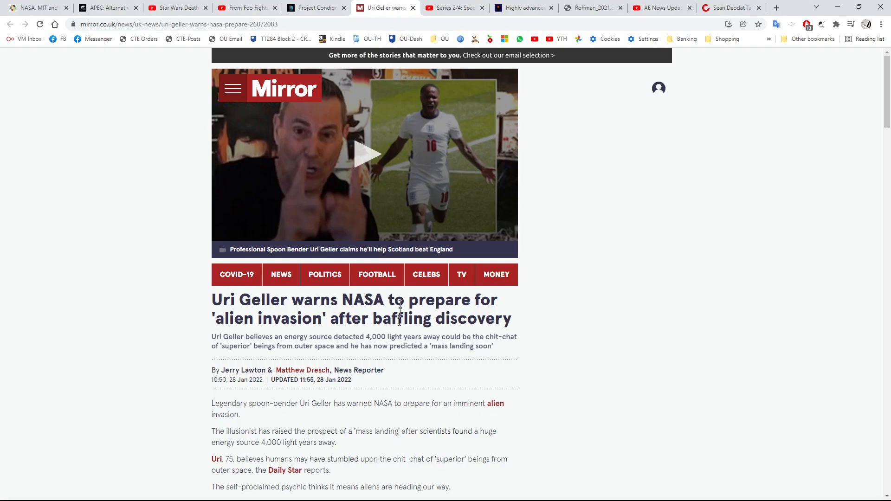
pyautogui.moveTo(403, 339)
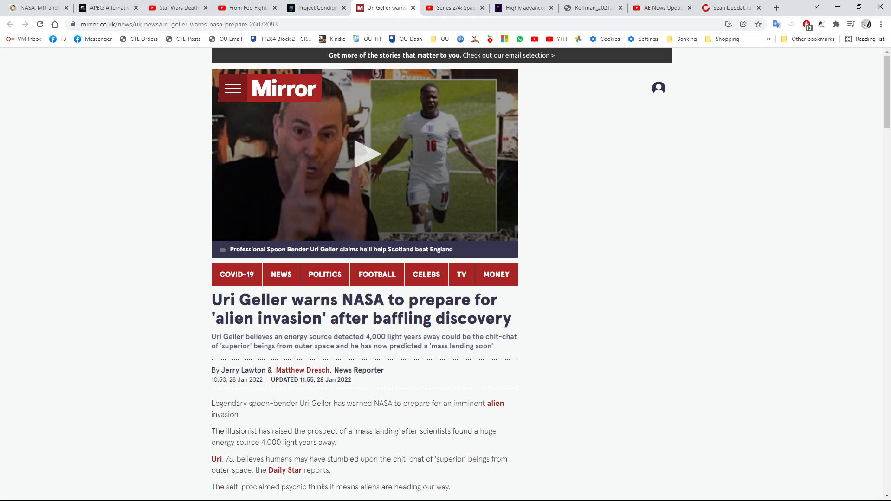
pyautogui.scroll(-3)
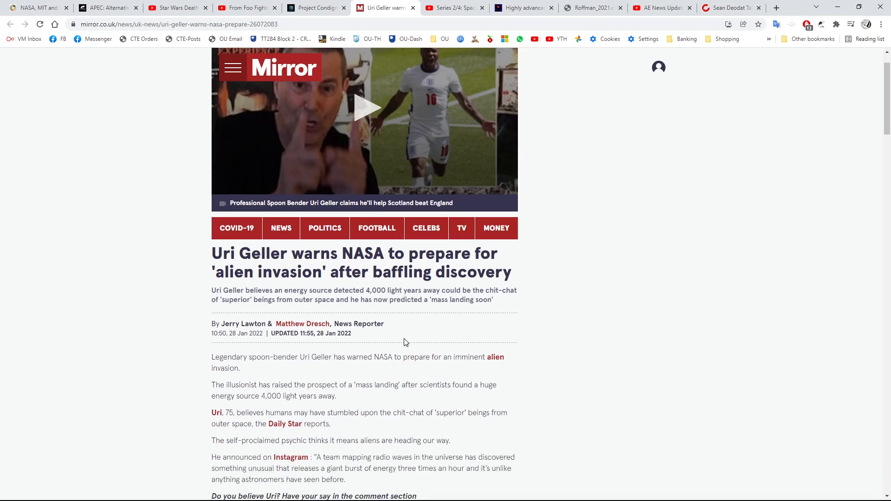
pyautogui.scroll(-3)
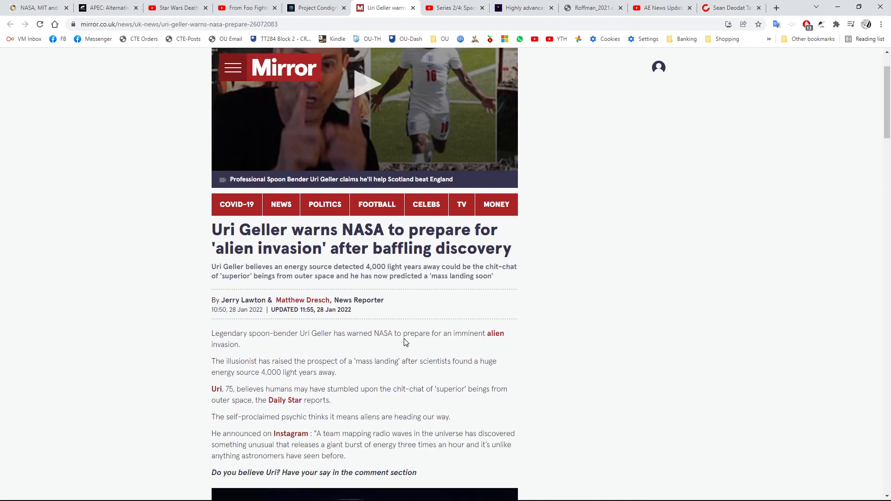
pyautogui.scroll(-3)
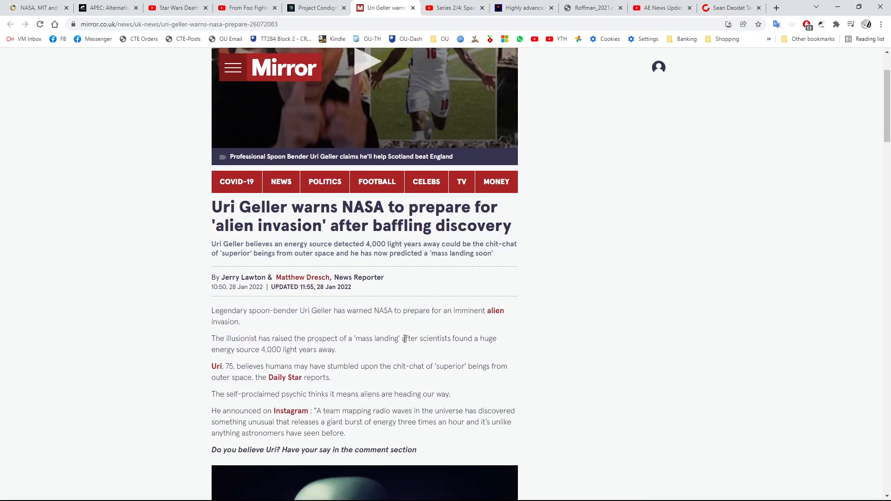
pyautogui.scroll(-3)
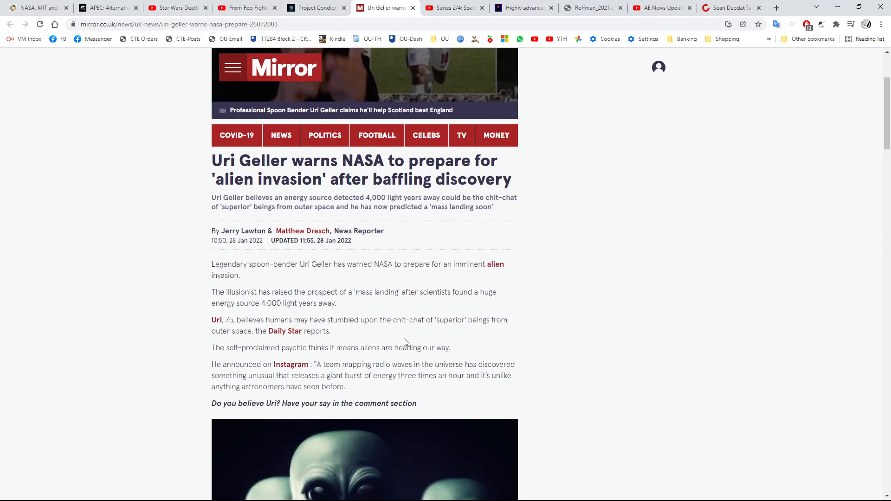
pyautogui.moveTo(228, 183)
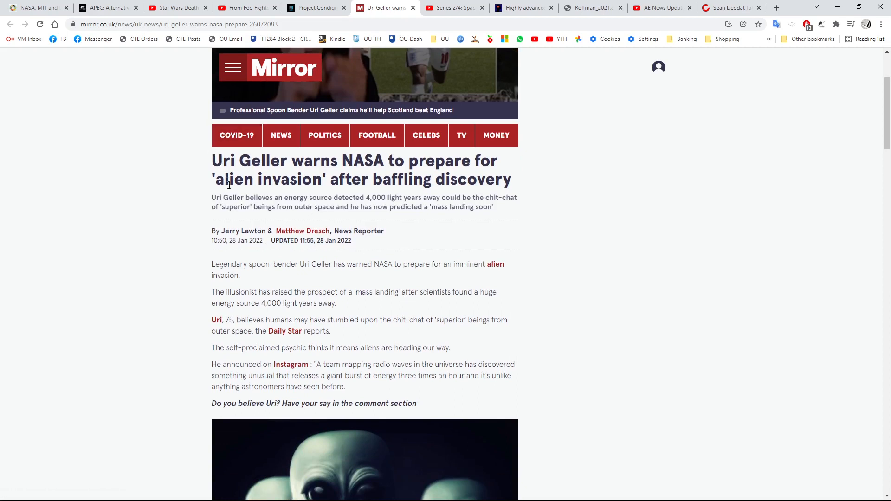
# Step: Highlight the 28 Jan 2022 update date and then the whole article headline
pyautogui.doubleClick(340, 240)
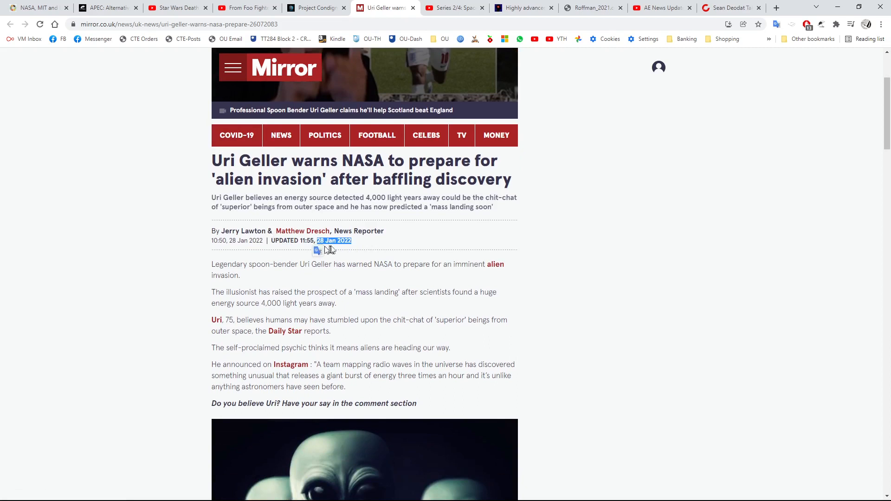
pyautogui.doubleClick(264, 161)
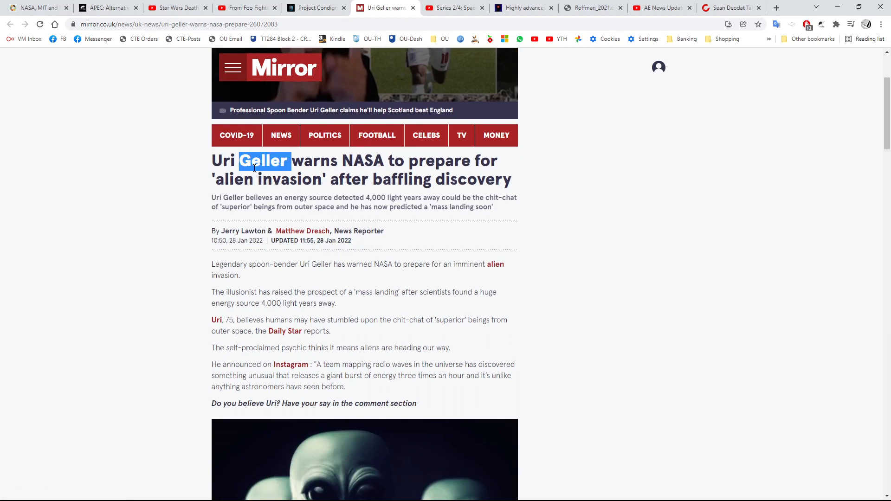
pyautogui.tripleClick(253, 166)
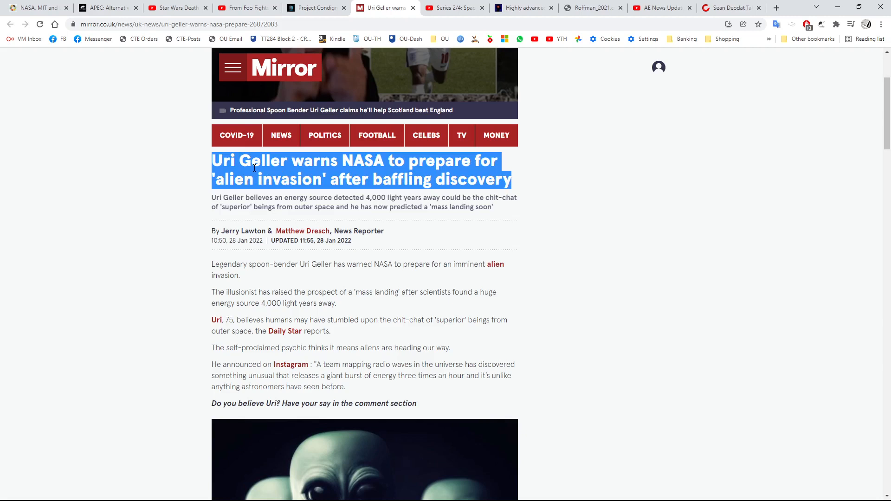
pyautogui.moveTo(452, 7)
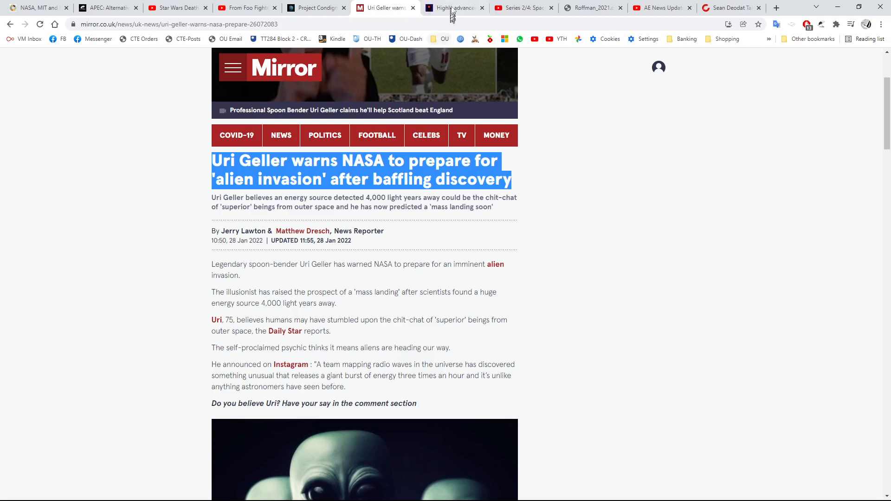
# Step: Switch to the 'Highly advanced life on Mars now' post and read past the Acidalia Planitia dome photo to its outline
pyautogui.click(451, 7)
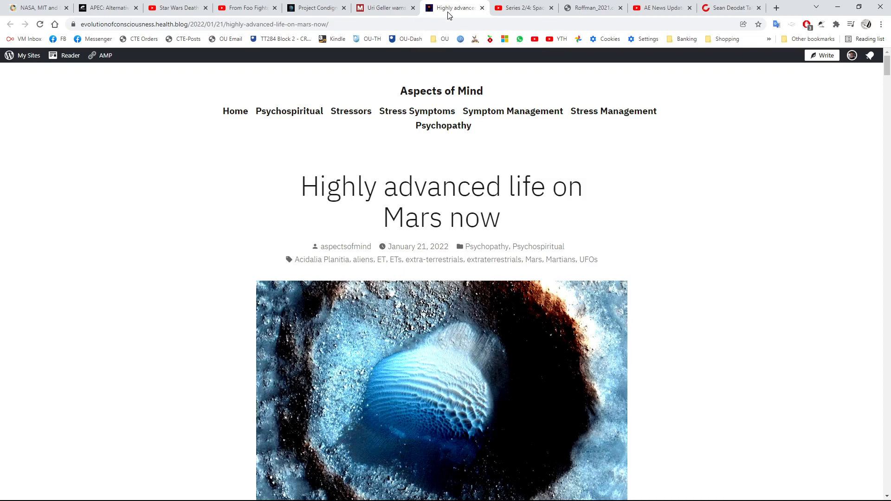
pyautogui.moveTo(421, 224)
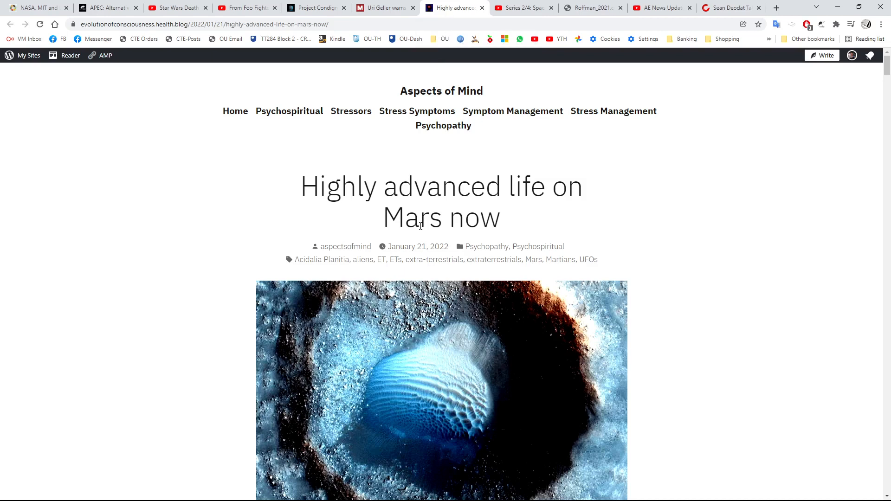
pyautogui.scroll(-3)
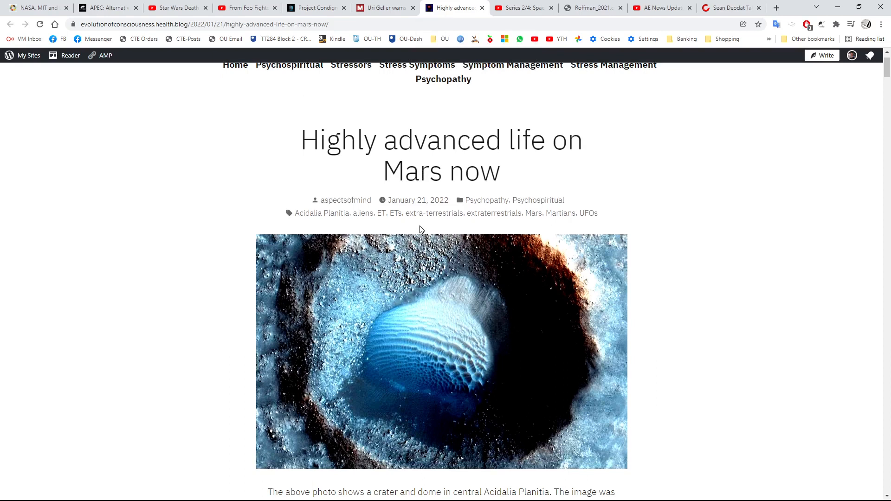
pyautogui.scroll(-3)
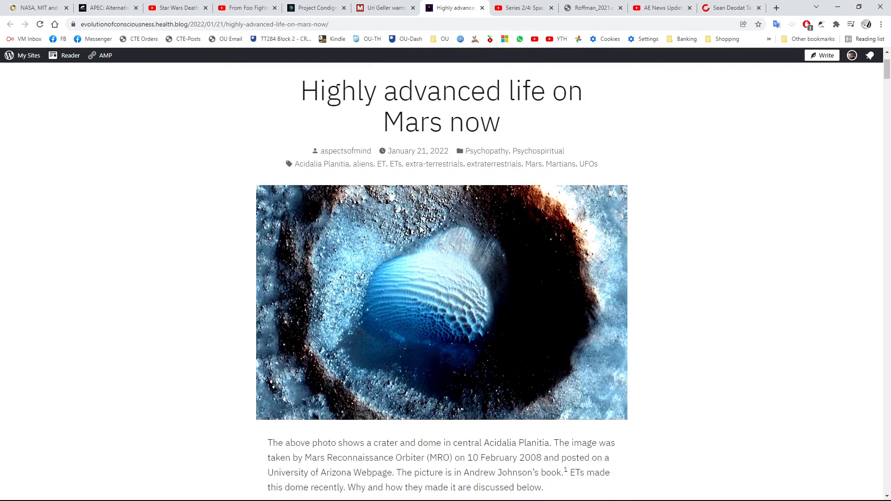
pyautogui.scroll(-3)
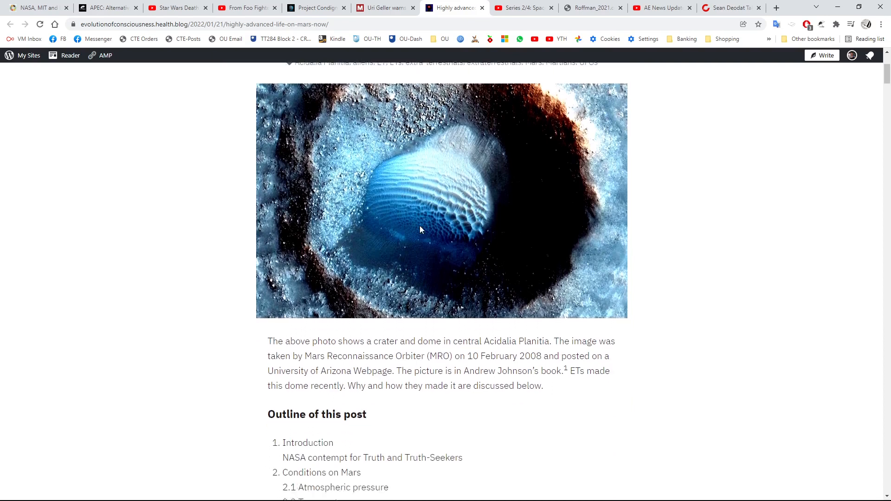
pyautogui.scroll(-3)
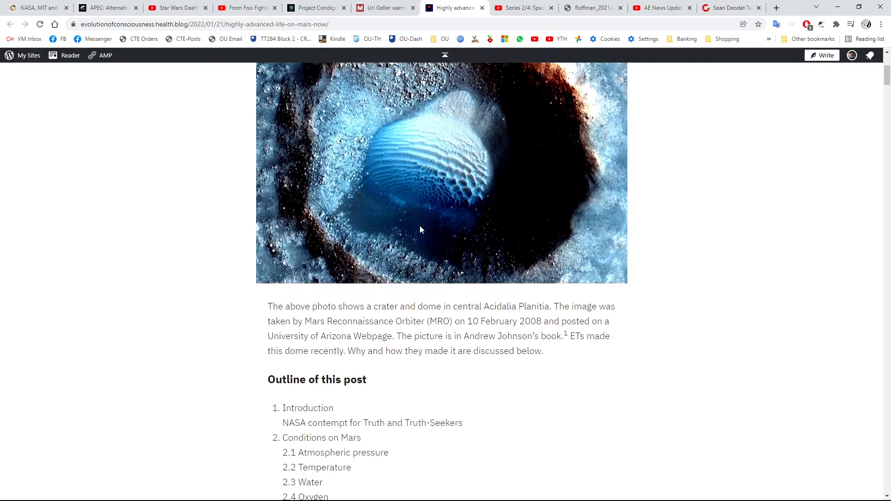
pyautogui.scroll(-3)
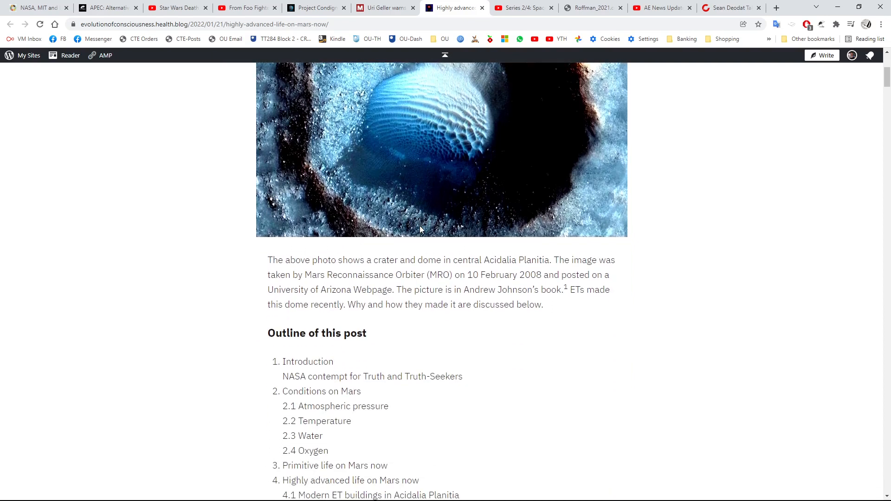
pyautogui.moveTo(398, 273)
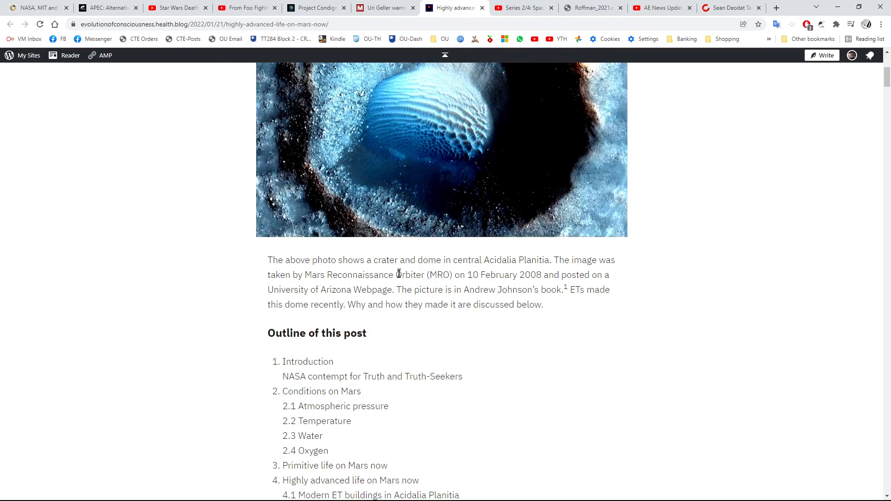
pyautogui.scroll(-3)
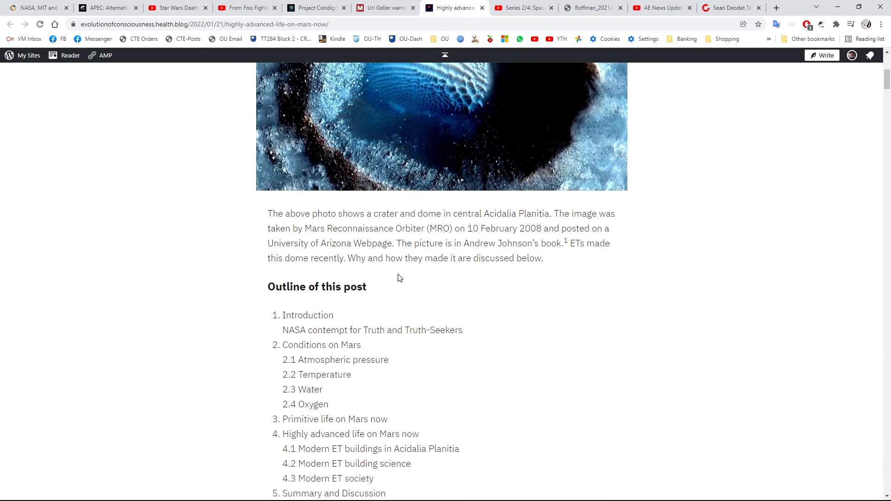
pyautogui.scroll(-3)
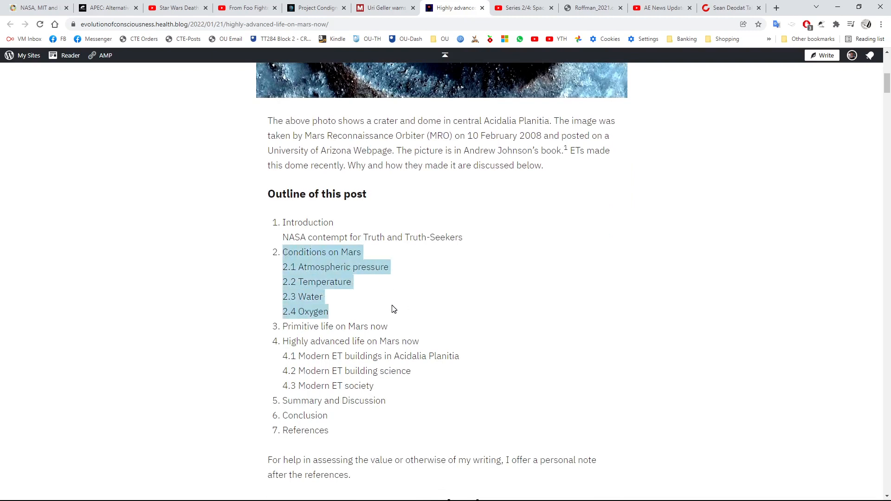
# Step: Read through the 'Conditions on Mars' outline entries, backing up briefly to recheck them
pyautogui.scroll(-3)
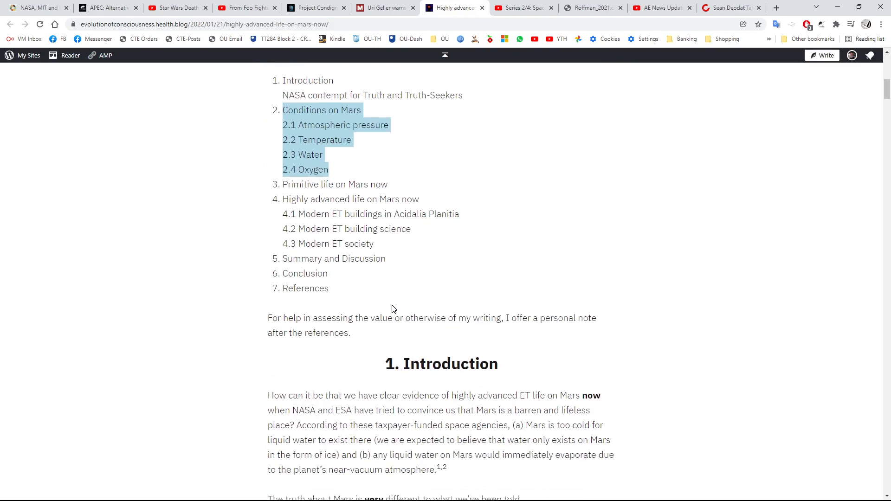
pyautogui.scroll(-3)
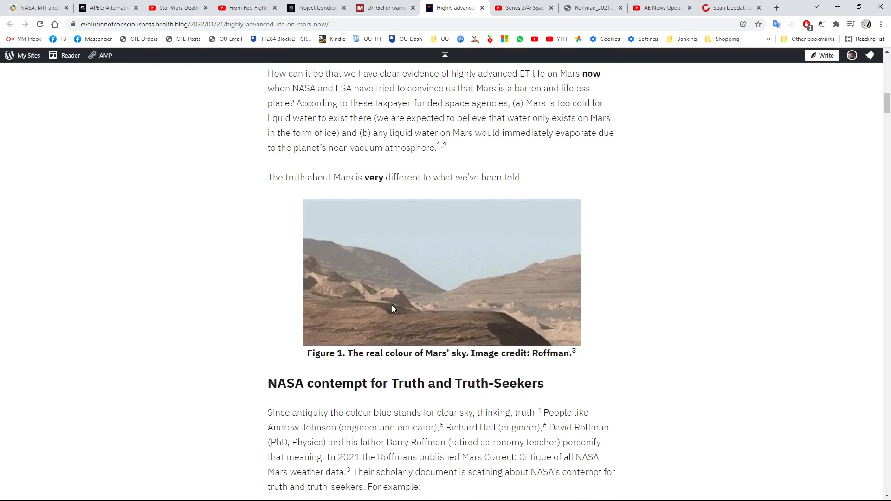
pyautogui.scroll(-3)
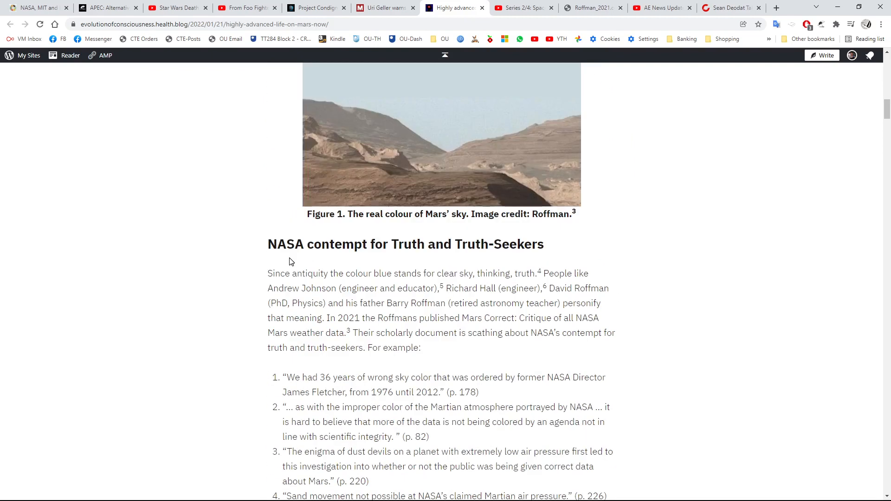
pyautogui.scroll(-3)
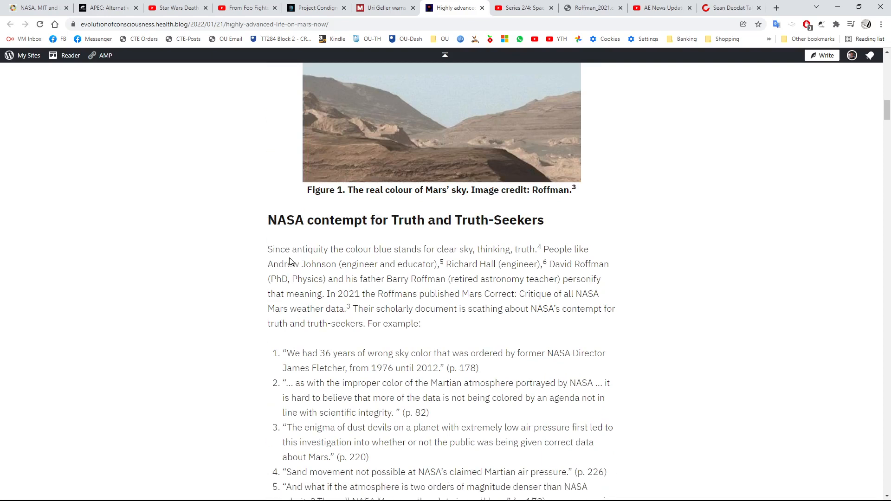
pyautogui.scroll(3)
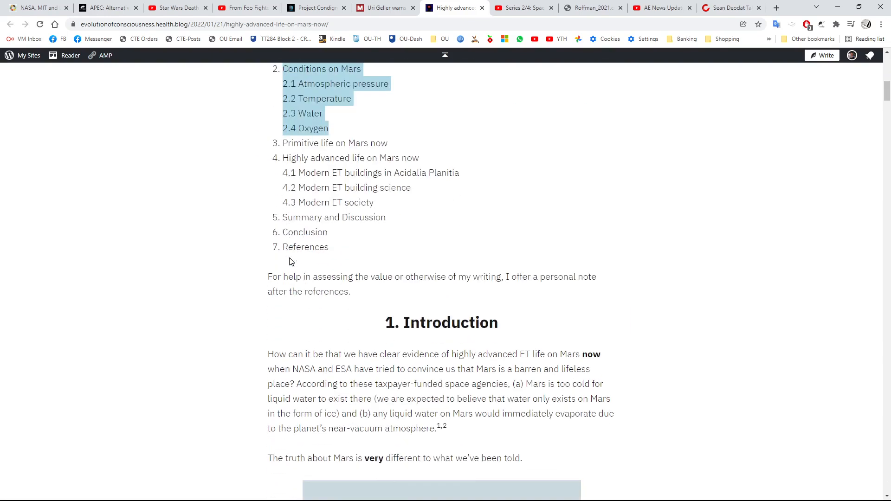
pyautogui.scroll(-3)
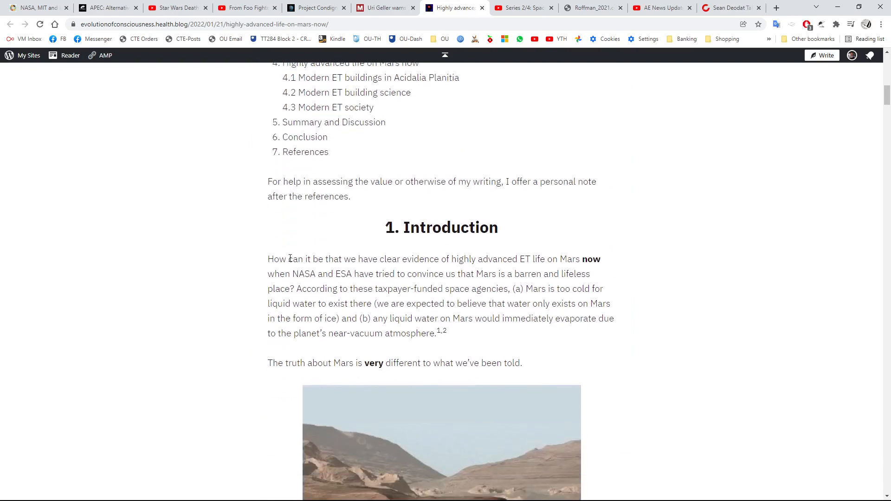
# Step: Continue through the Introduction to the 'NASA contempt for Truth and Truth-Seekers' quote list
pyautogui.scroll(-3)
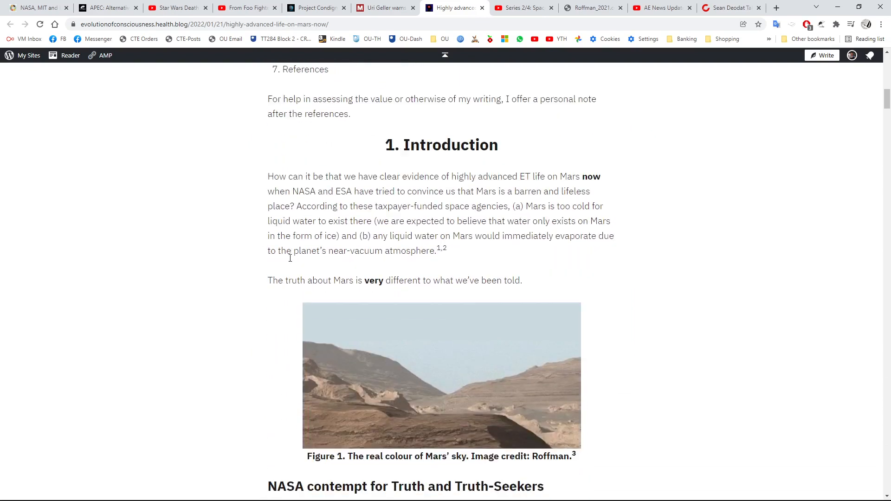
pyautogui.scroll(-3)
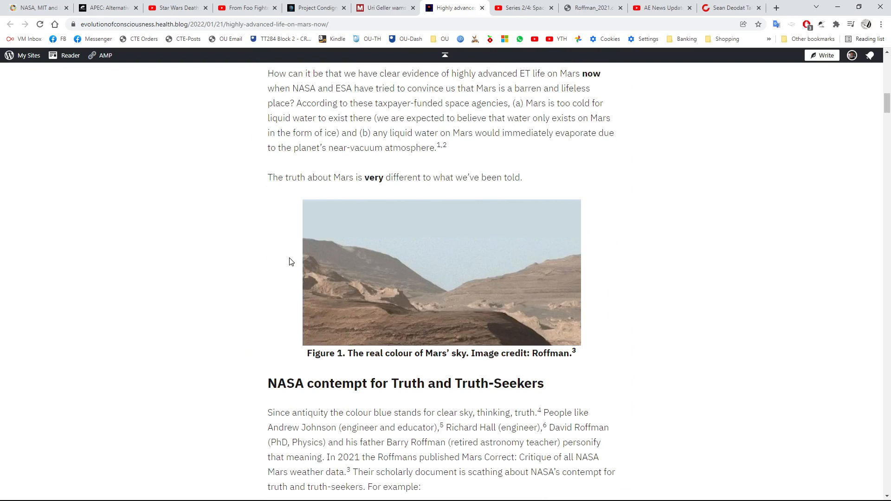
pyautogui.scroll(-3)
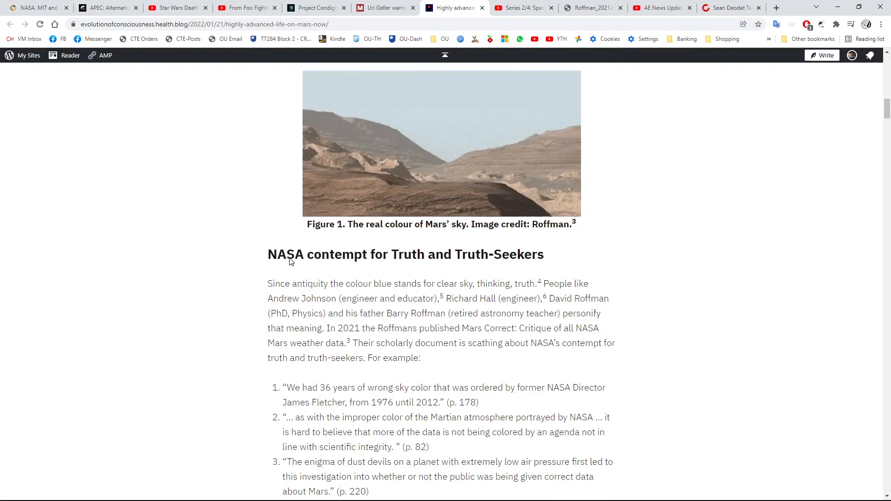
pyautogui.scroll(-3)
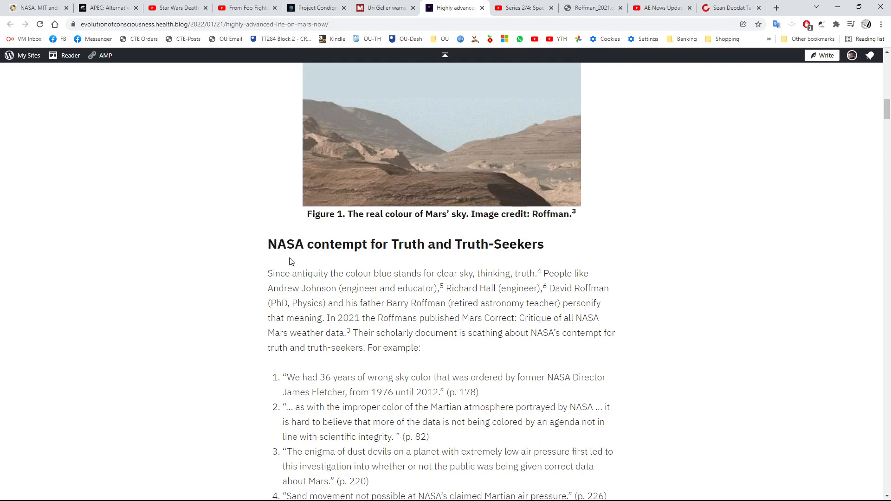
pyautogui.scroll(-3)
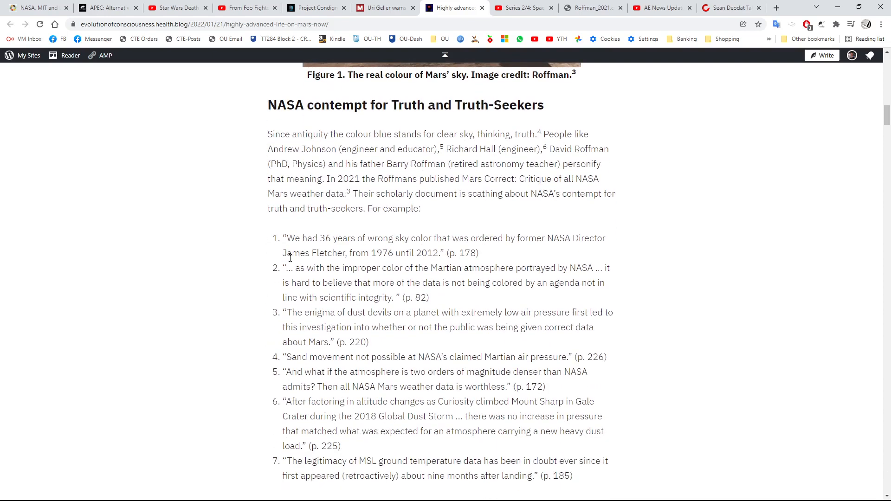
pyautogui.scroll(-3)
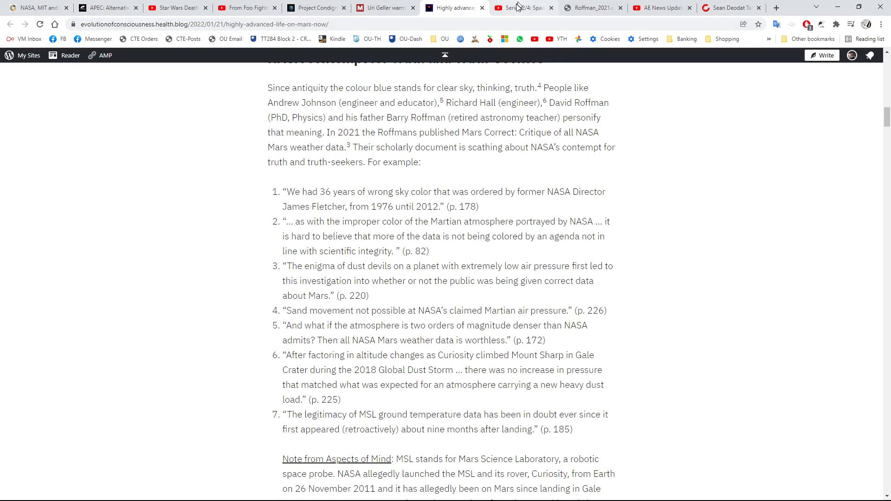
# Step: Switch to the Roffmans' 'Mars Correct' (Roffman_2021) PDF tab
pyautogui.click(593, 7)
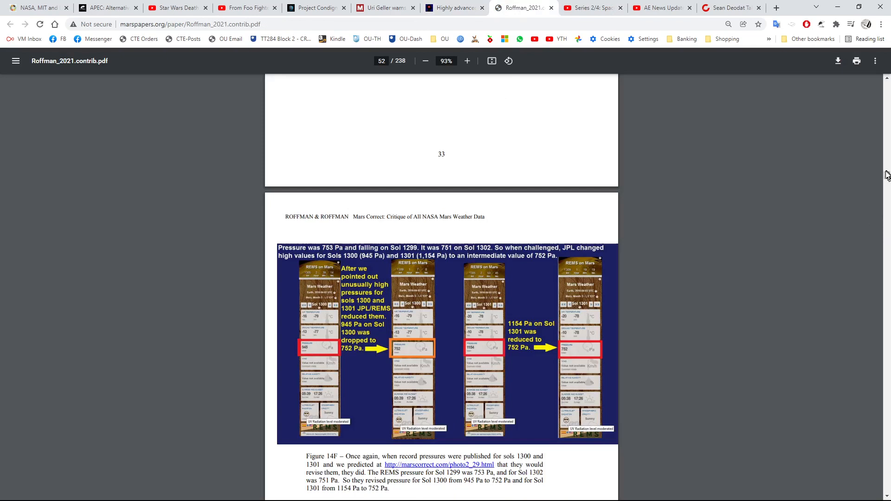
pyautogui.moveTo(885, 181)
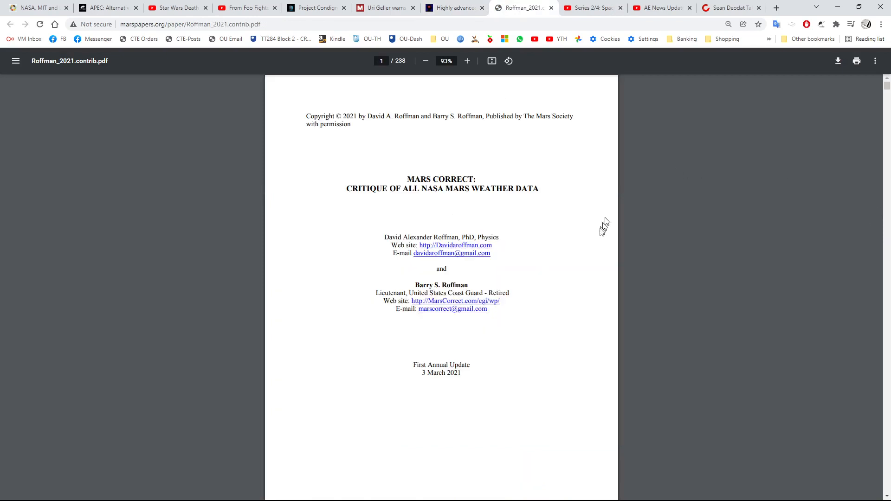
pyautogui.moveTo(474, 366)
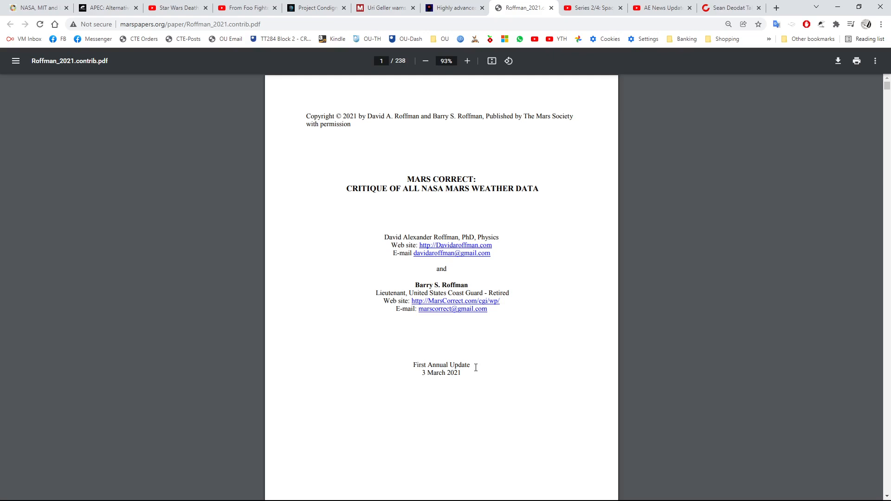
pyautogui.moveTo(471, 374)
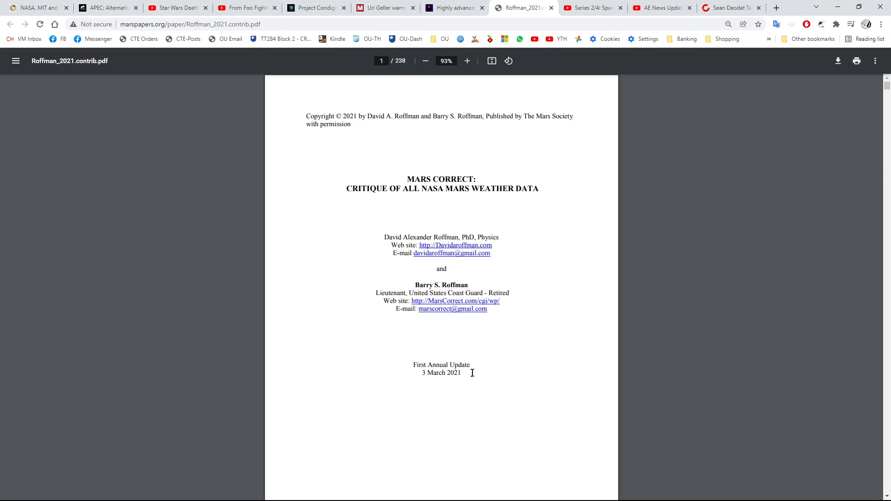
pyautogui.moveTo(471, 375)
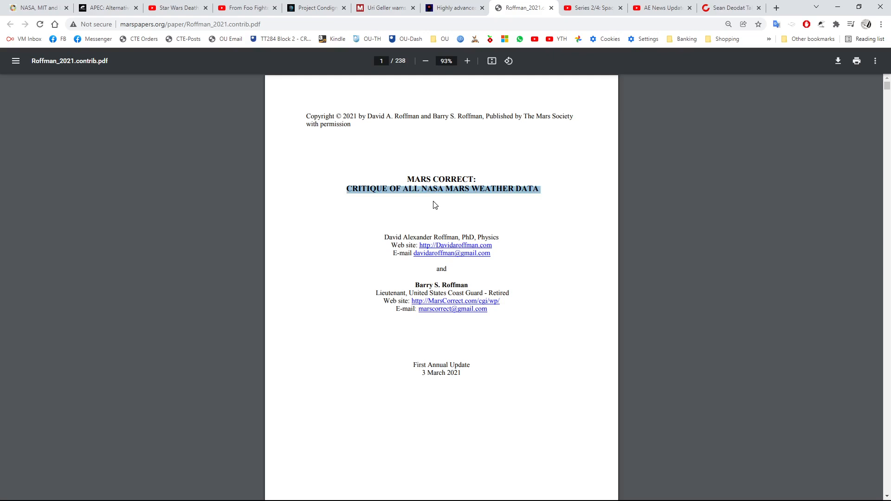
pyautogui.click(453, 7)
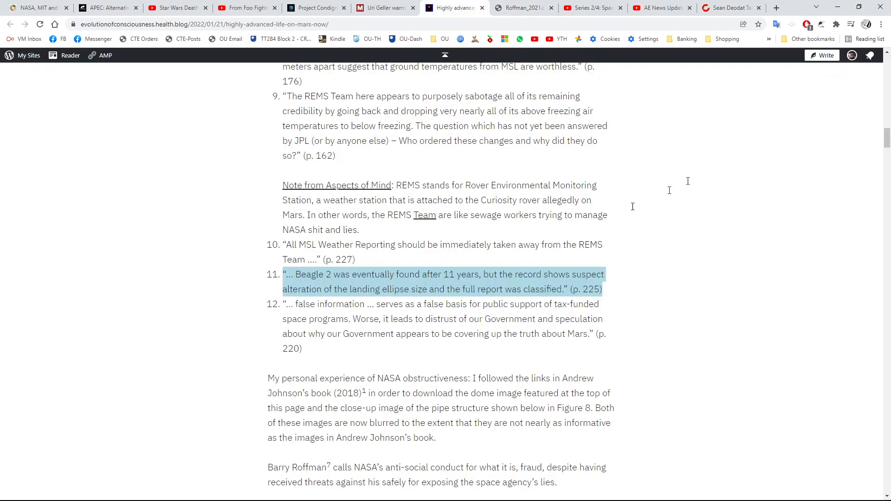
pyautogui.moveTo(433, 273)
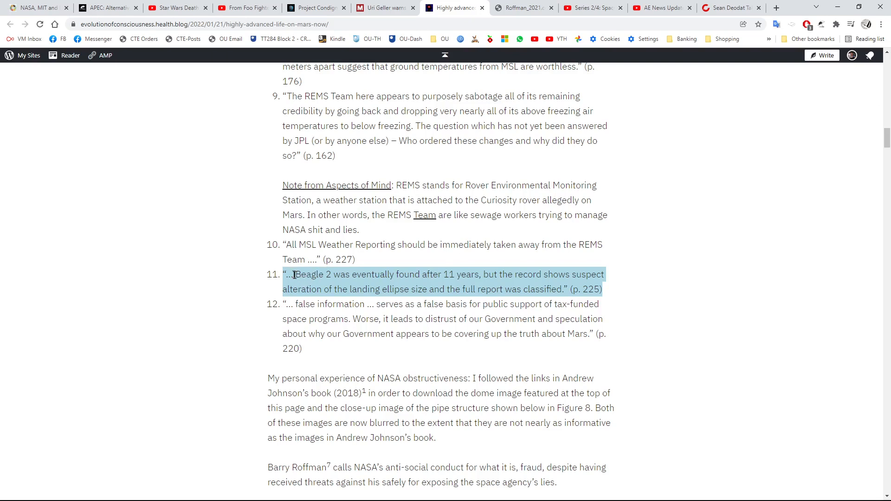
pyautogui.moveTo(452, 286)
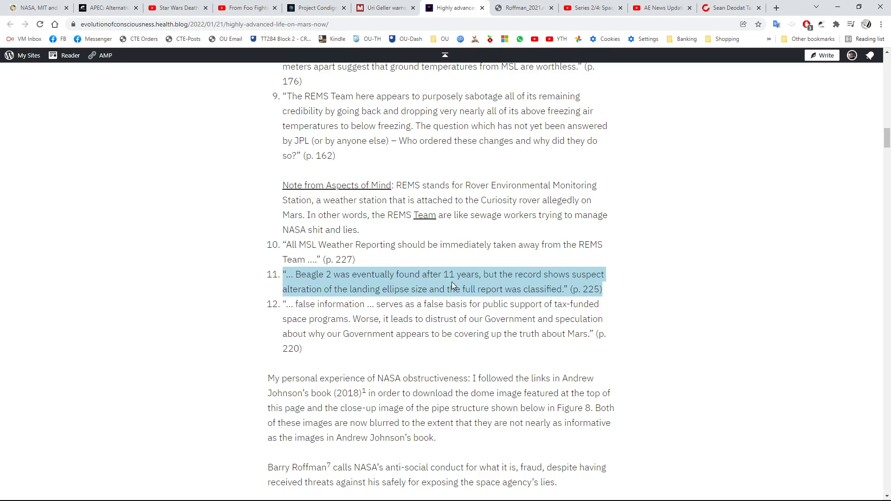
pyautogui.moveTo(484, 277)
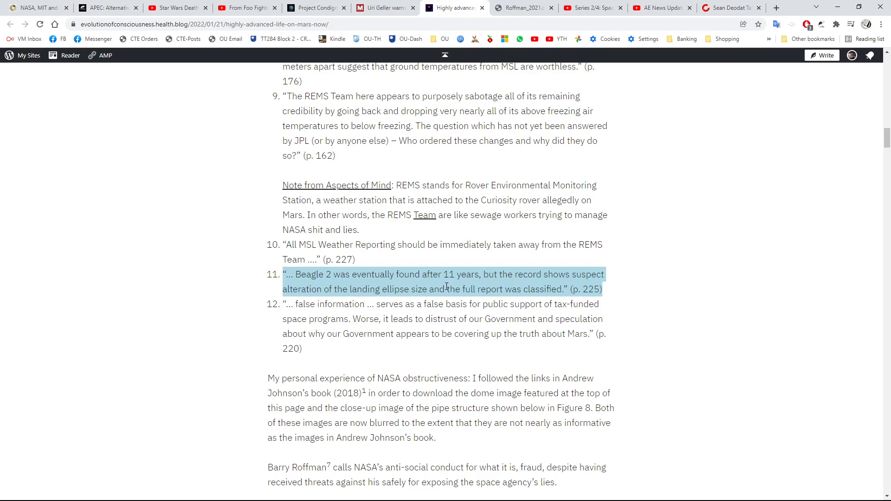
pyautogui.moveTo(523, 7)
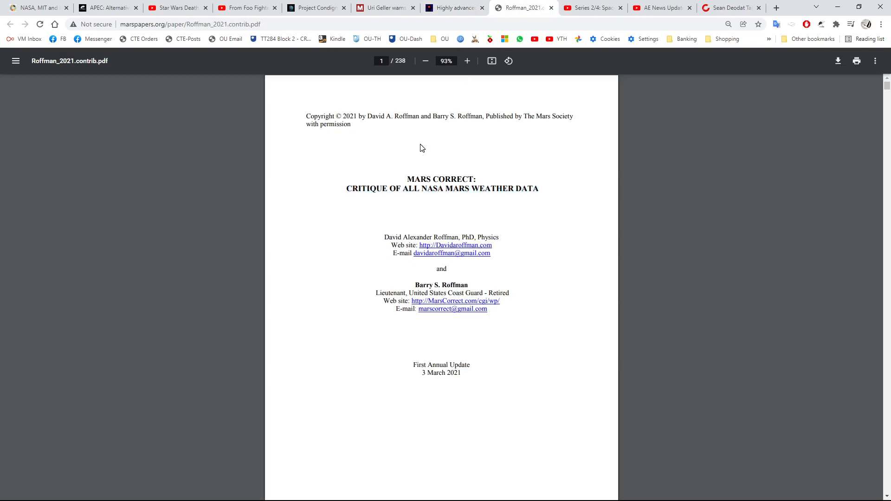
# Step: Read the Beagle 2 passage on page 90 and move down to section 7.1 Anemometer/Wind Speed Issues on page 91
pyautogui.click(759, 24)
pyautogui.write('beagl')
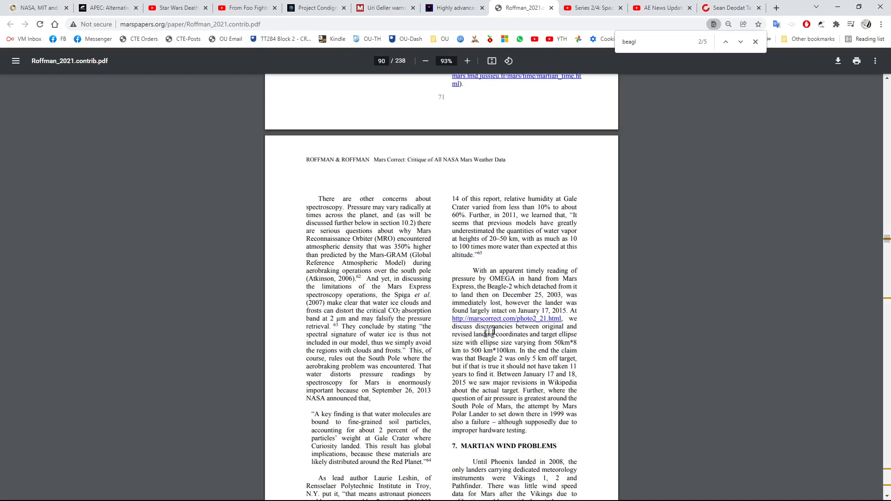
pyautogui.moveTo(534, 362)
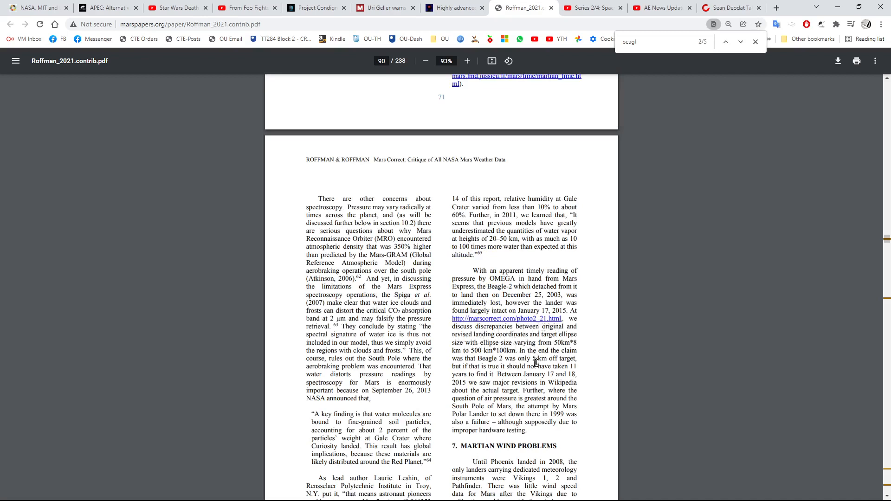
pyautogui.moveTo(480, 278)
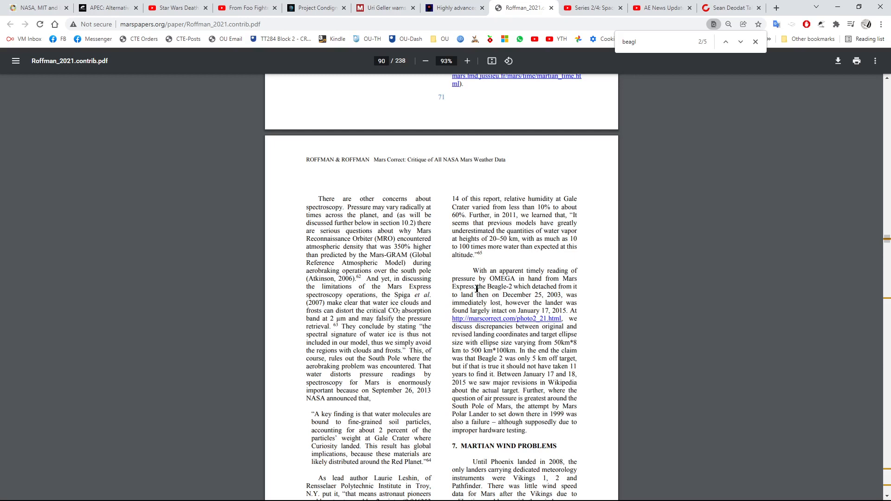
pyautogui.moveTo(475, 291)
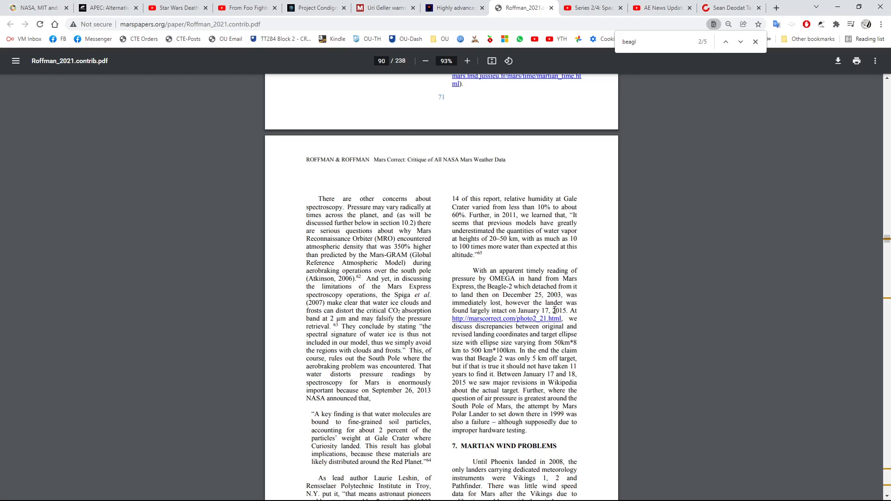
pyautogui.moveTo(565, 325)
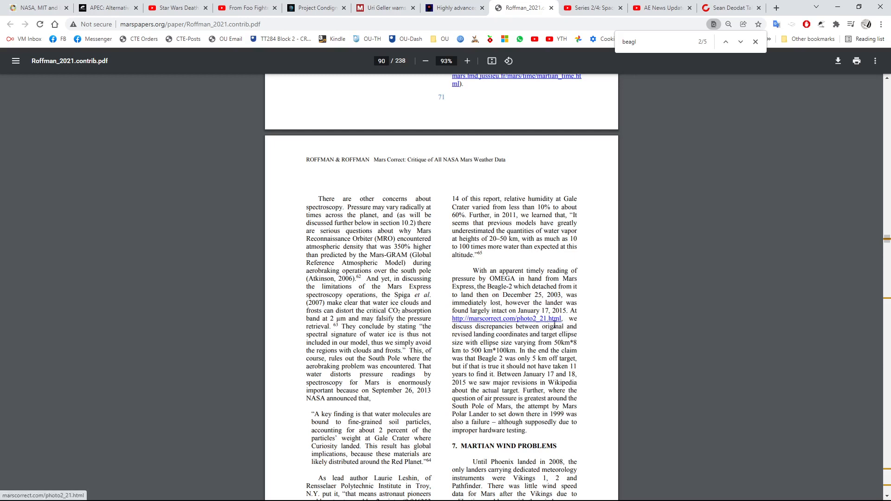
pyautogui.moveTo(495, 333)
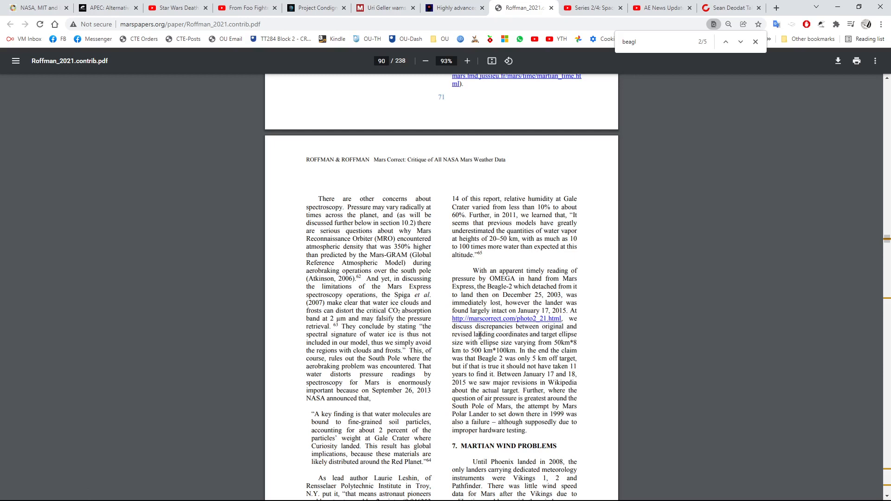
pyautogui.doubleClick(483, 335)
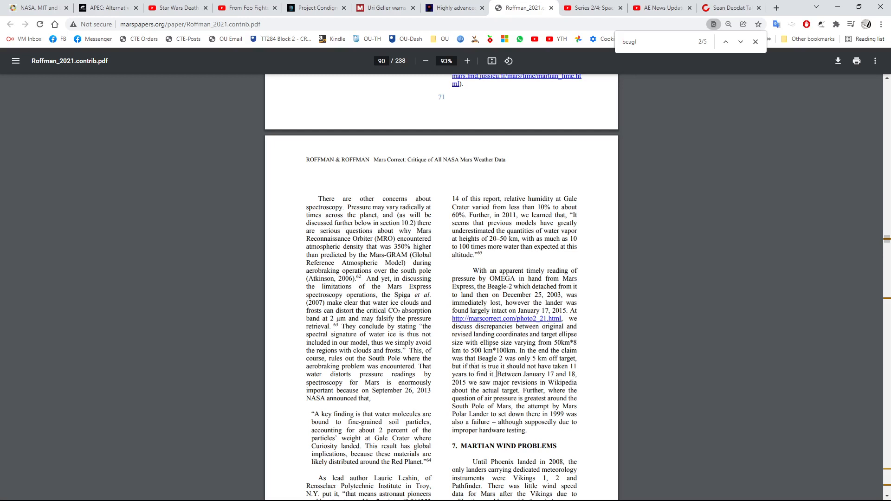
pyautogui.moveTo(497, 386)
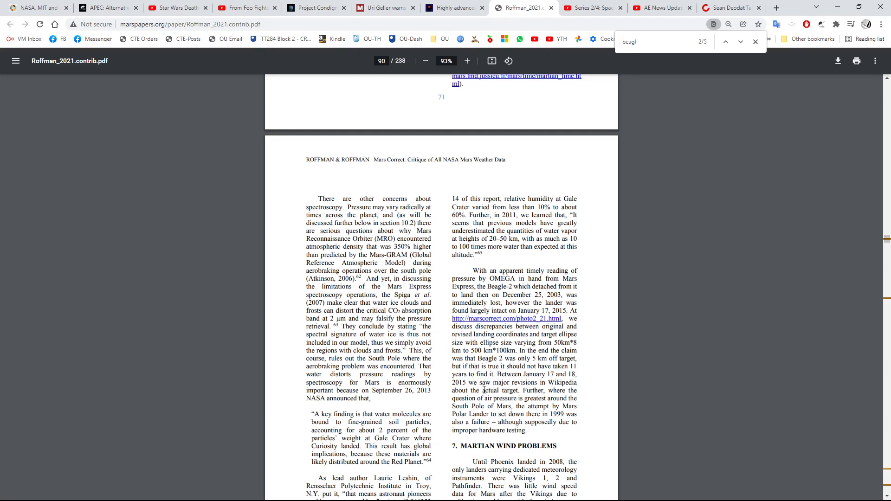
pyautogui.scroll(-3)
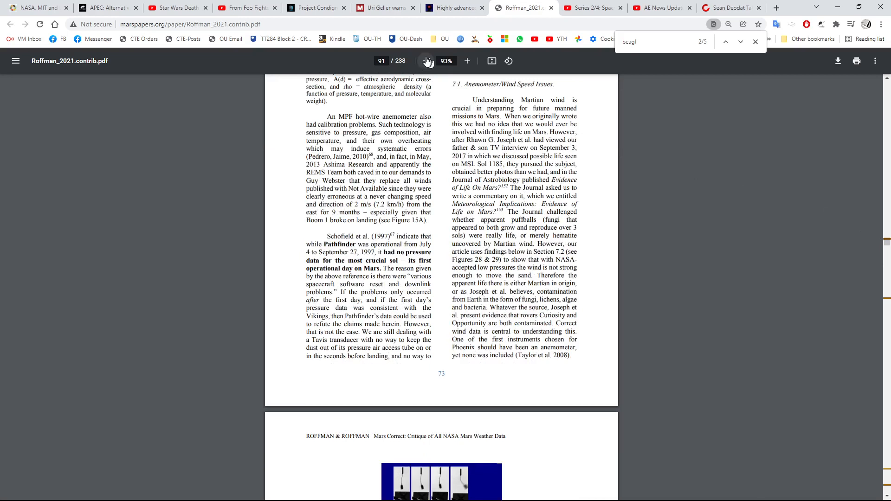
# Step: Zoom out slightly and jump to page 45 showing Figure 12B on Viking 2 pressure variation
pyautogui.click(425, 61)
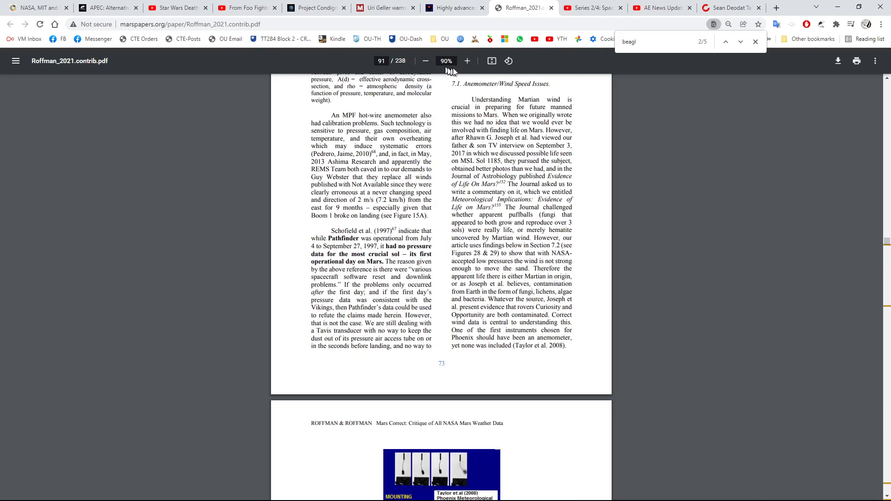
pyautogui.click(465, 61)
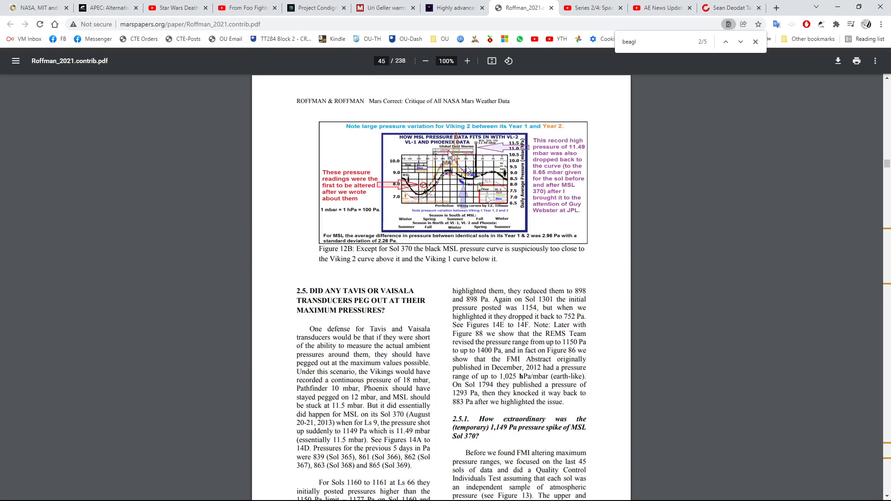
# Step: Read down through pages 46–52 to Figure 14F on JPL's revised Sol 1300–1301 pressures
pyautogui.scroll(-3)
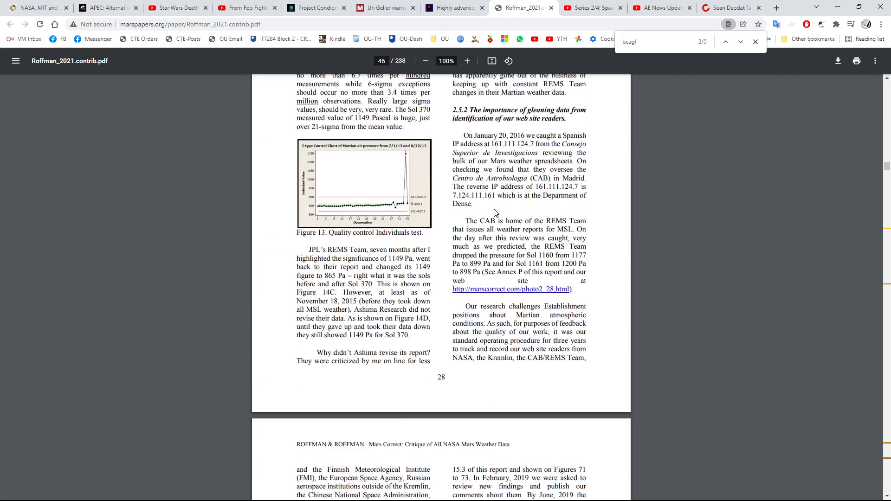
pyautogui.scroll(-3)
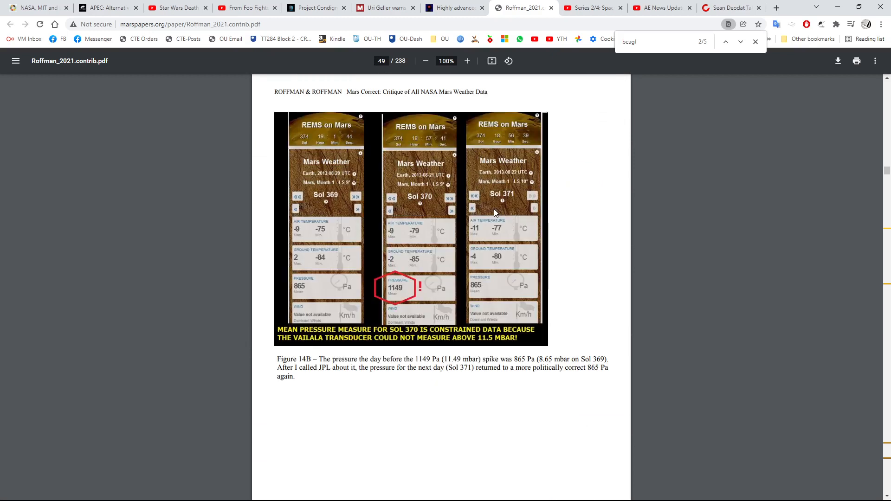
pyautogui.scroll(-3)
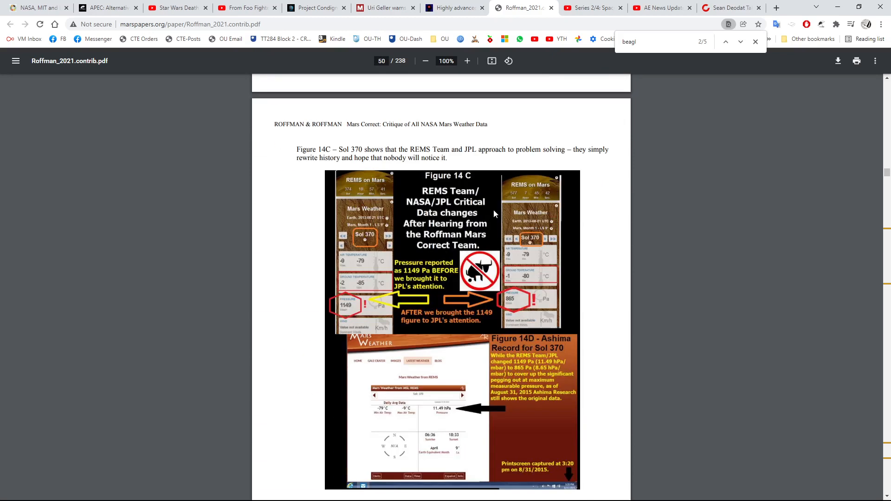
pyautogui.scroll(-3)
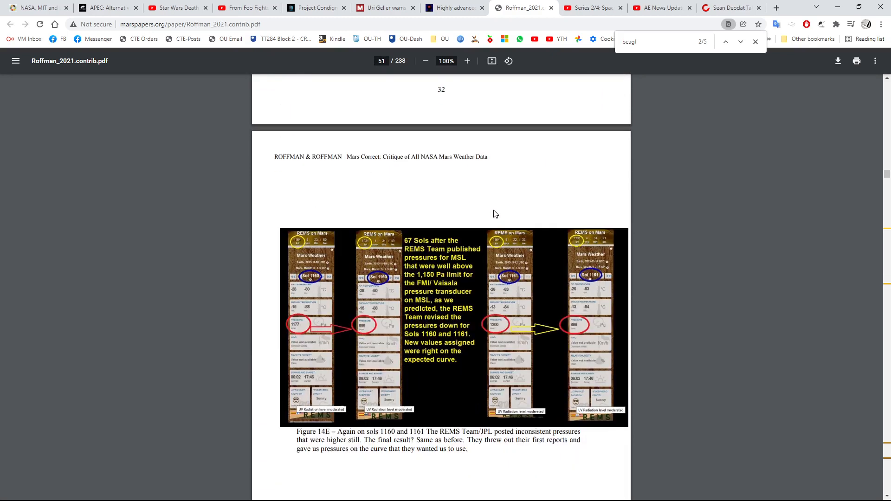
pyautogui.scroll(-3)
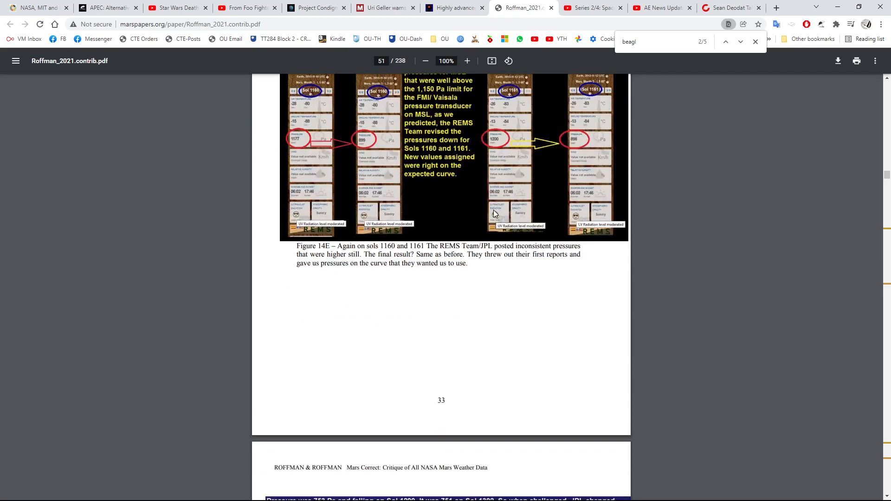
pyautogui.scroll(-3)
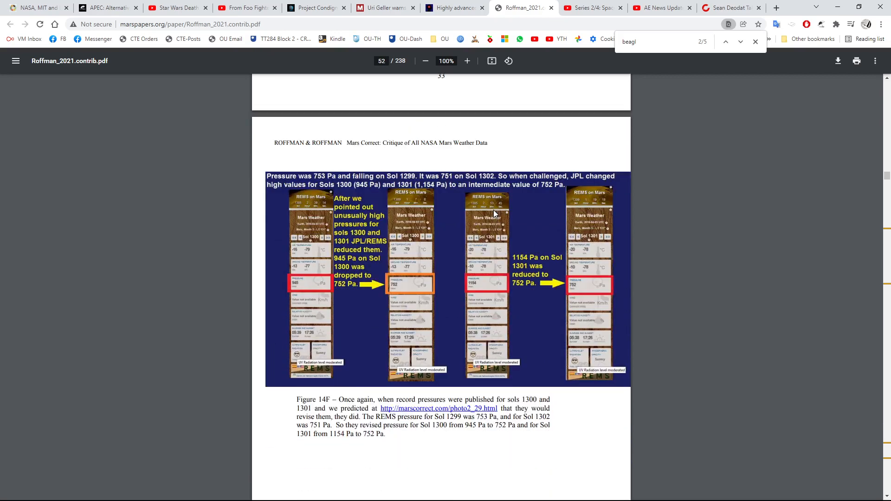
pyautogui.moveTo(305, 181)
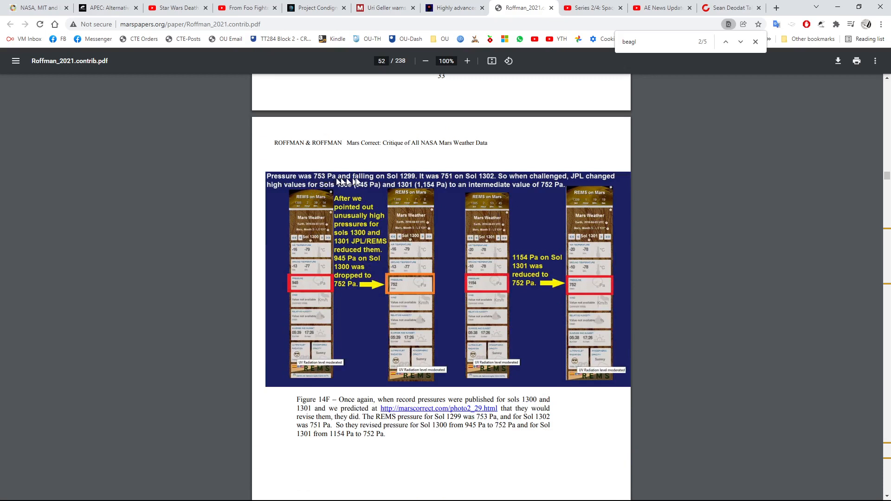
pyautogui.moveTo(406, 181)
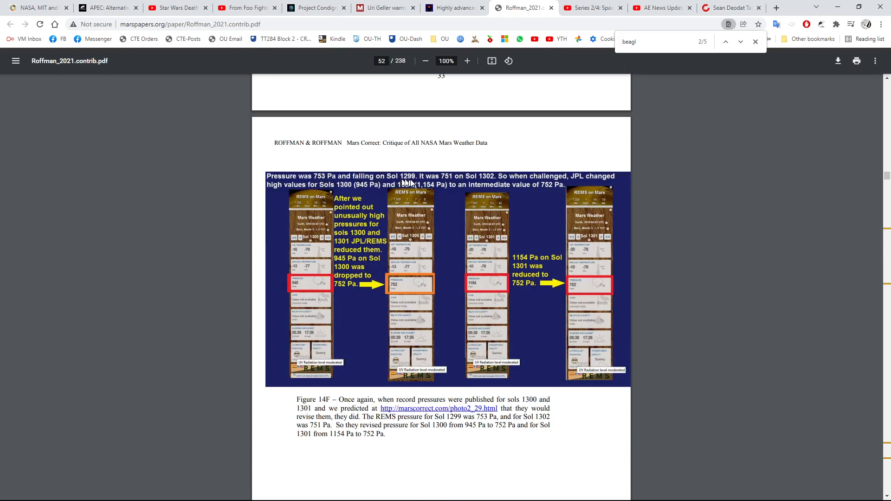
pyautogui.moveTo(455, 181)
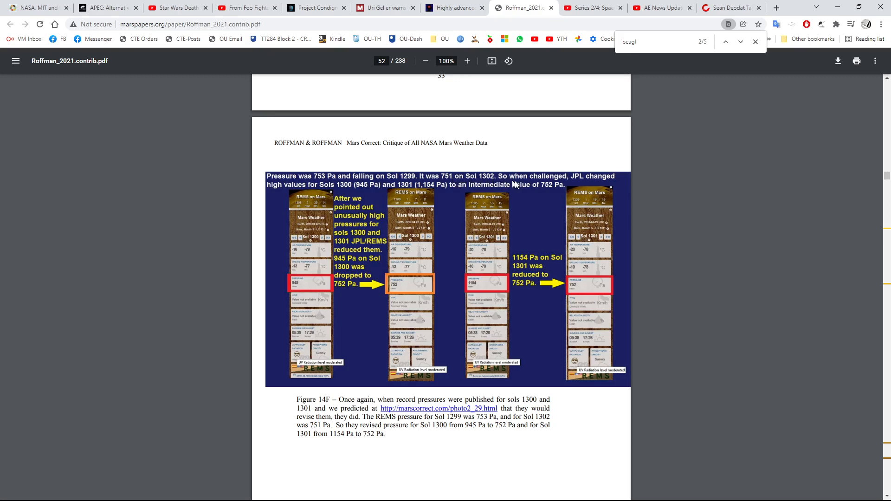
pyautogui.moveTo(321, 191)
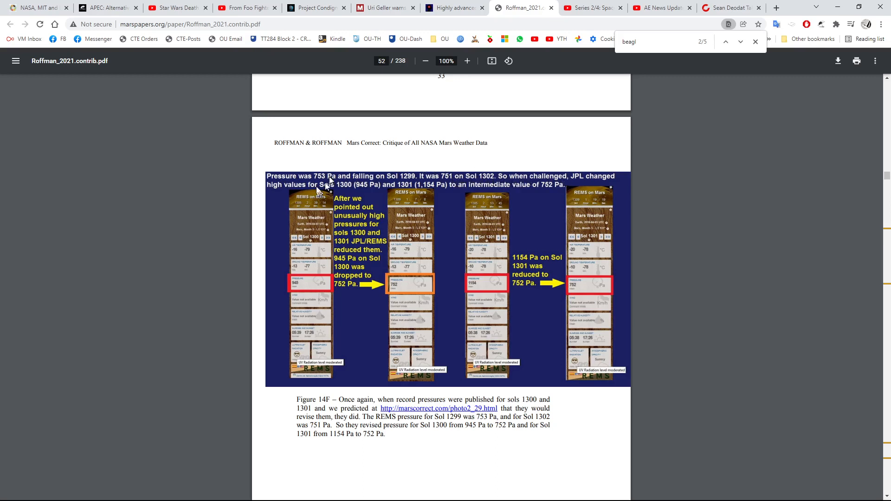
pyautogui.moveTo(351, 189)
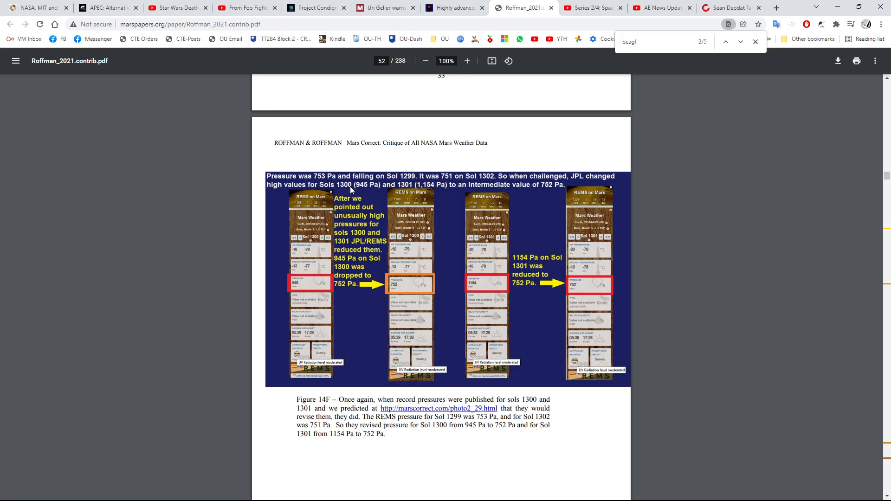
pyautogui.moveTo(369, 187)
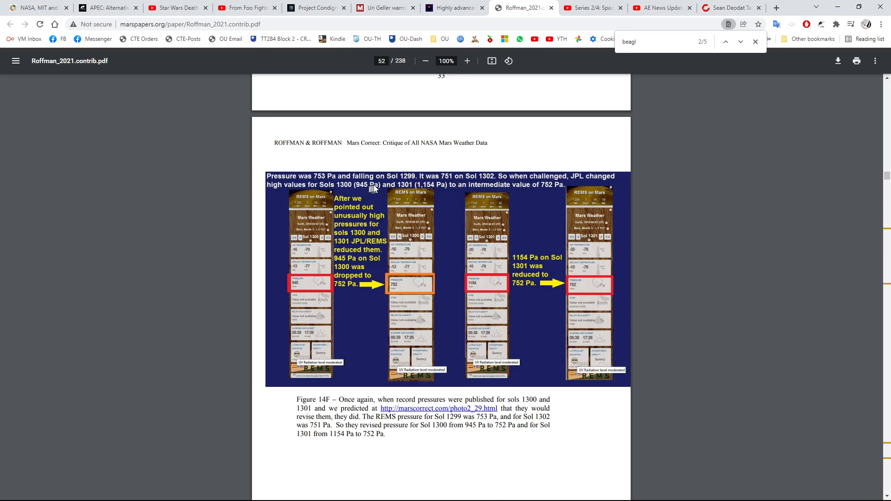
pyautogui.moveTo(429, 188)
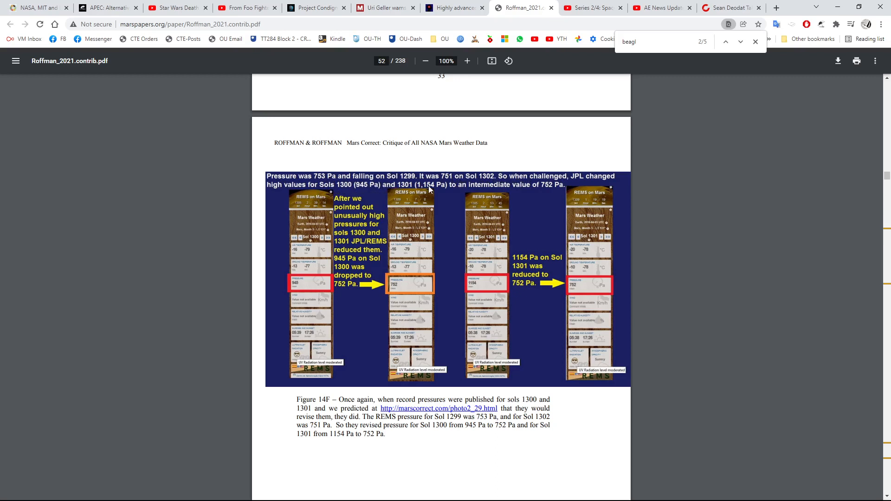
pyautogui.moveTo(463, 189)
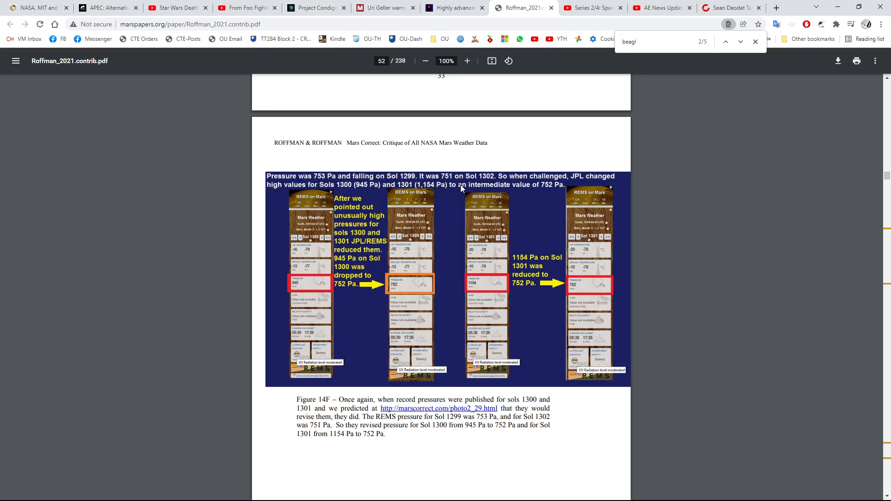
pyautogui.moveTo(554, 189)
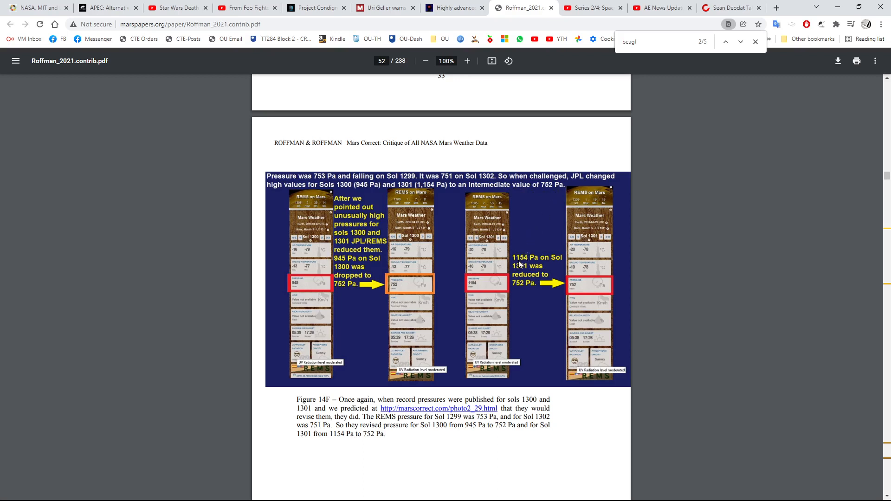
pyautogui.moveTo(460, 338)
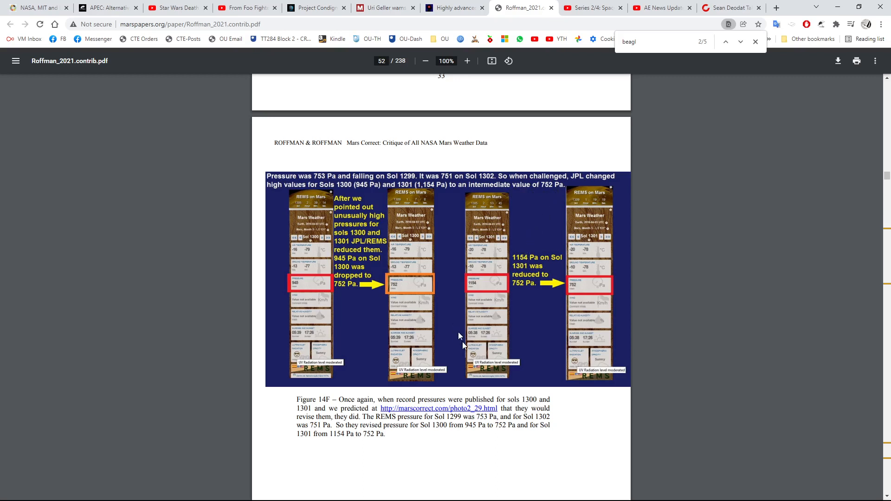
pyautogui.moveTo(469, 336)
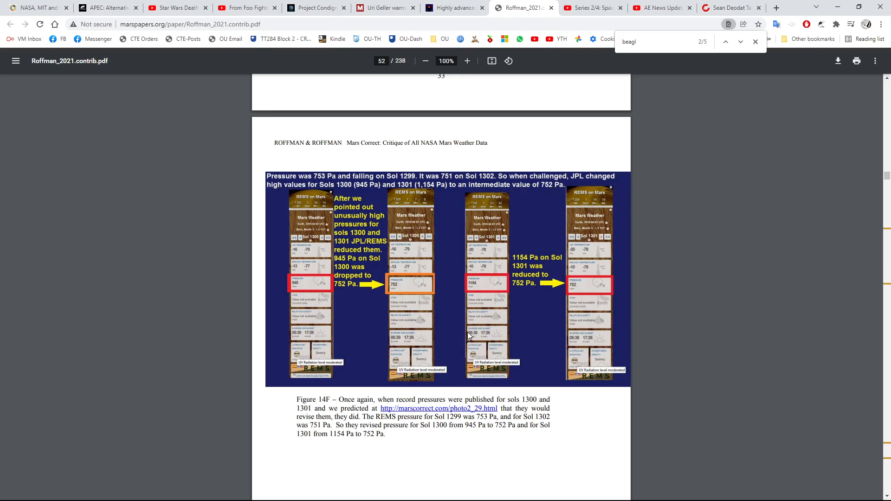
pyautogui.scroll(-3)
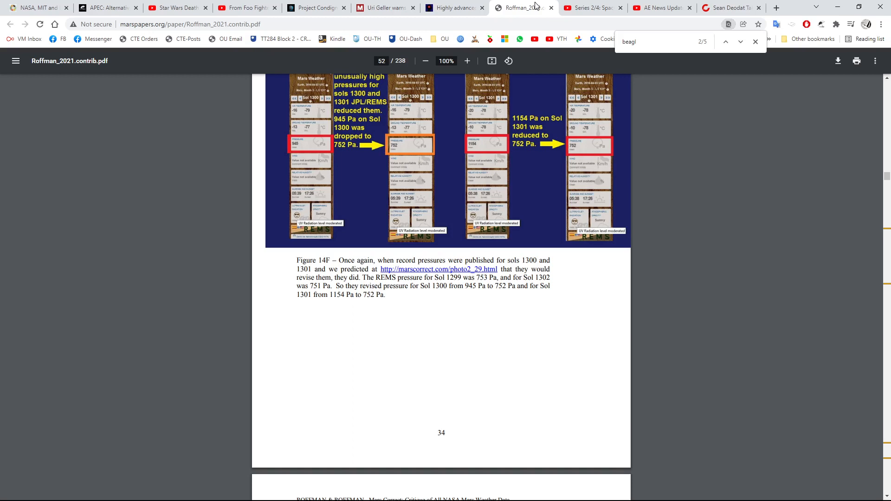
pyautogui.click(591, 7)
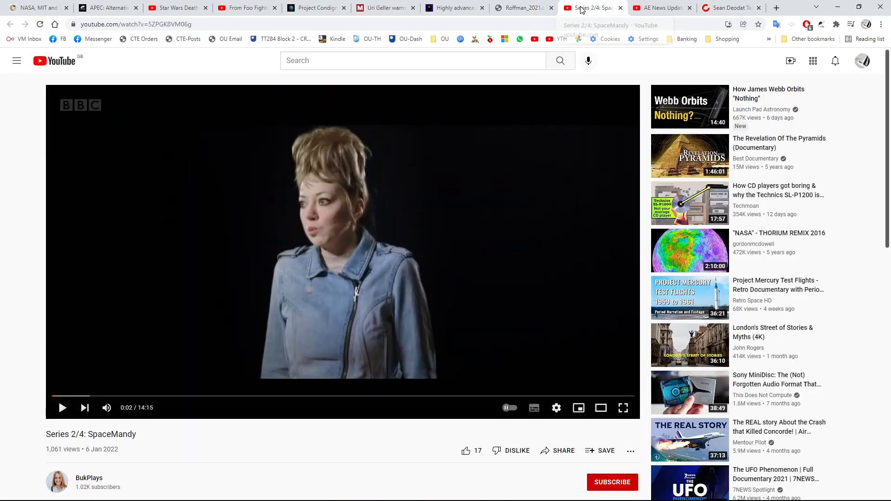
pyautogui.moveTo(460, 257)
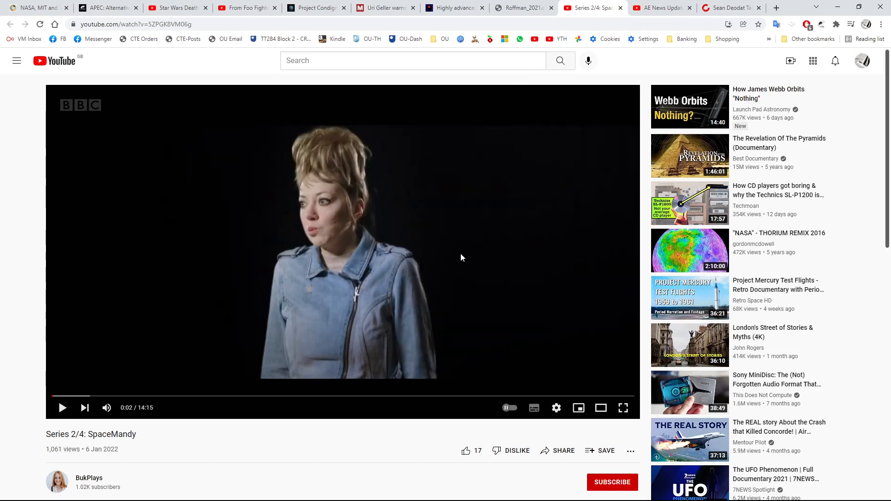
pyautogui.moveTo(338, 372)
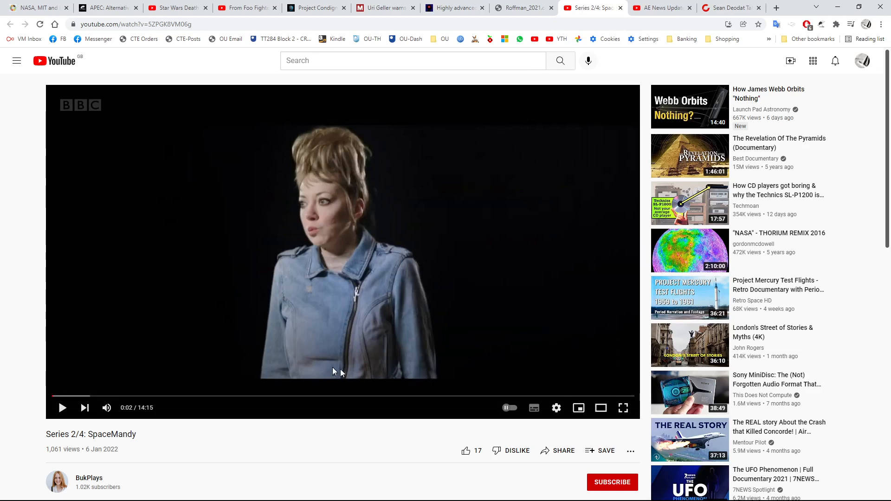
pyautogui.moveTo(307, 341)
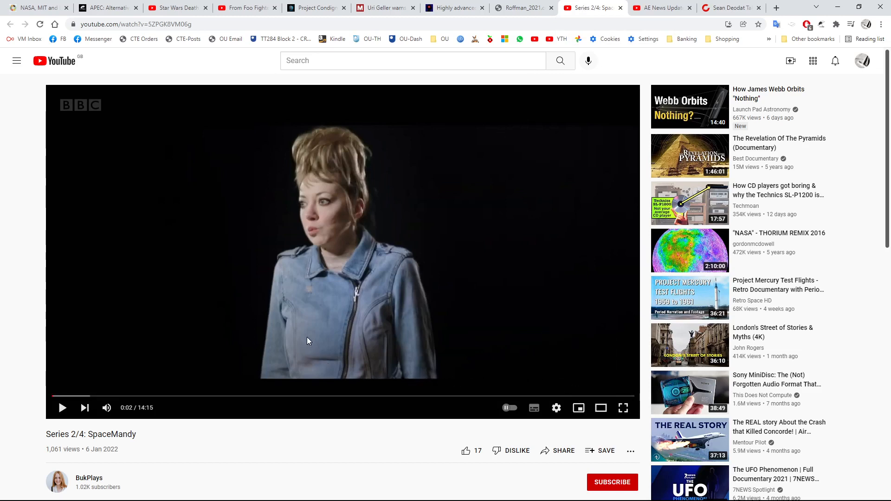
pyautogui.moveTo(264, 348)
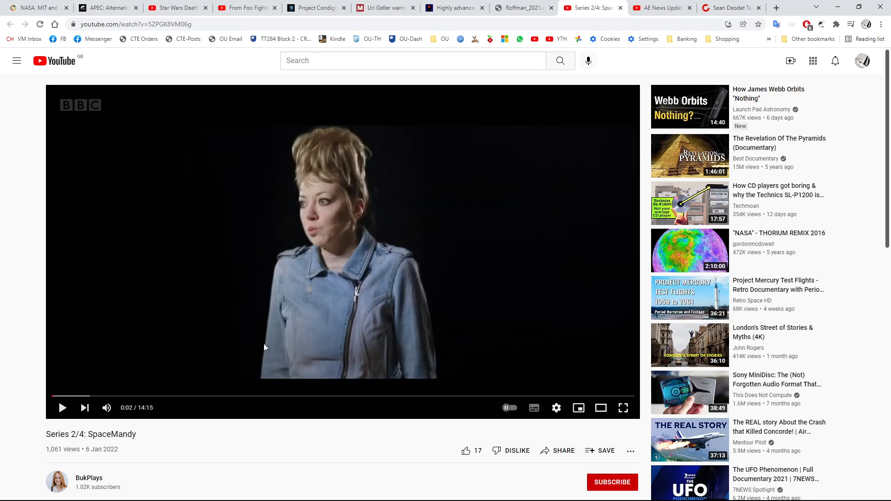
pyautogui.moveTo(348, 315)
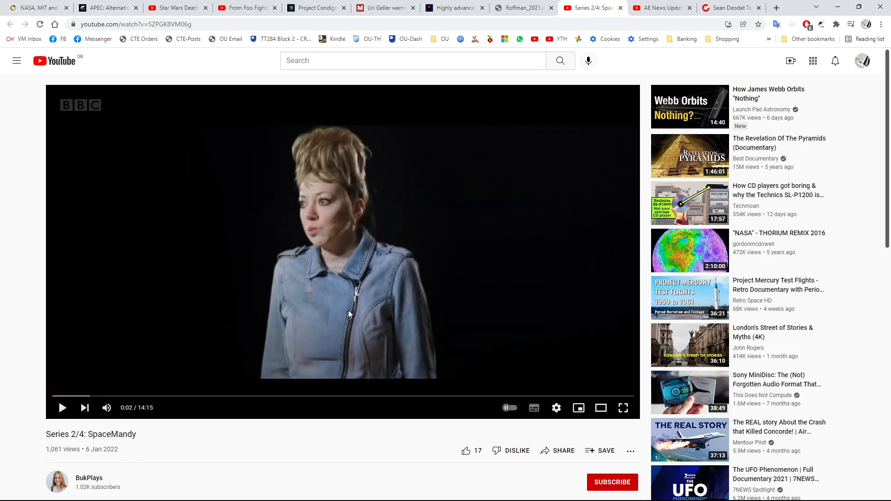
pyautogui.moveTo(406, 271)
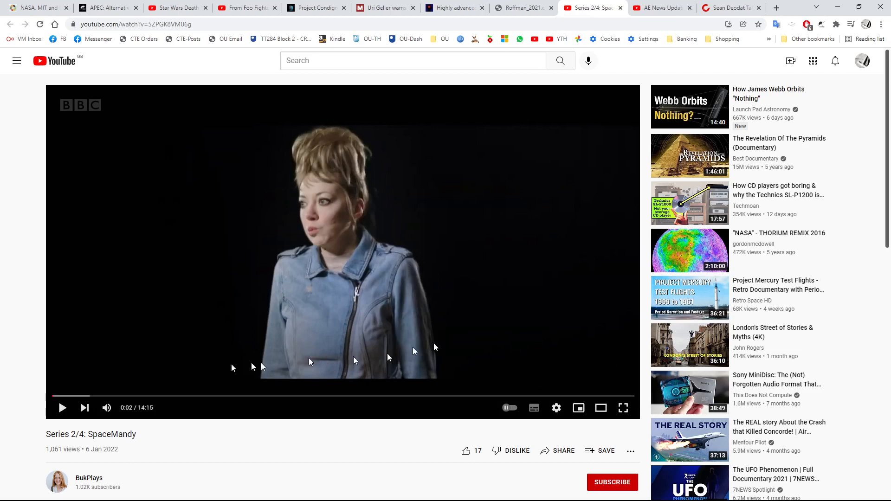
pyautogui.moveTo(106, 407)
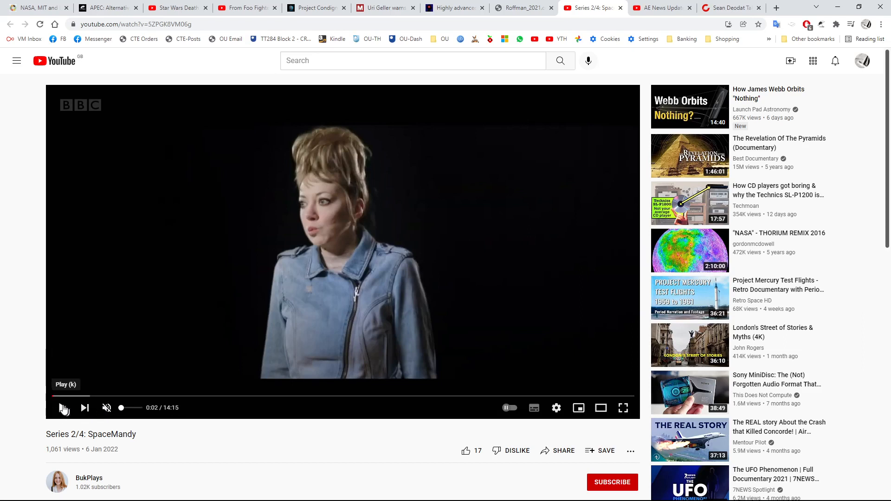
# Step: Play the SpaceMandy episode, skip ahead past 12:55 near its end, and turn the sound on
pyautogui.click(64, 408)
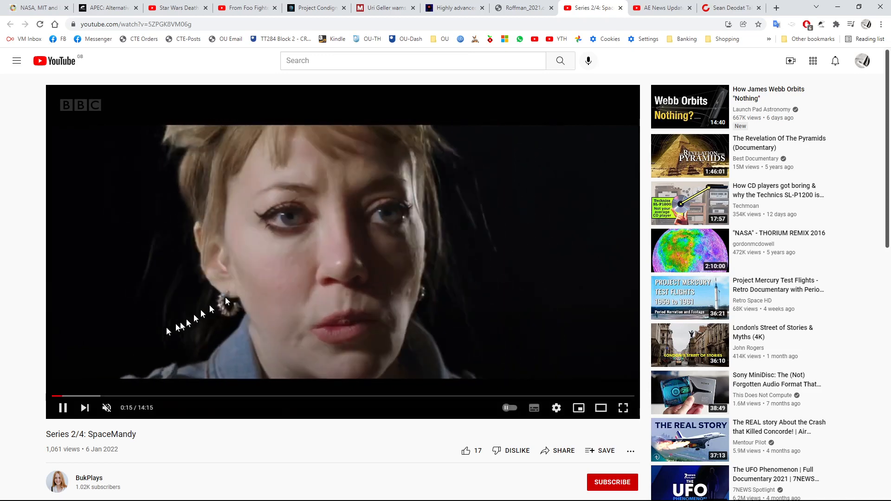
pyautogui.moveTo(85, 397)
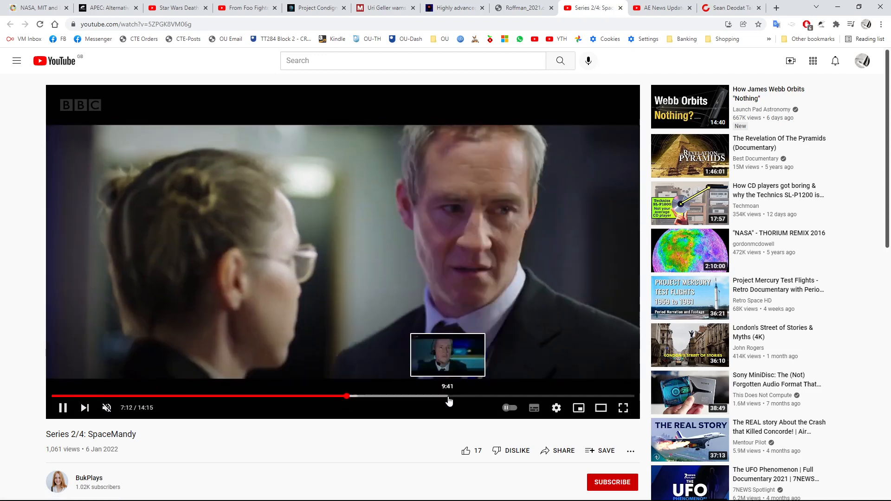
pyautogui.moveTo(540, 397)
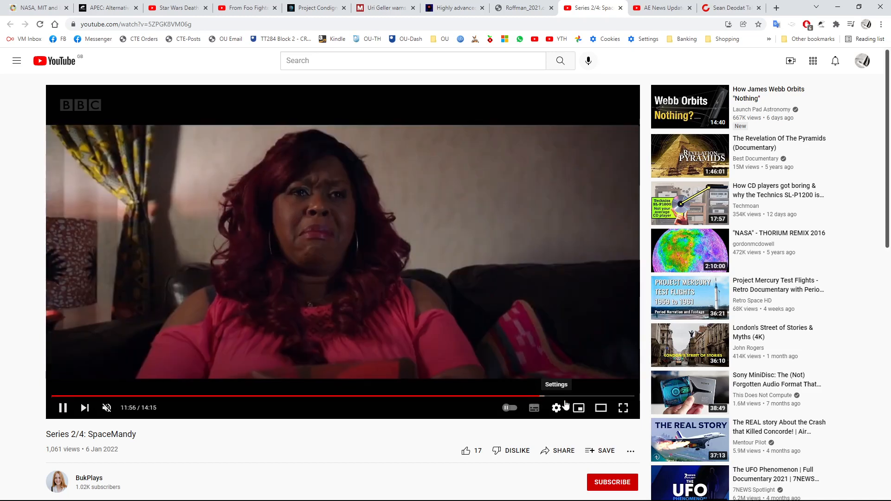
pyautogui.click(567, 396)
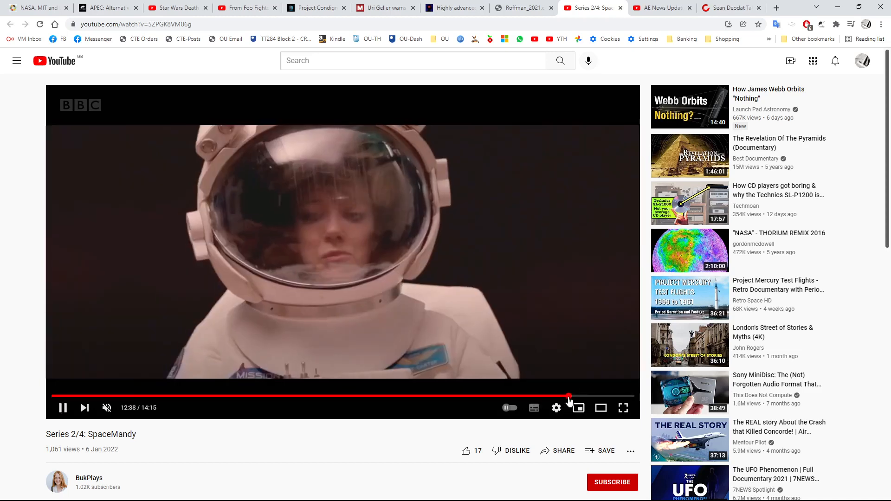
pyautogui.moveTo(578, 396)
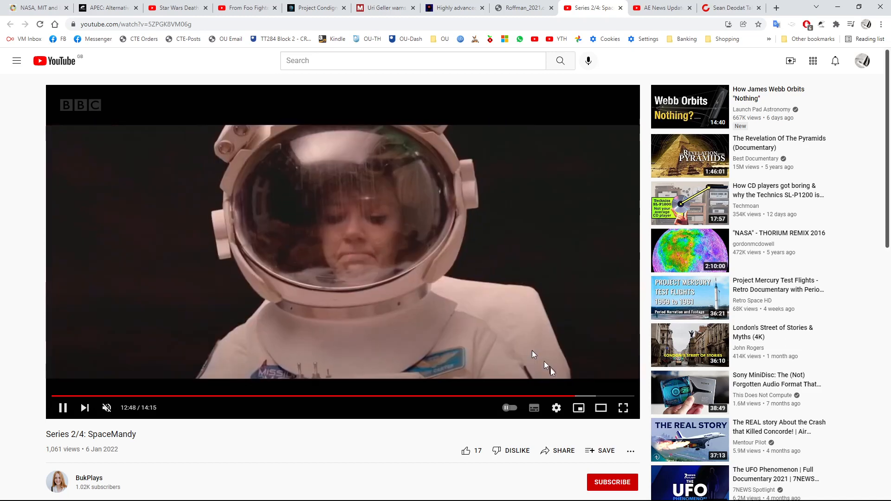
pyautogui.moveTo(74, 397)
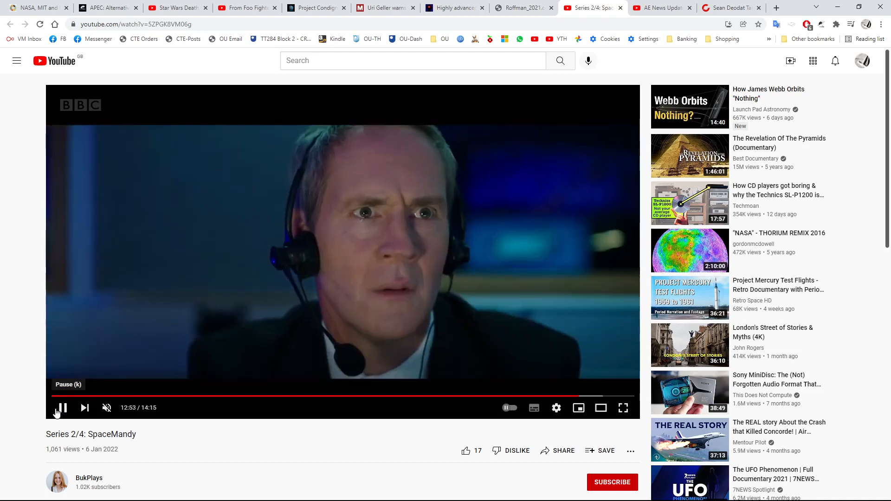
pyautogui.click(61, 408)
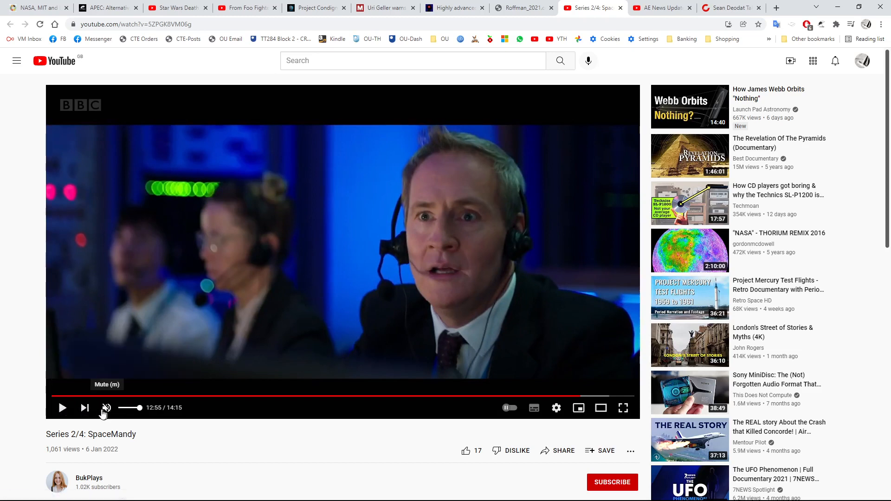
pyautogui.click(62, 409)
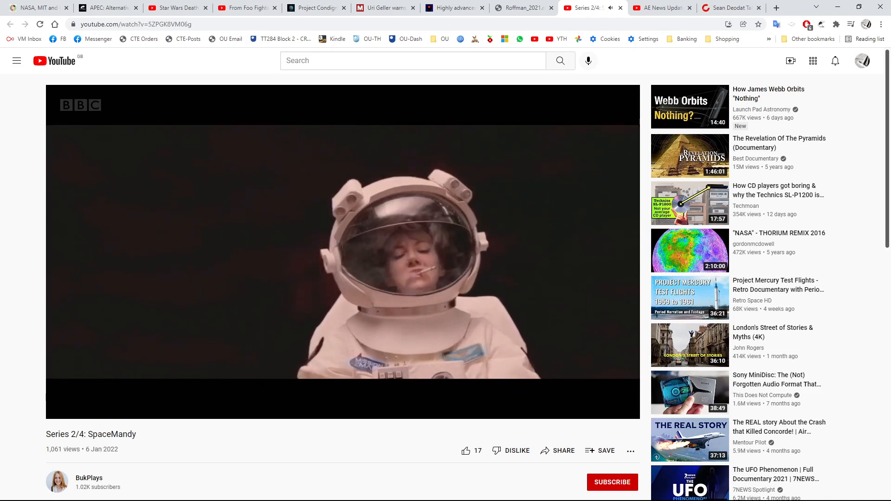
pyautogui.moveTo(122, 378)
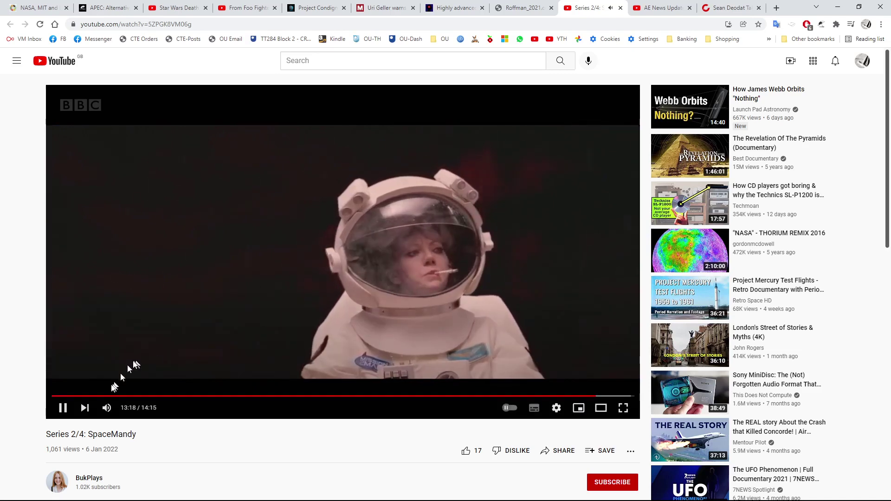
# Step: Jump to the final scene around 13:41, toggle mute on and off, and pause muted on the credits at 14:04
pyautogui.click(62, 408)
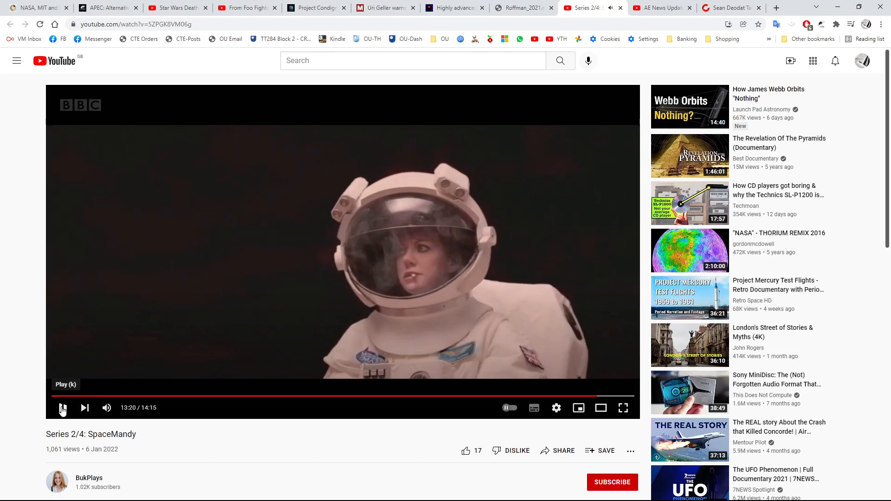
pyautogui.moveTo(597, 396)
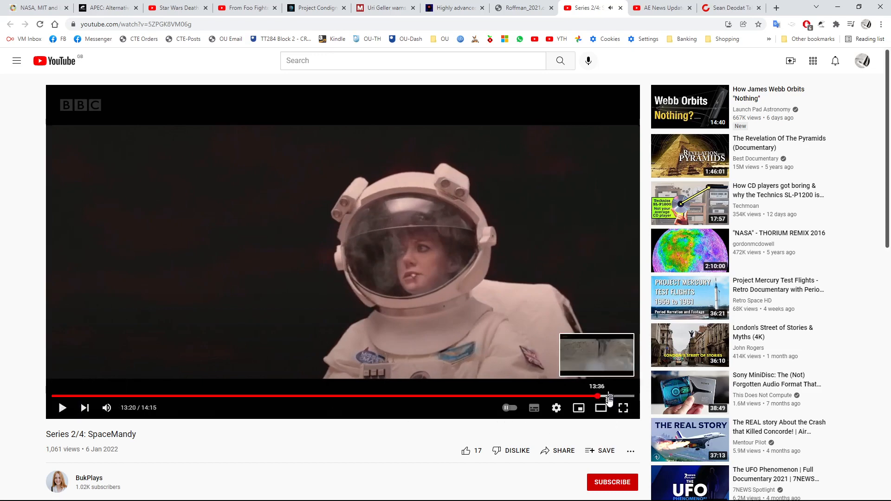
pyautogui.moveTo(610, 396)
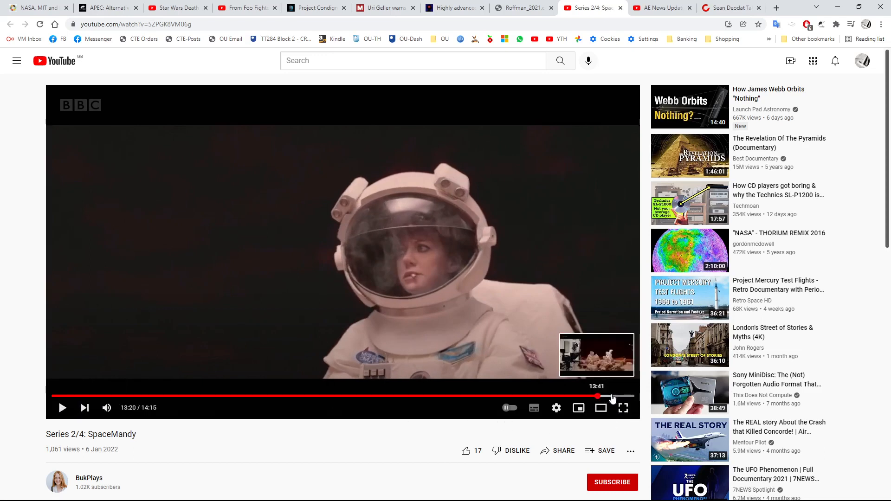
pyautogui.click(599, 397)
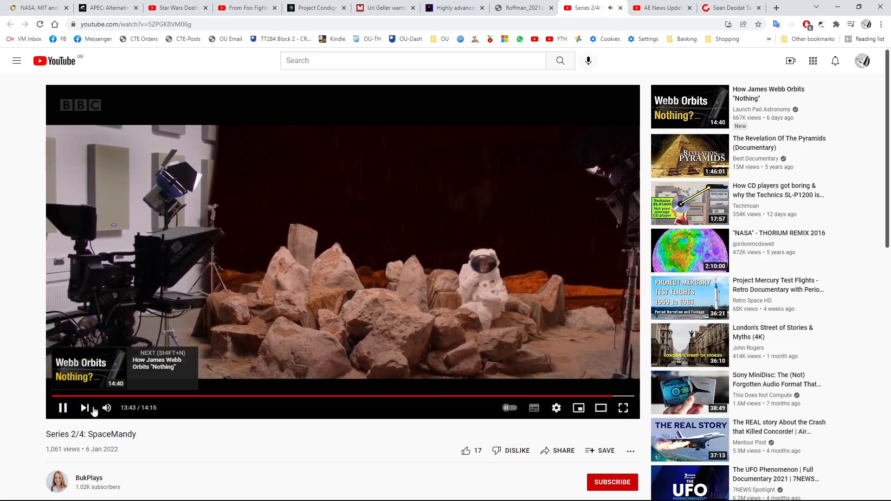
pyautogui.click(106, 407)
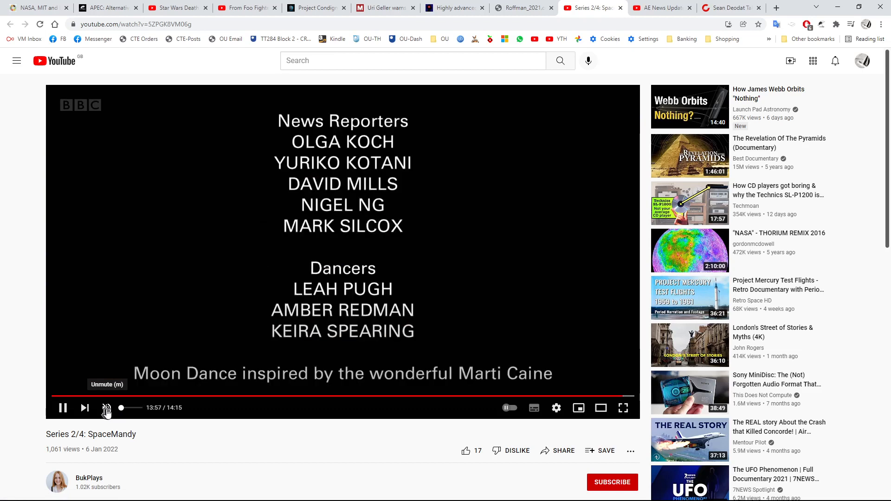
pyautogui.click(105, 407)
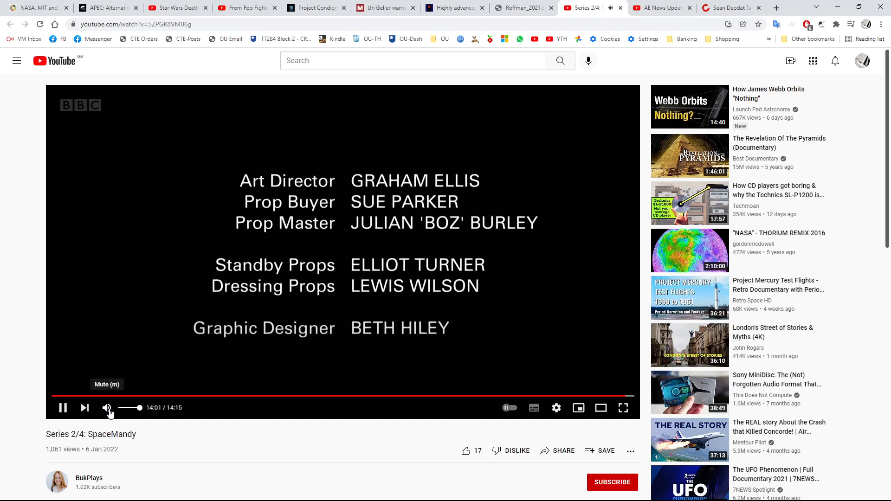
pyautogui.click(106, 408)
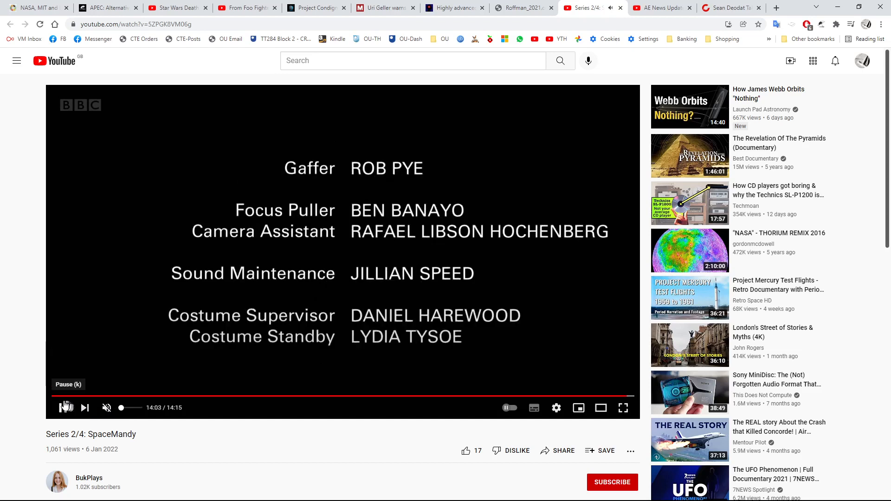
pyautogui.click(66, 407)
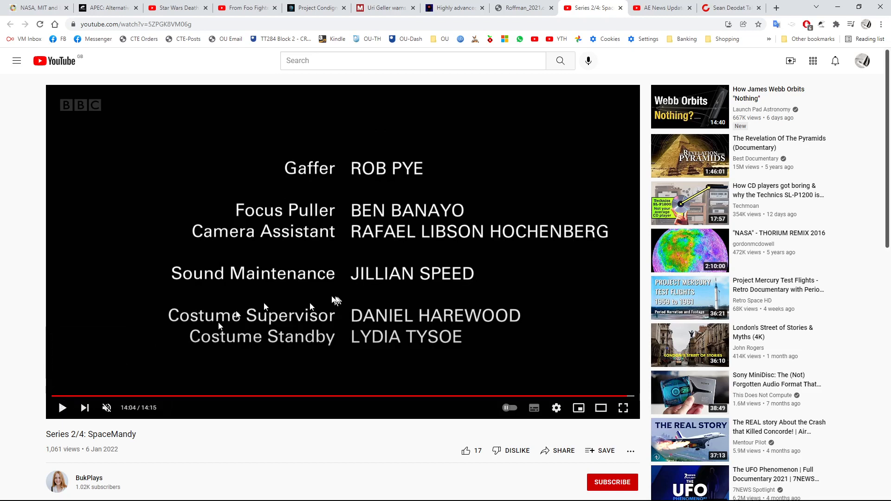
pyautogui.moveTo(356, 241)
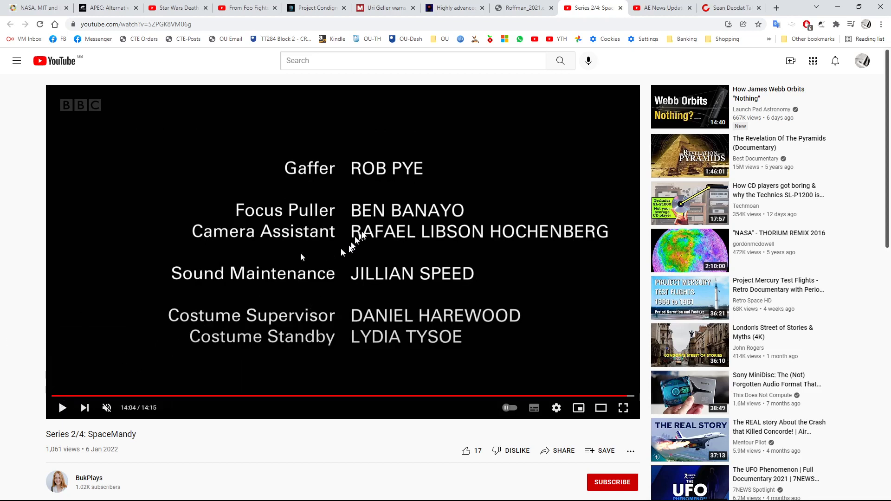
pyautogui.moveTo(660, 7)
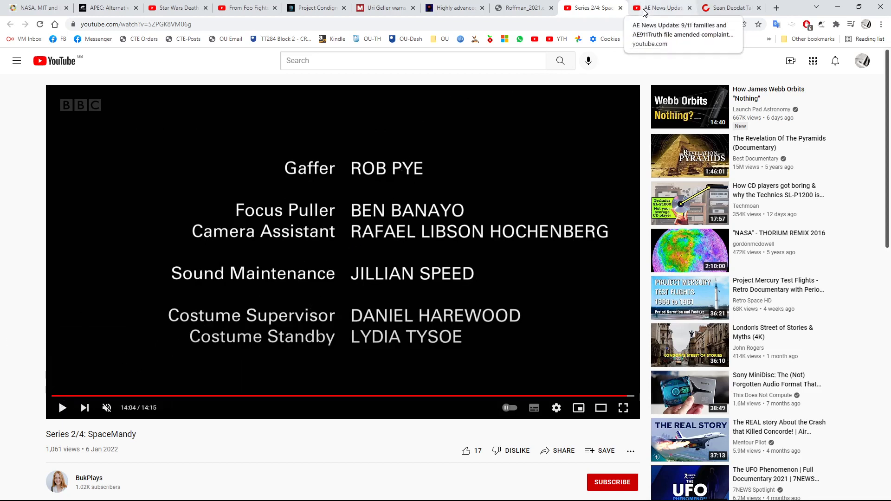
# Step: Switch to the AE News Update video on the NIST lawsuit complaint and select its whole title text
pyautogui.click(662, 8)
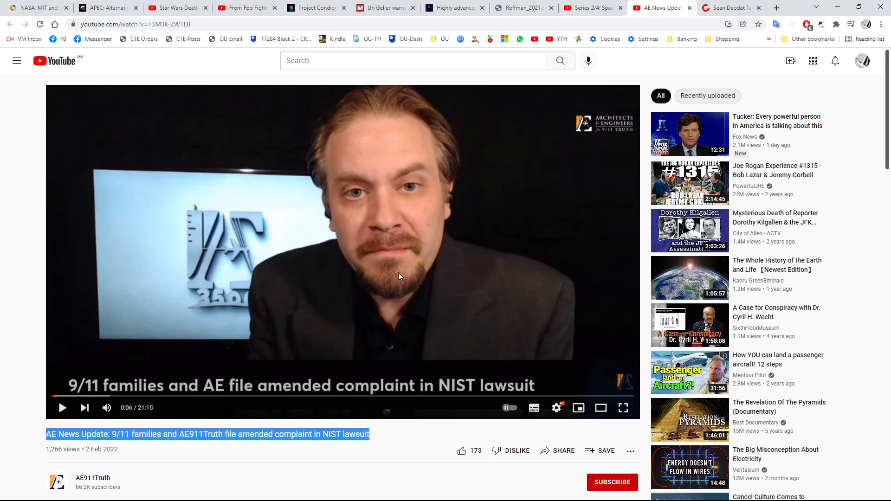
pyautogui.moveTo(373, 345)
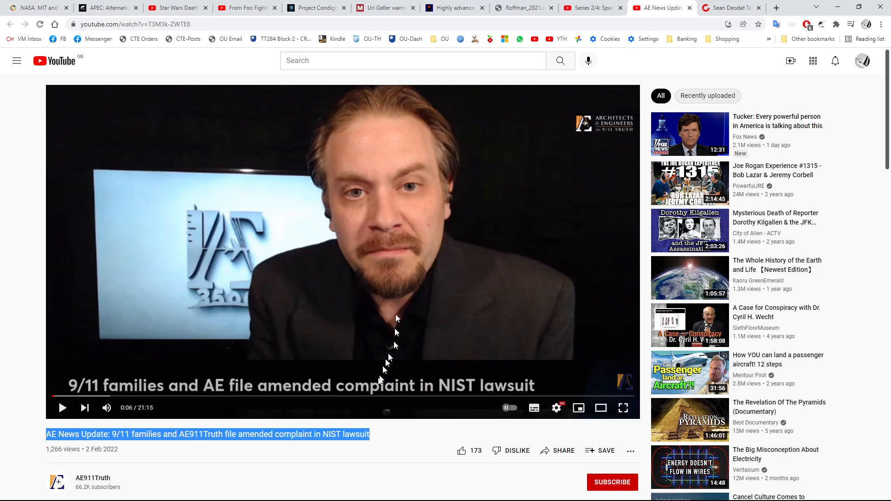
pyautogui.moveTo(291, 444)
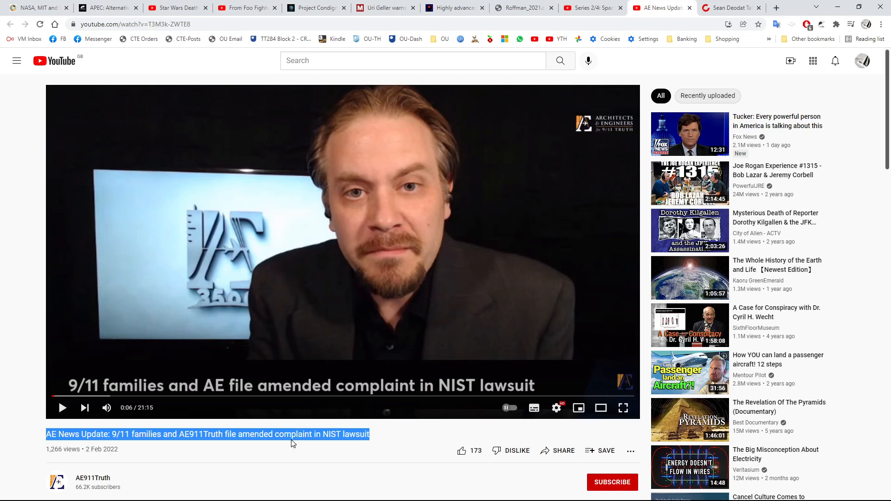
pyautogui.click(386, 436)
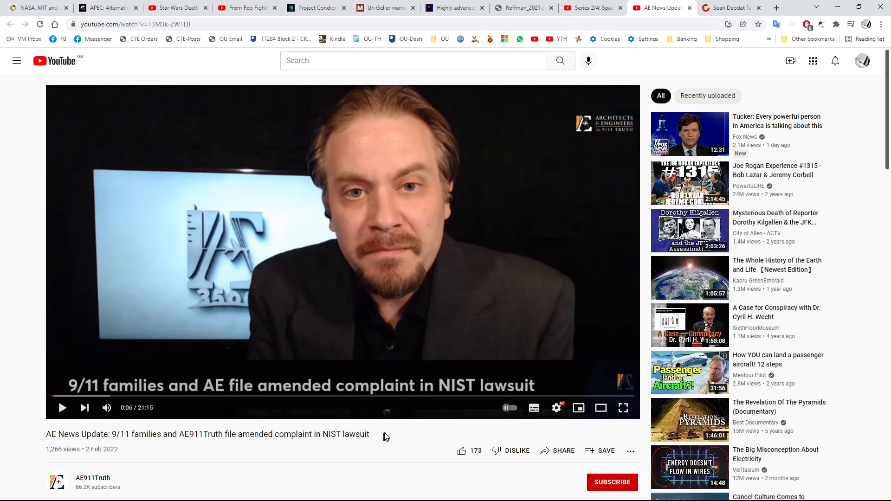
pyautogui.doubleClick(305, 435)
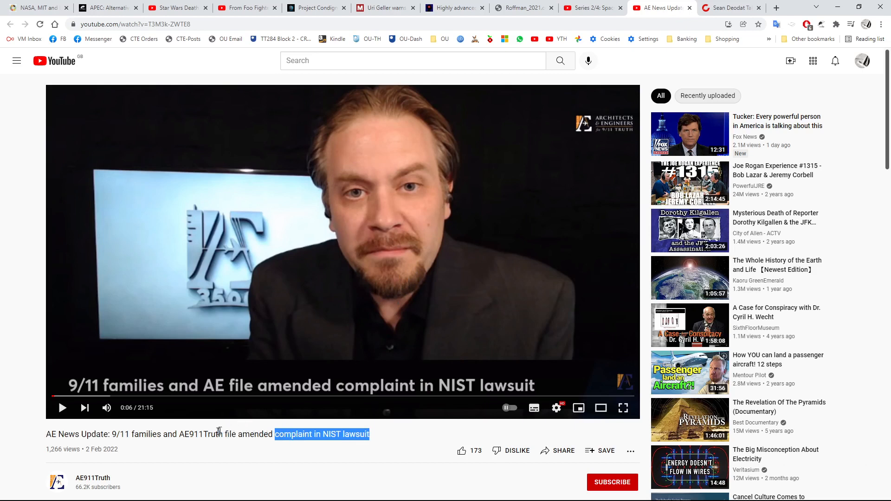
pyautogui.tripleClick(207, 434)
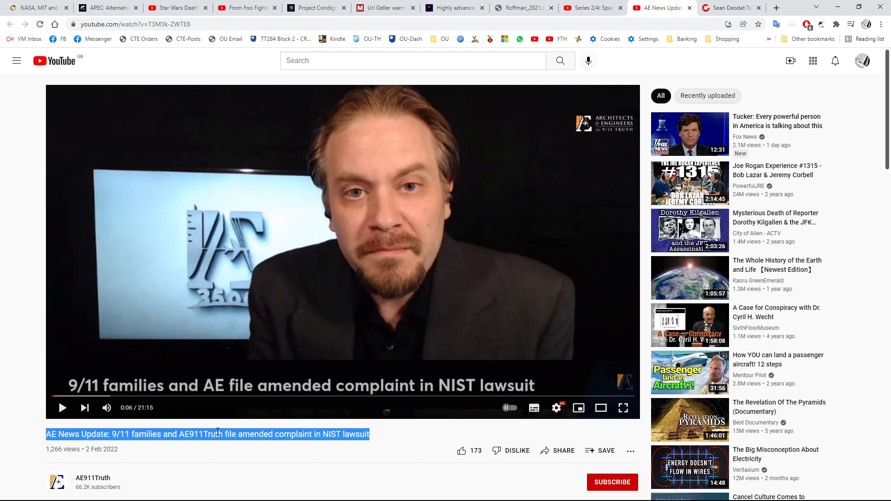
pyautogui.moveTo(263, 457)
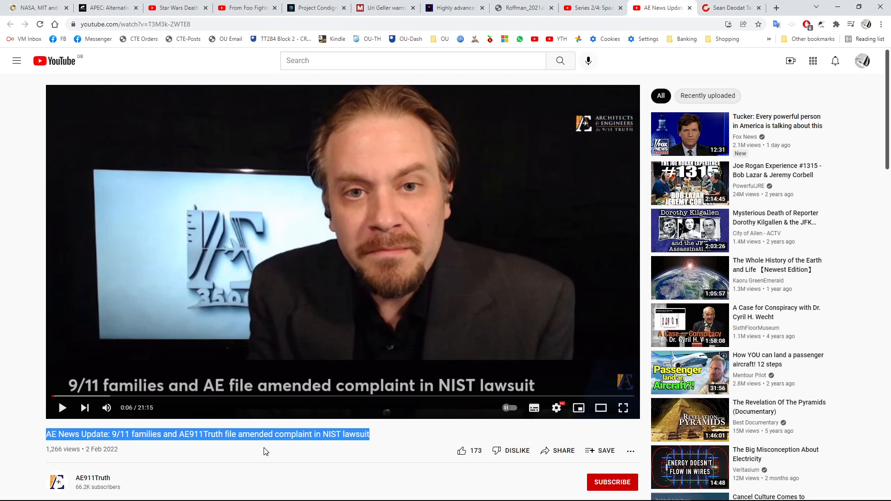
pyautogui.moveTo(307, 429)
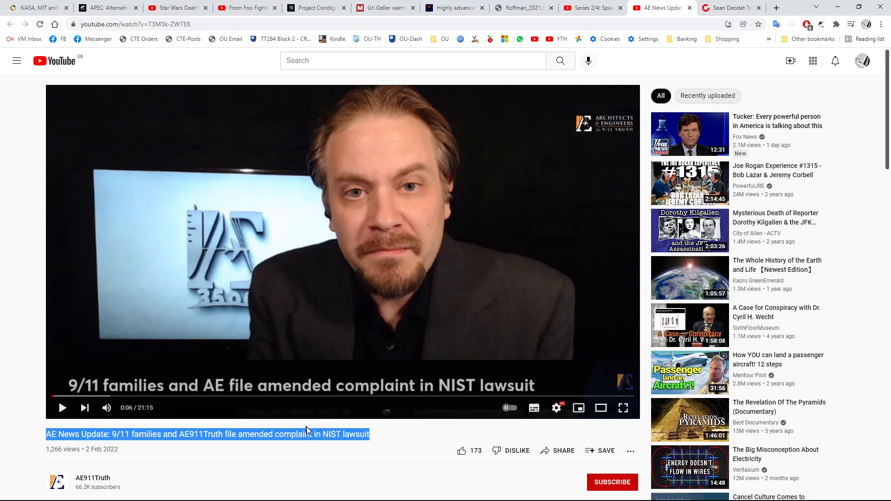
pyautogui.moveTo(588, 221)
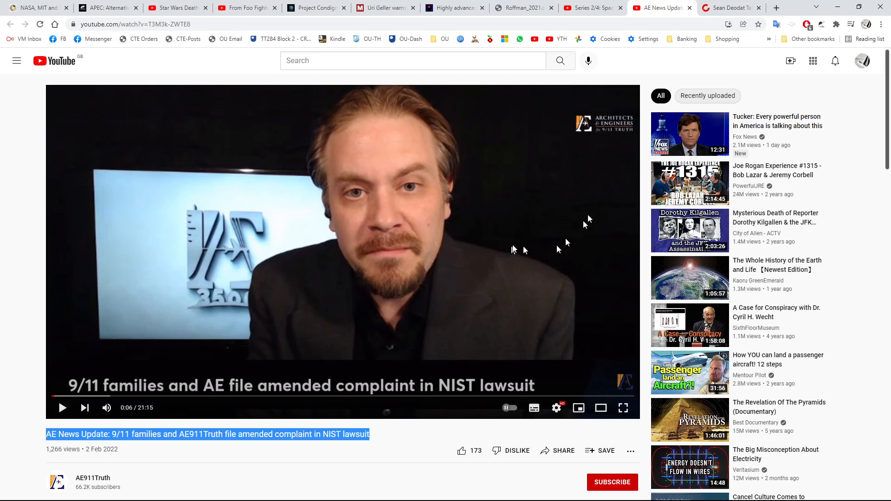
pyautogui.moveTo(698, 16)
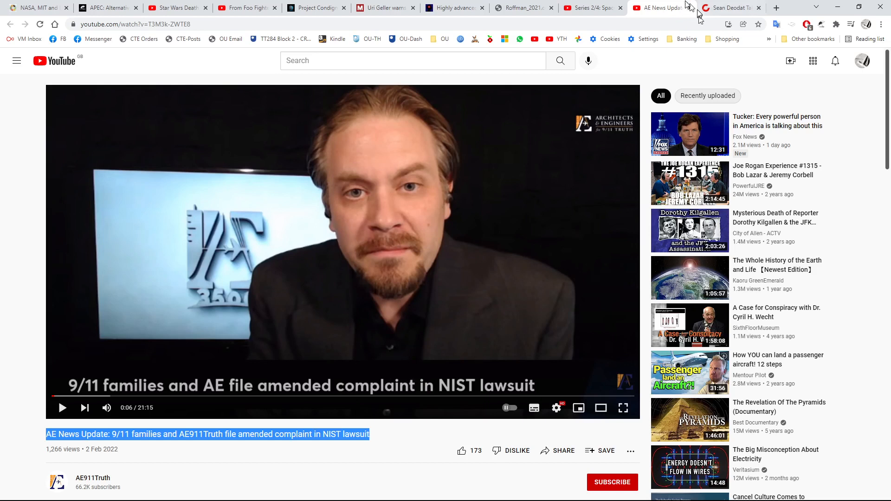
# Step: Open the Judy Wood interview on BitChute, skip ahead, like it (20 likes) and pause at 23:20
pyautogui.click(732, 7)
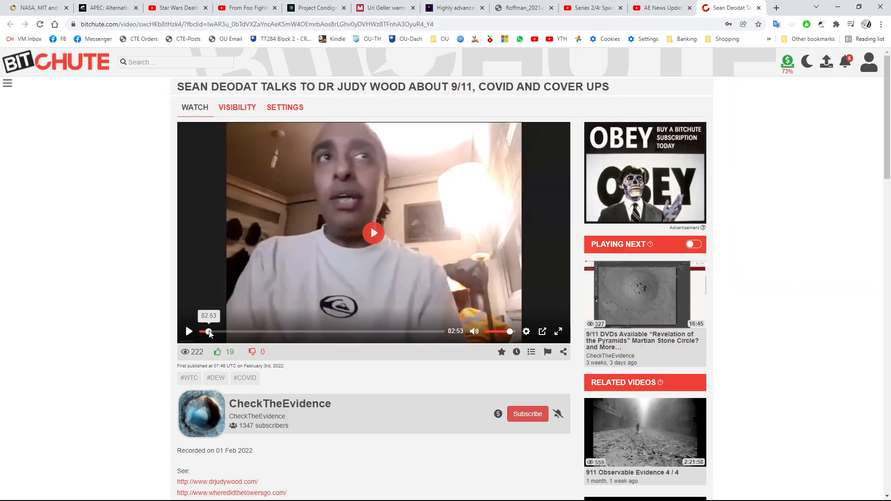
pyautogui.click(209, 331)
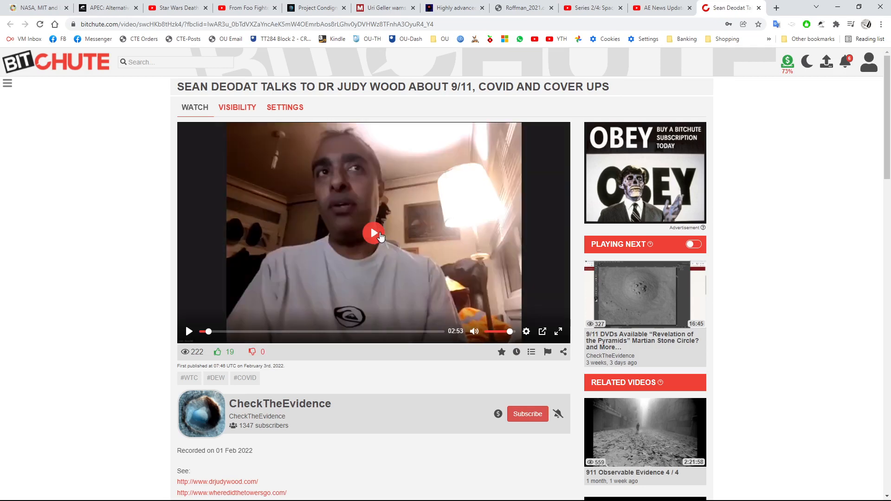
pyautogui.moveTo(228, 331)
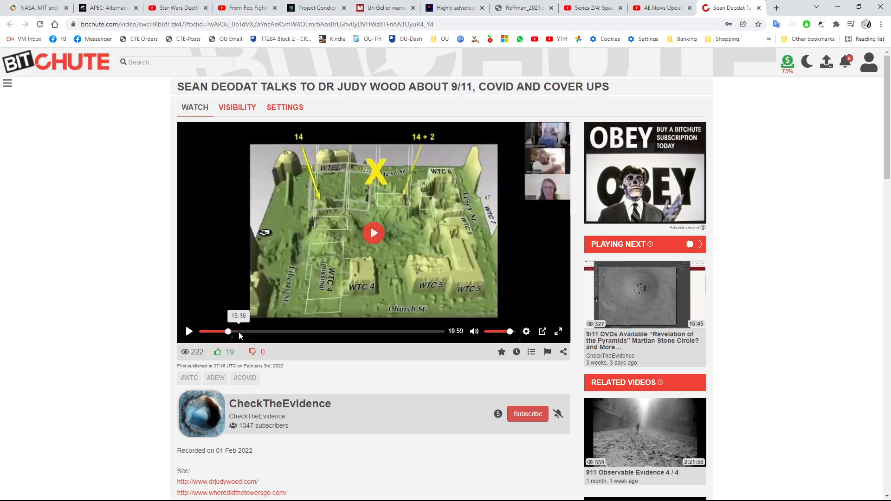
pyautogui.moveTo(244, 339)
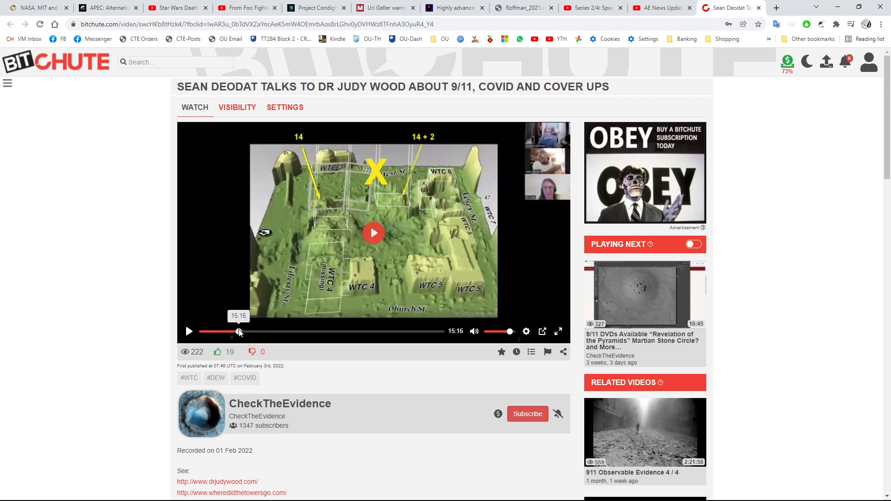
pyautogui.click(257, 331)
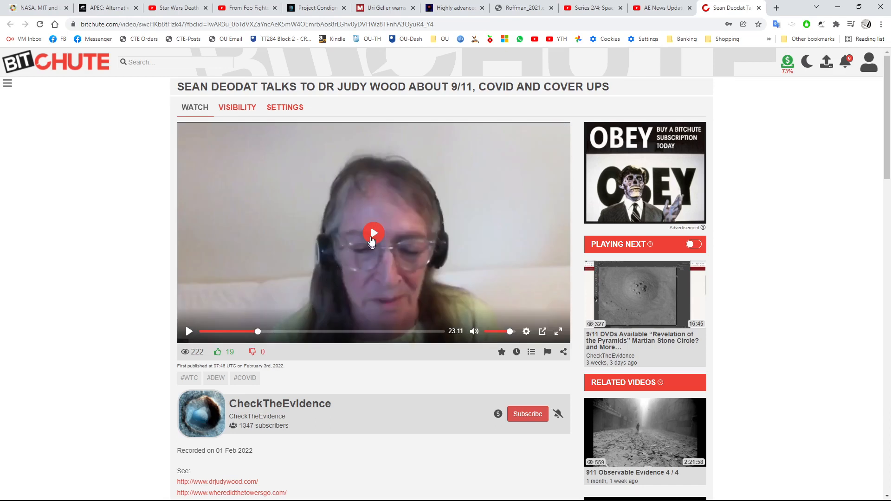
pyautogui.click(373, 233)
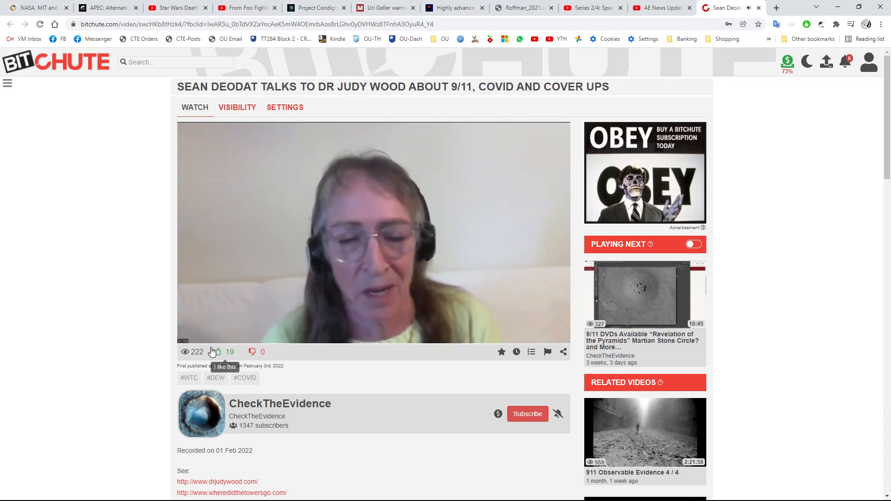
pyautogui.click(373, 233)
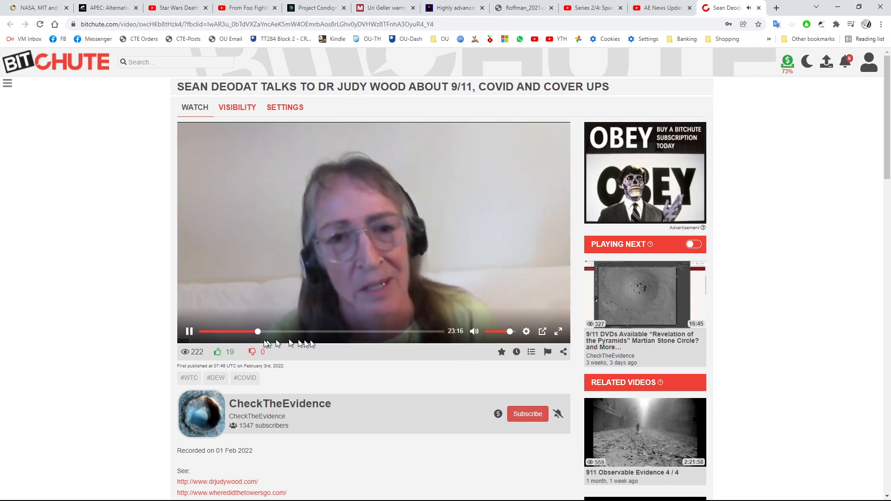
pyautogui.moveTo(189, 331)
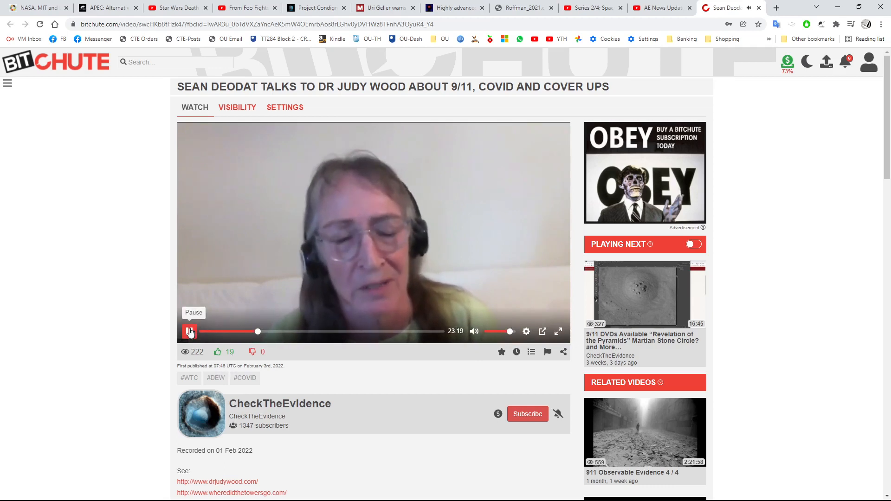
pyautogui.click(188, 331)
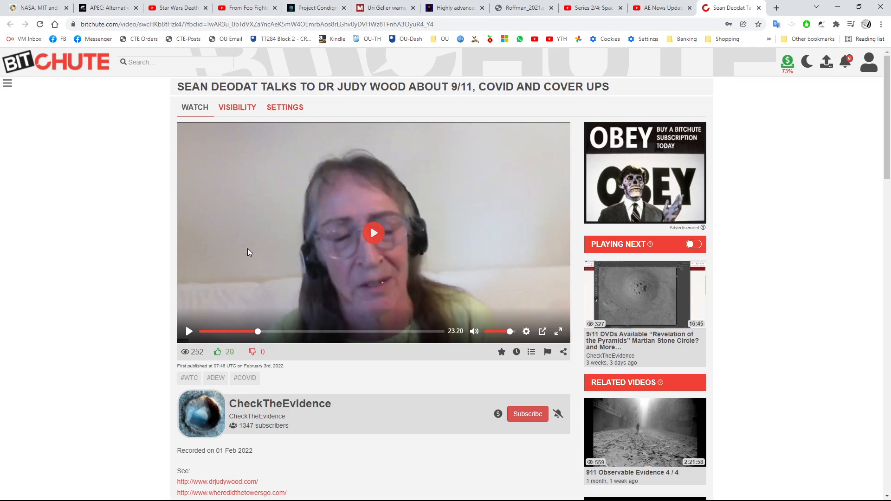
pyautogui.moveTo(188, 331)
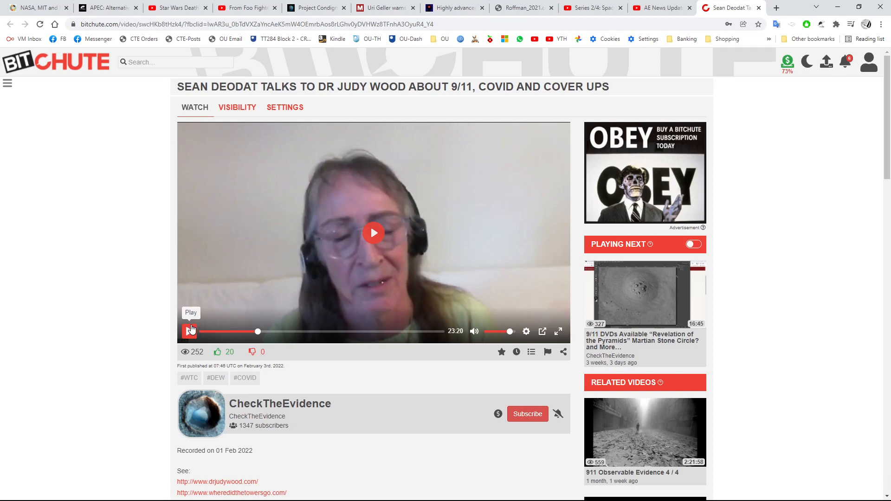
pyautogui.moveTo(714, 57)
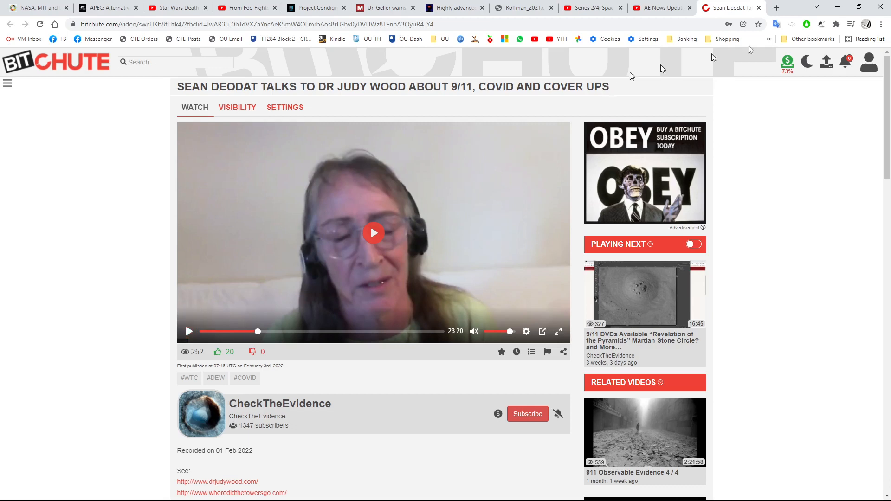
pyautogui.moveTo(819, 29)
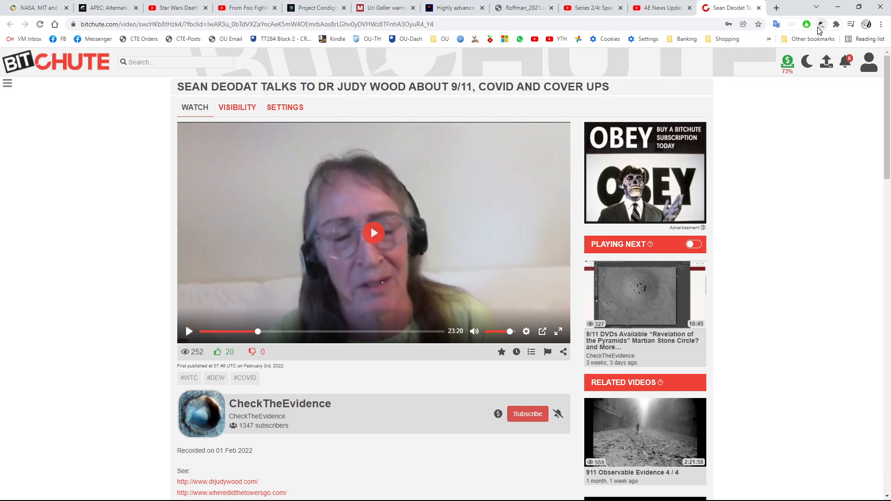
pyautogui.moveTo(820, 24)
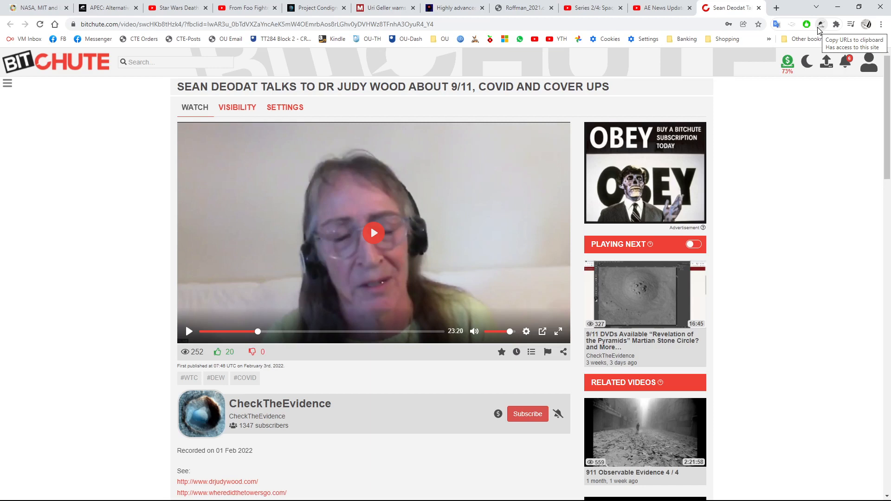
pyautogui.moveTo(806, 29)
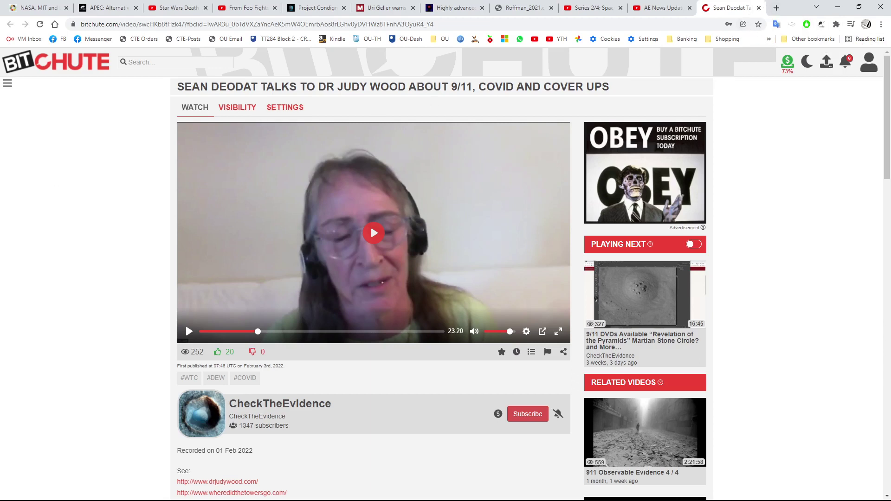
pyautogui.moveTo(149, 298)
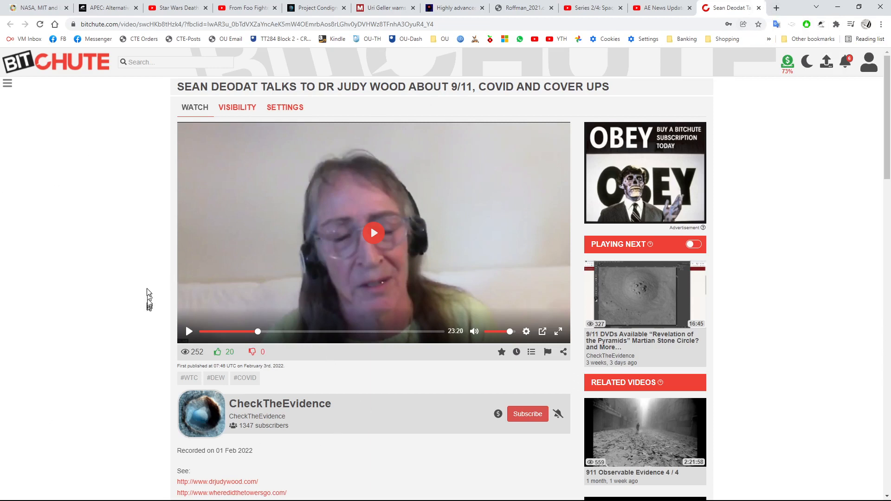
pyautogui.moveTo(146, 277)
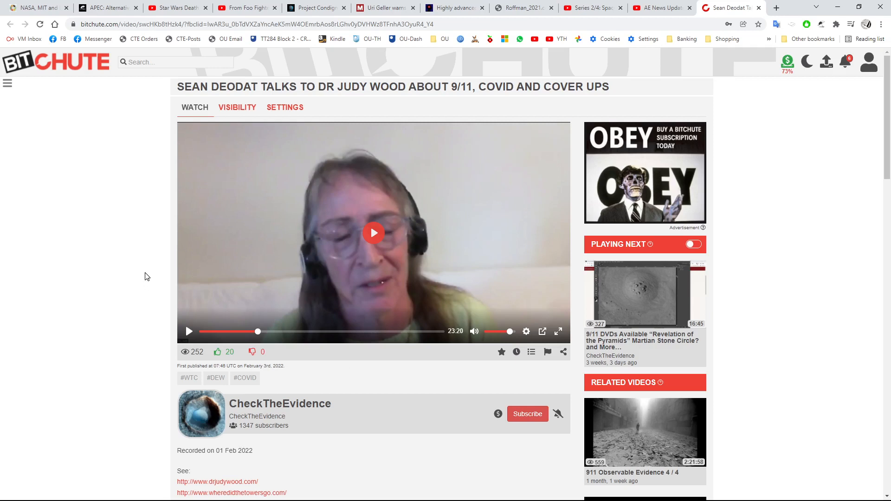